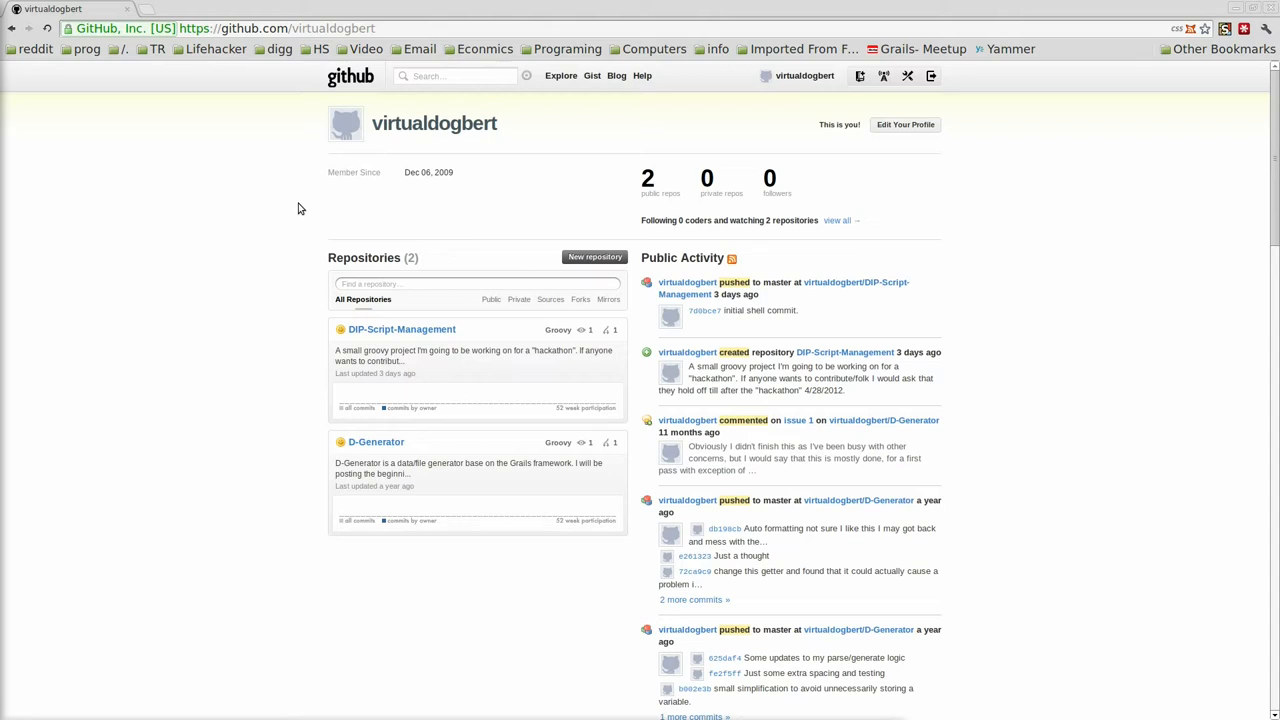
mouse_move(421, 224)
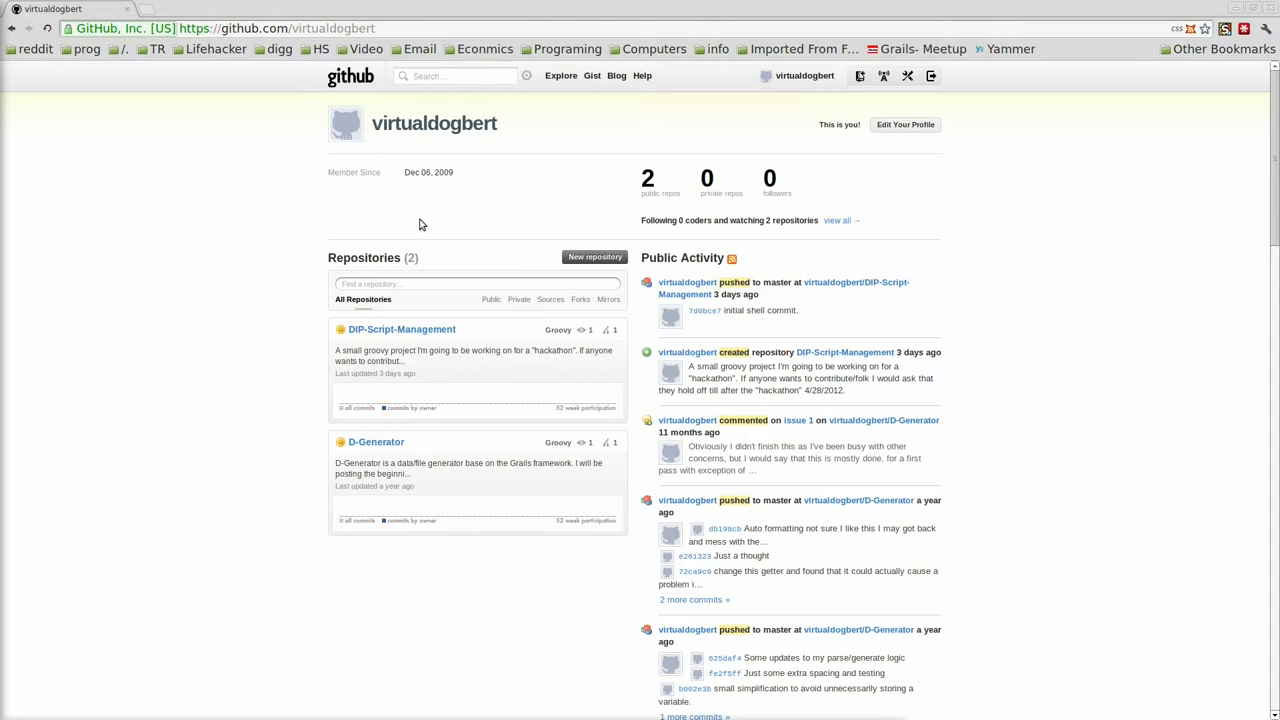
mouse_move(617, 358)
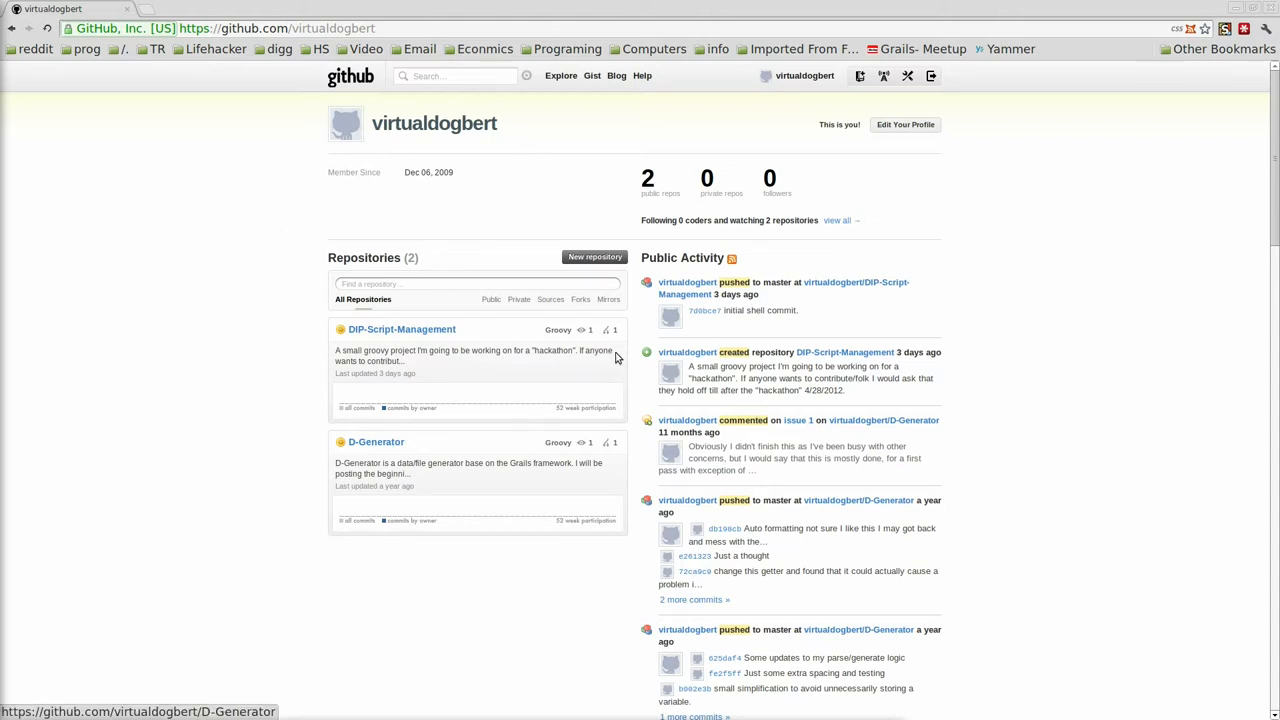
mouse_move(369, 310)
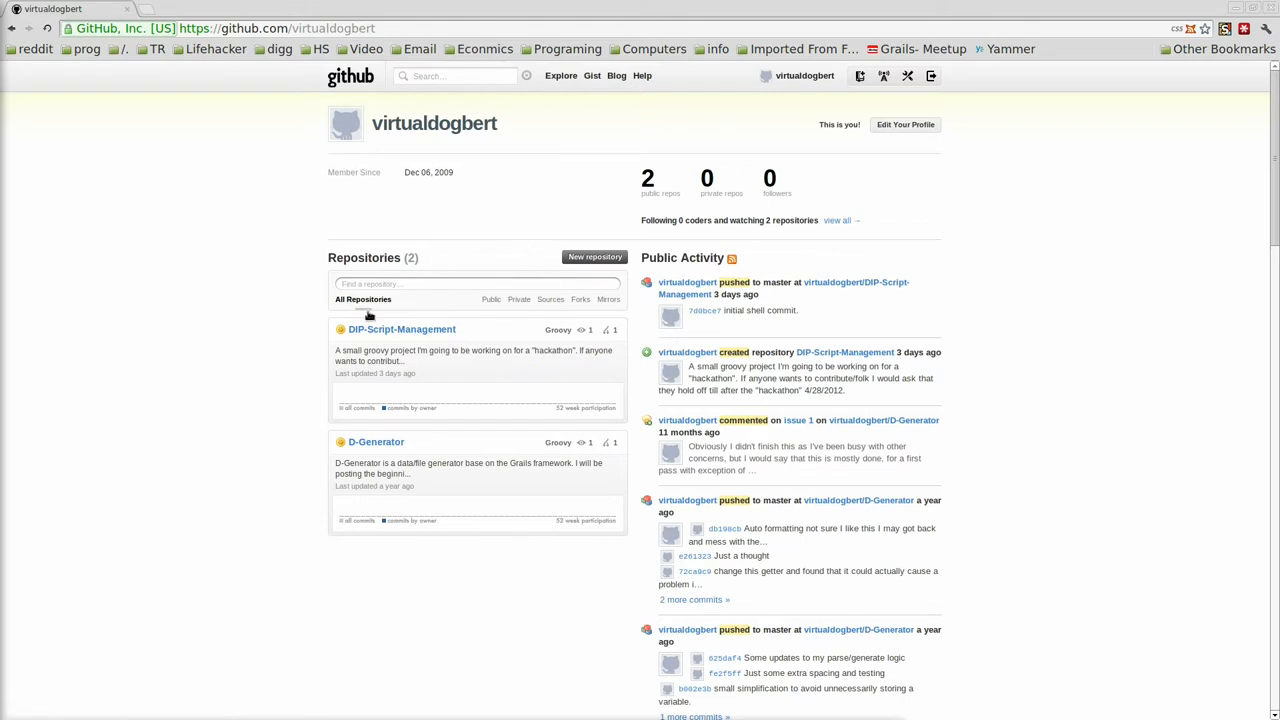
mouse_move(411, 330)
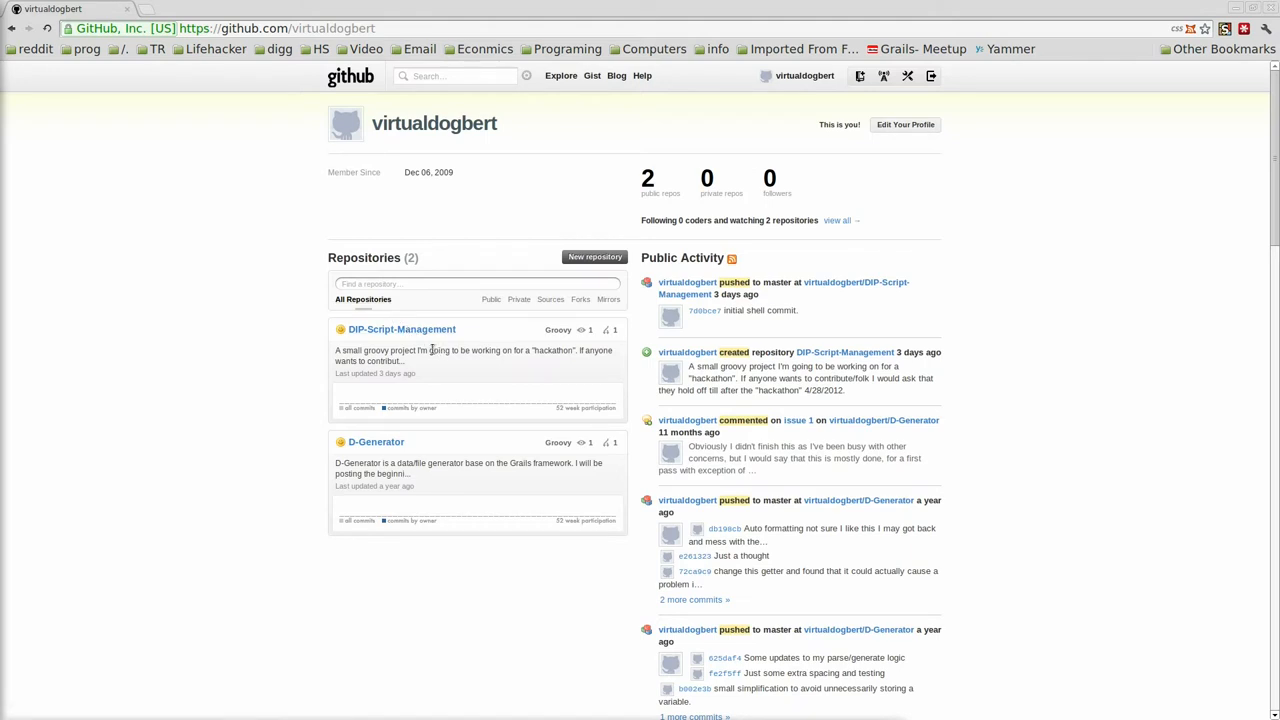
mouse_move(425, 350)
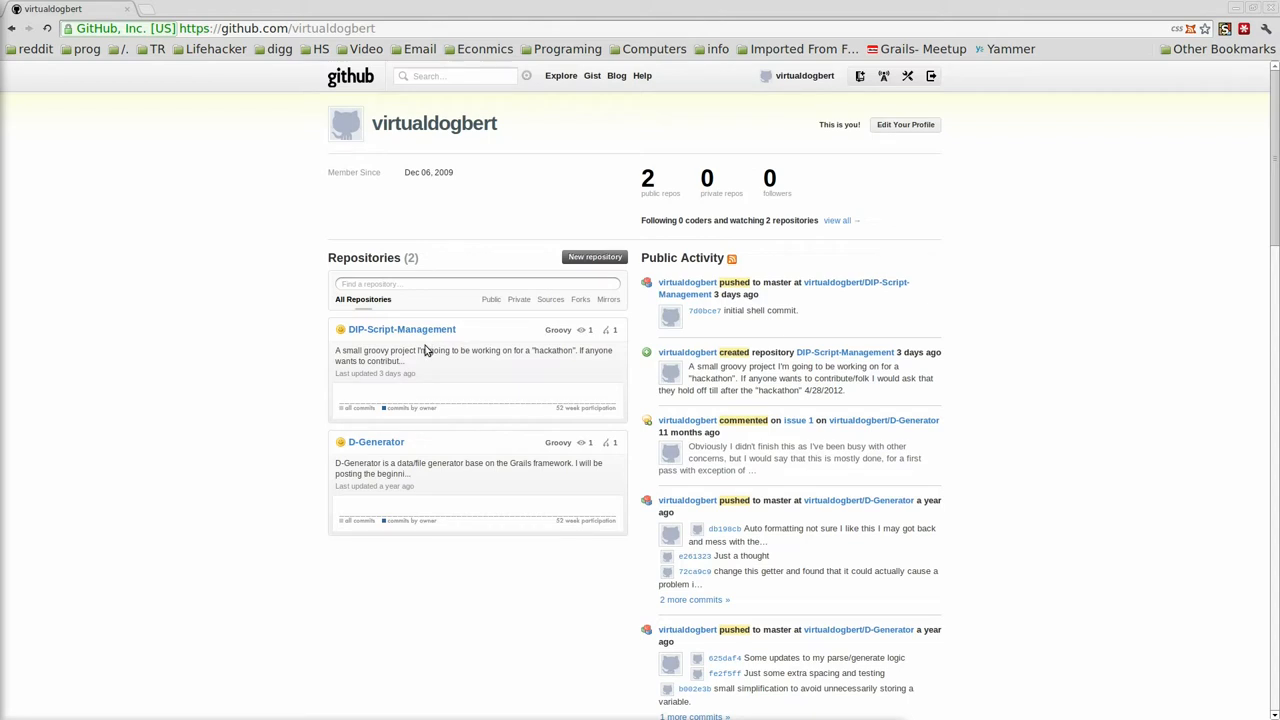
mouse_move(422, 376)
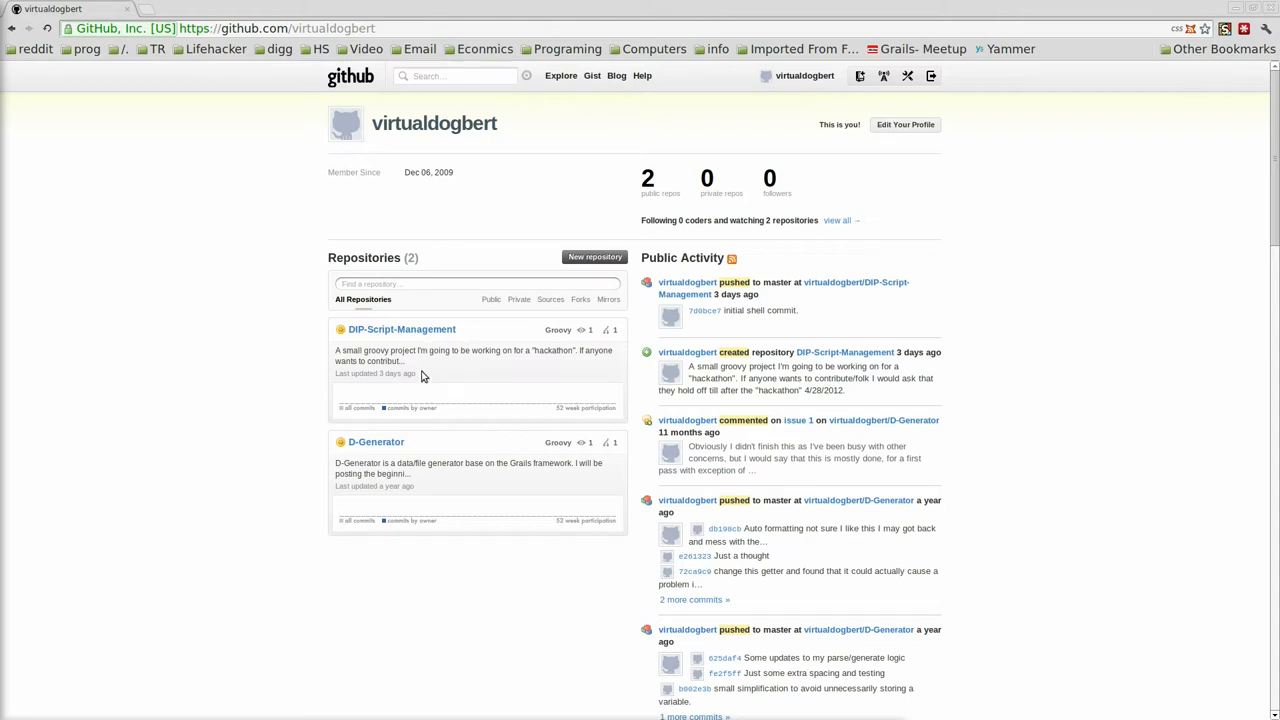
mouse_move(372, 442)
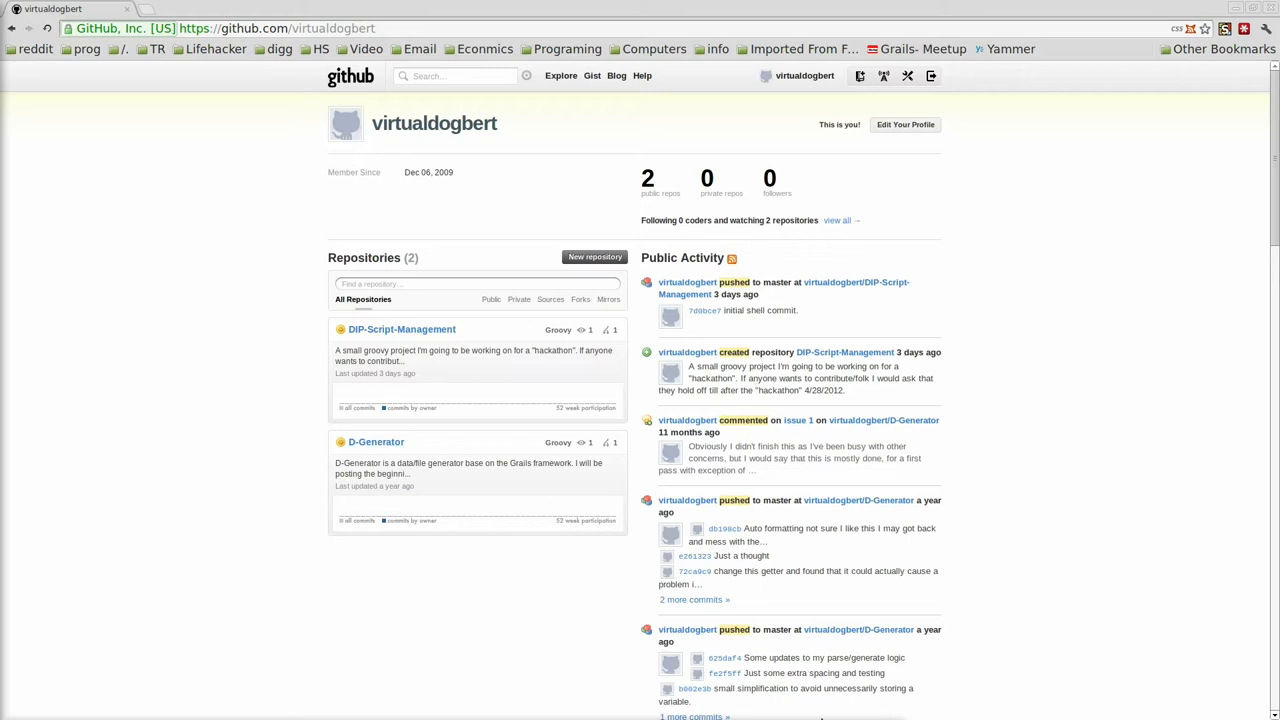
mouse_move(375, 442)
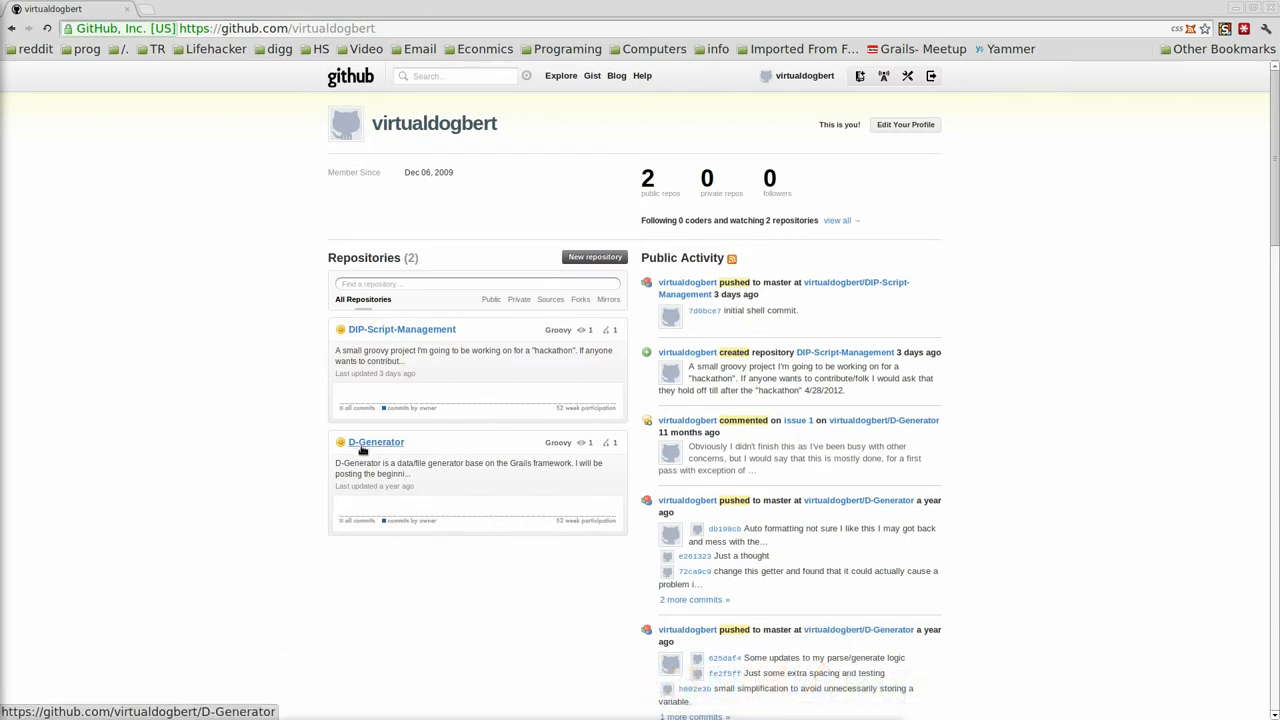
Open the D-Generator repository from the virtualdogbert profile's Repositories list
left_click(375, 442)
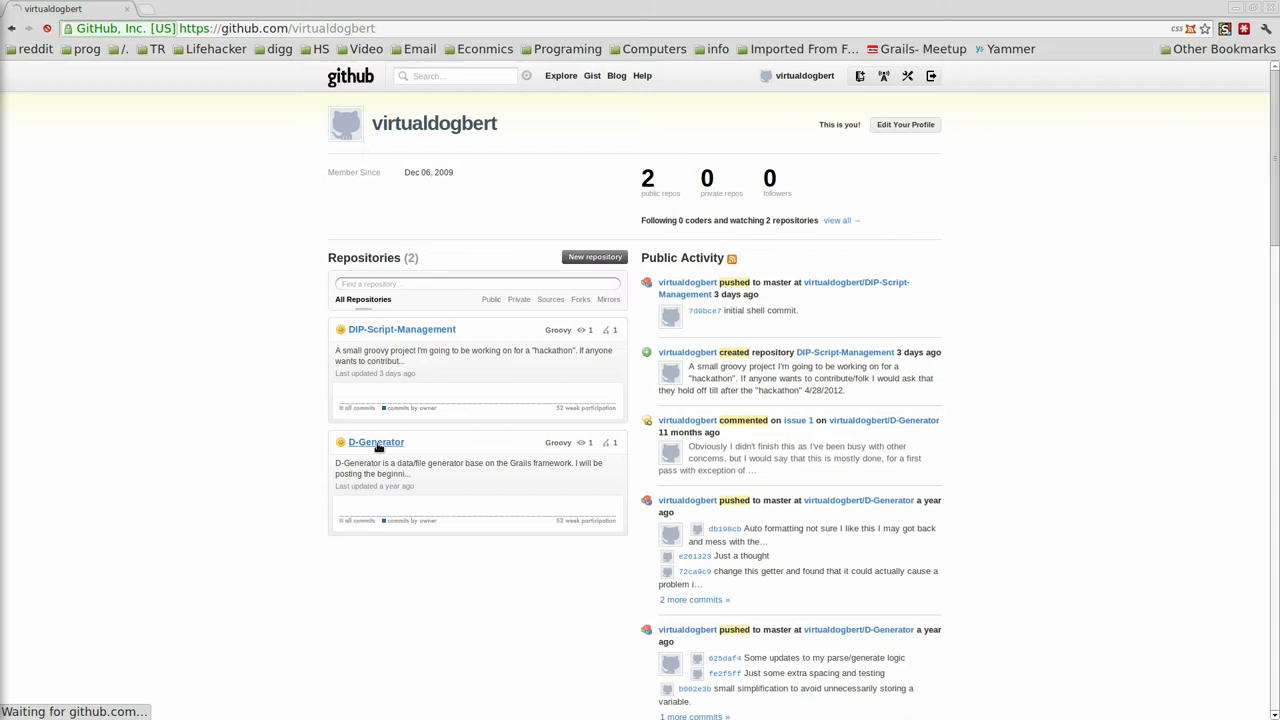
left_click(372, 442)
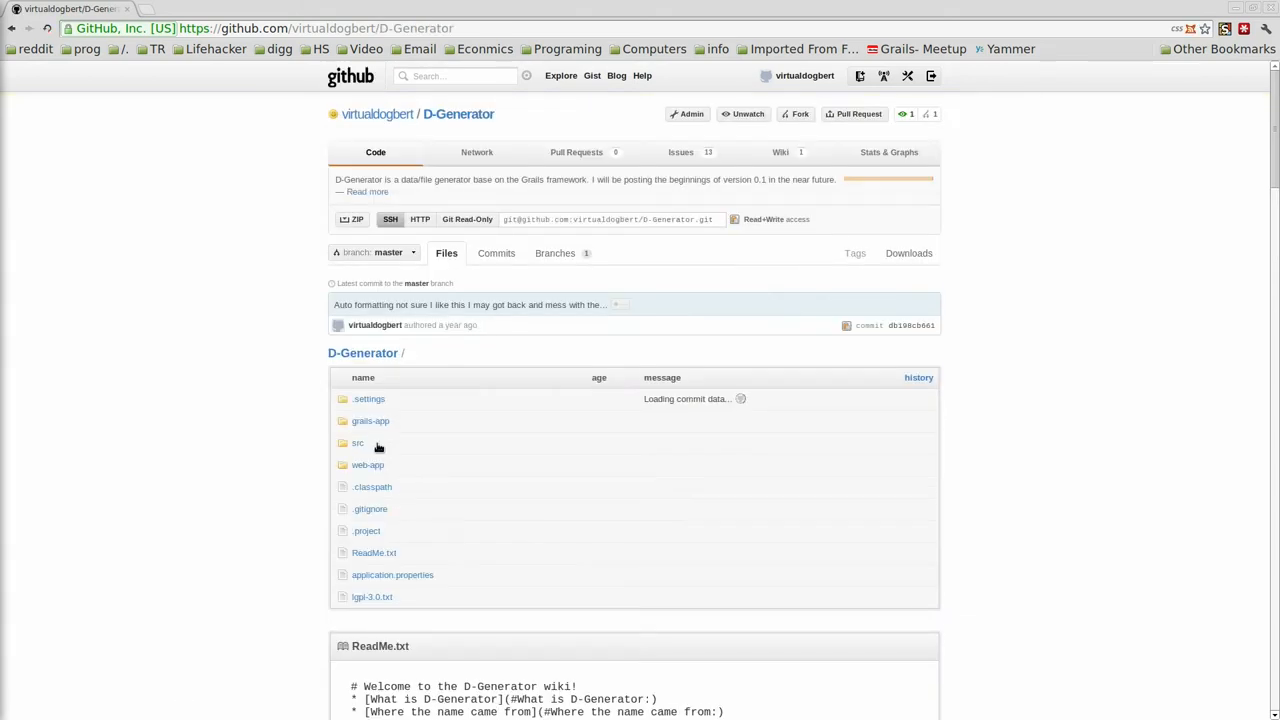
mouse_move(425, 457)
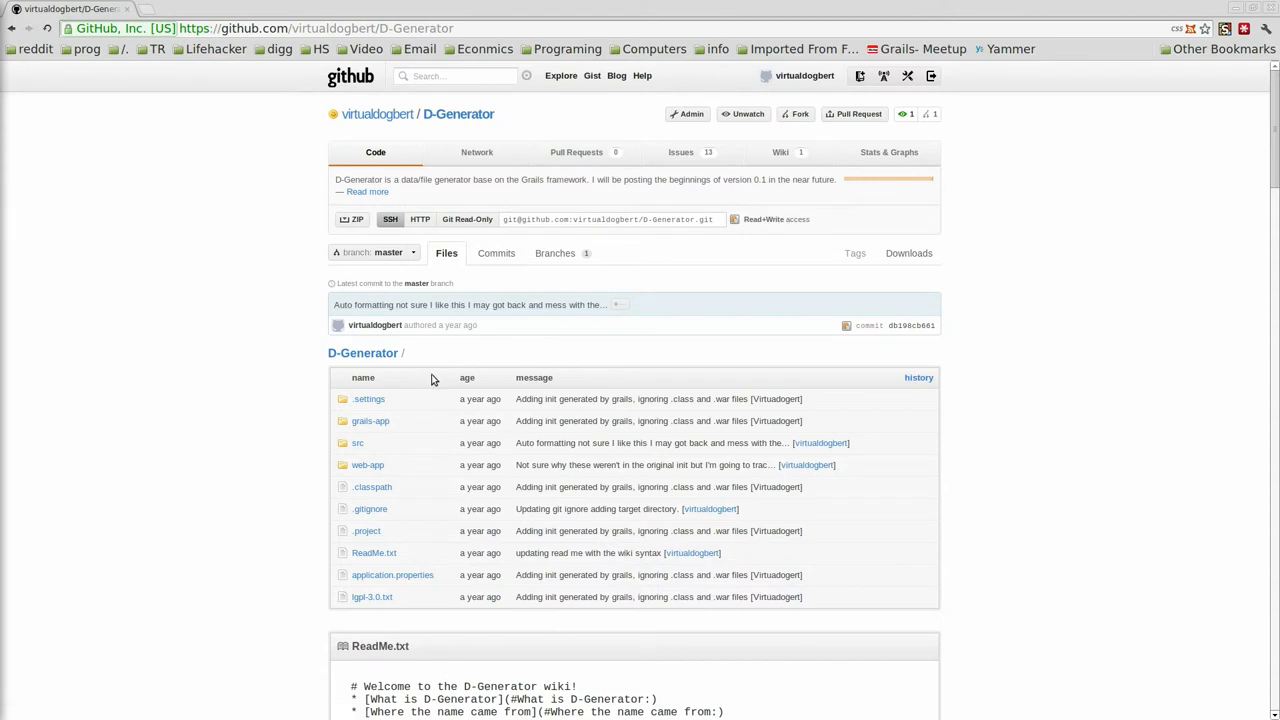
mouse_move(609, 435)
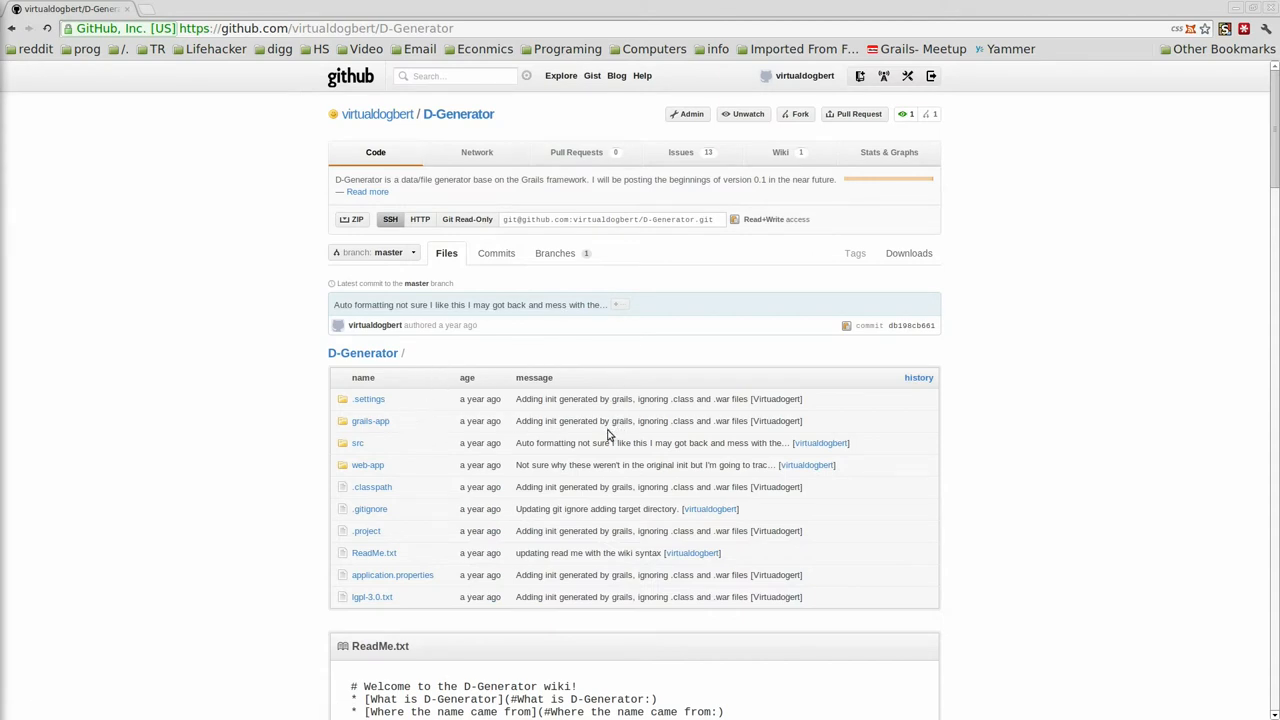
mouse_move(601, 431)
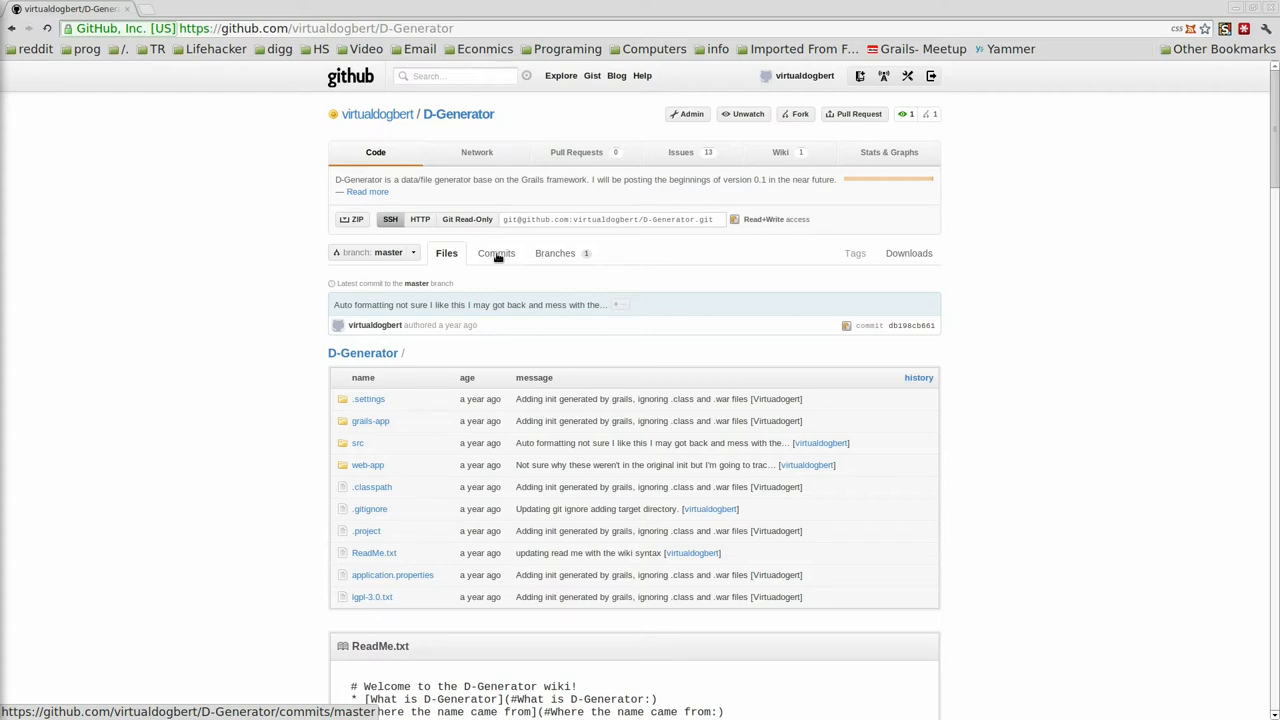
mouse_move(495, 256)
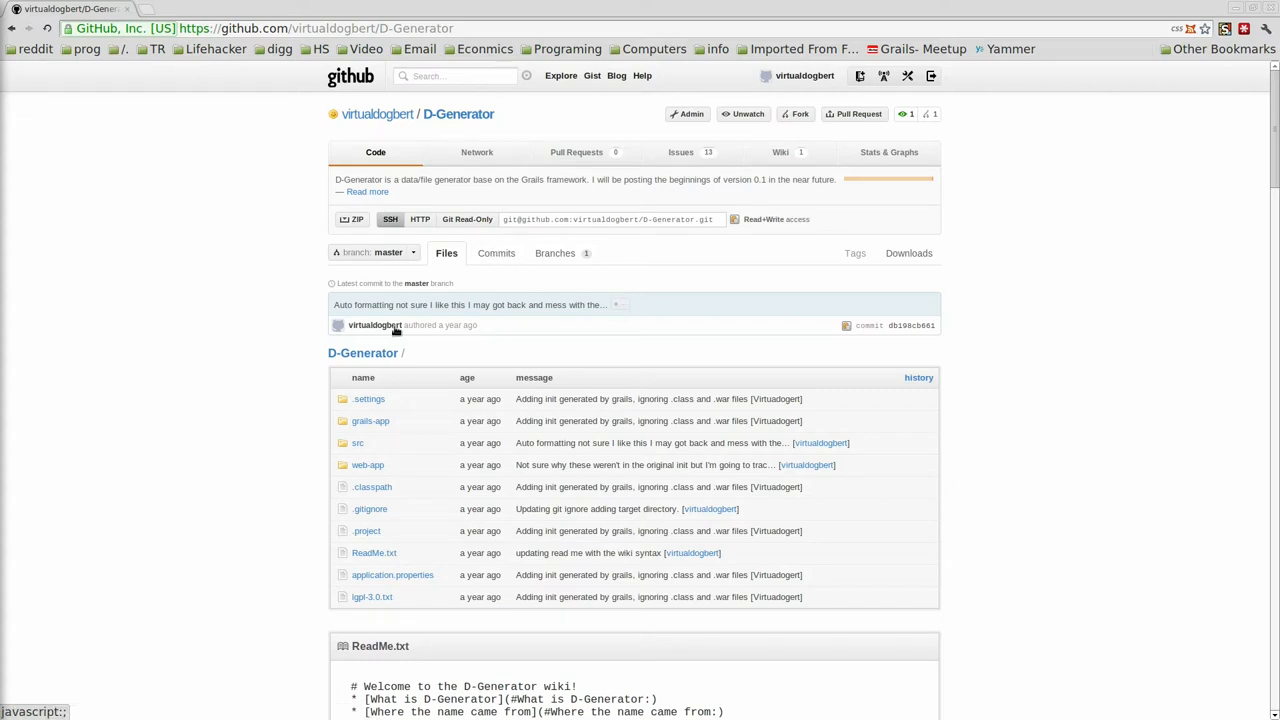
mouse_move(427, 399)
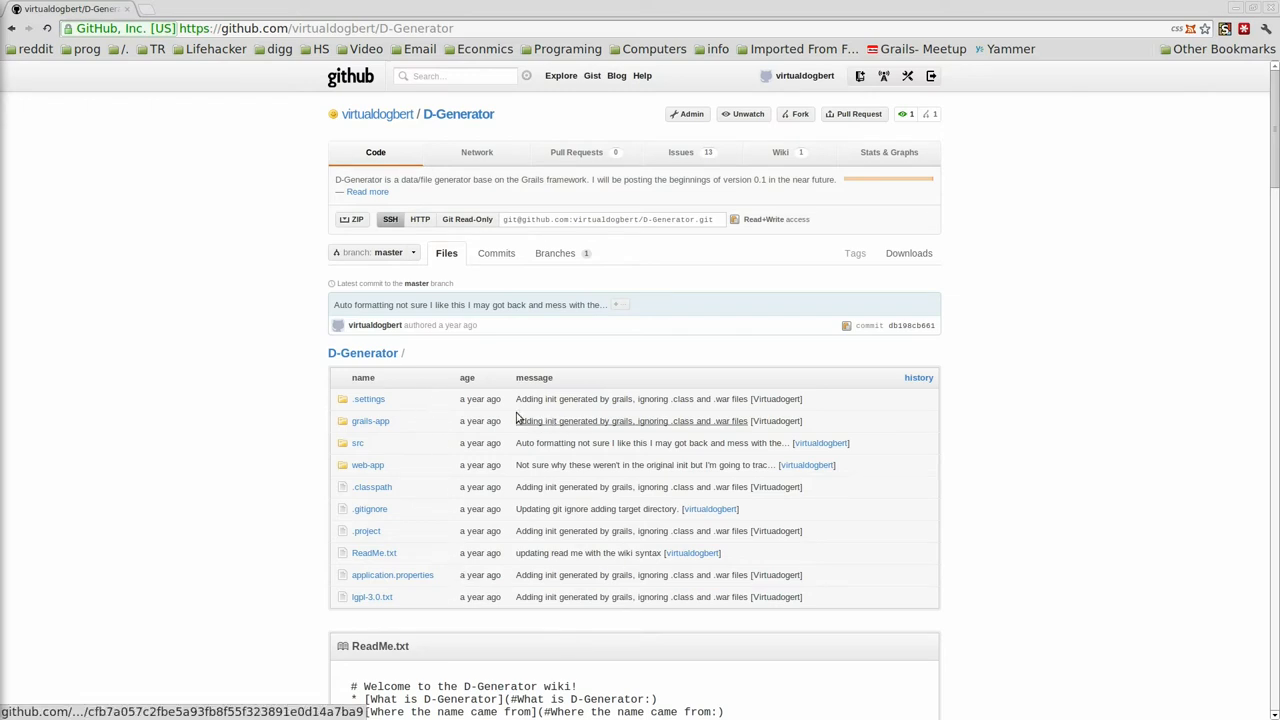
mouse_move(570, 406)
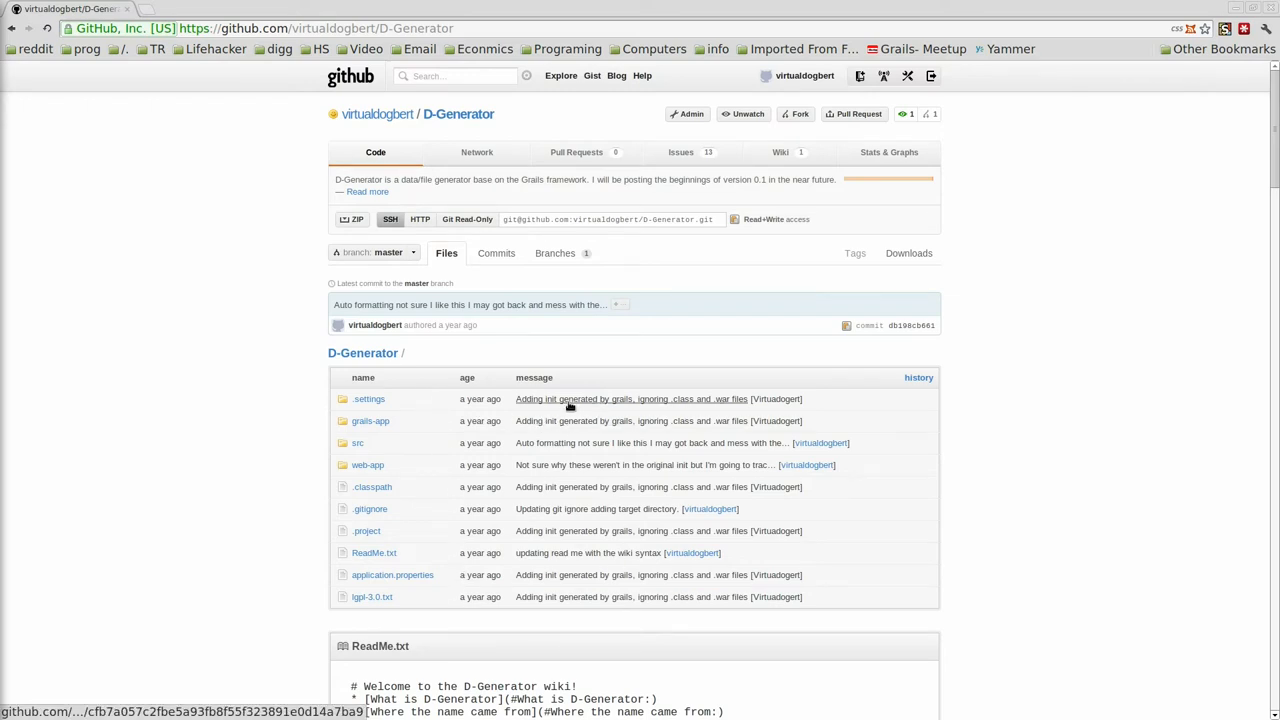
mouse_move(647, 588)
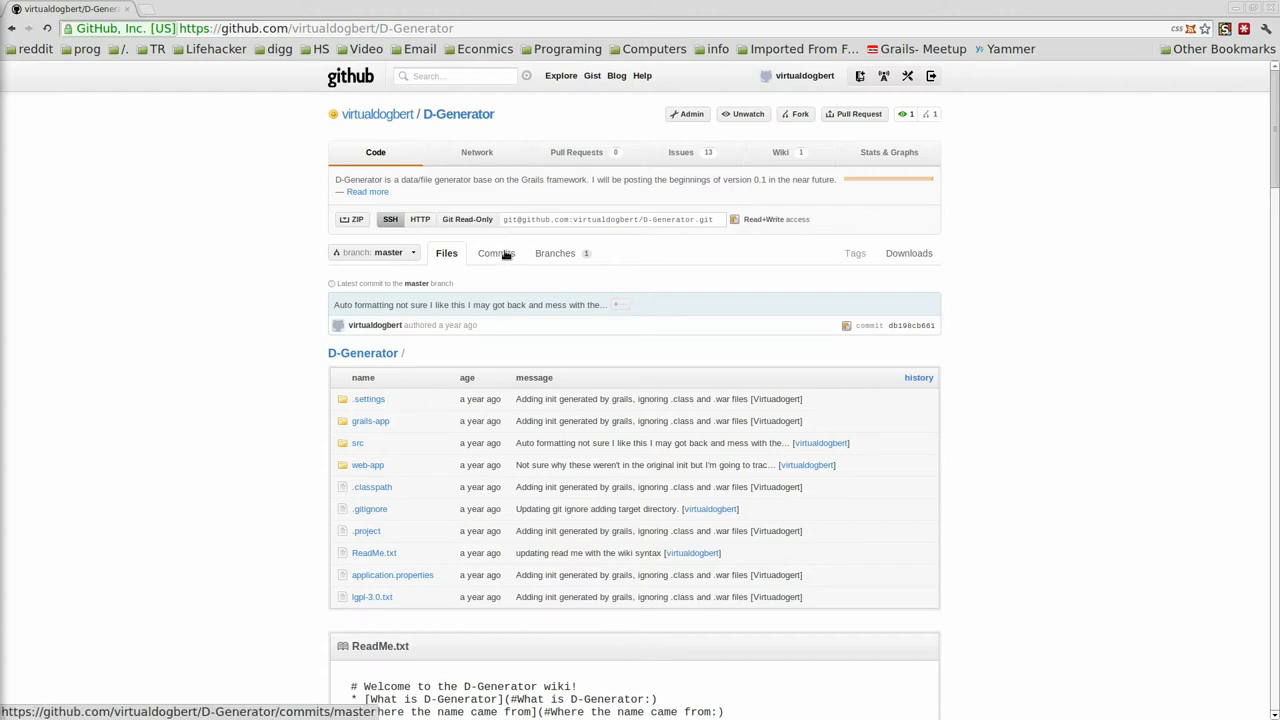
Open D-Generator's Commits tab and scroll through the May 2011 master-branch commits
left_click(496, 253)
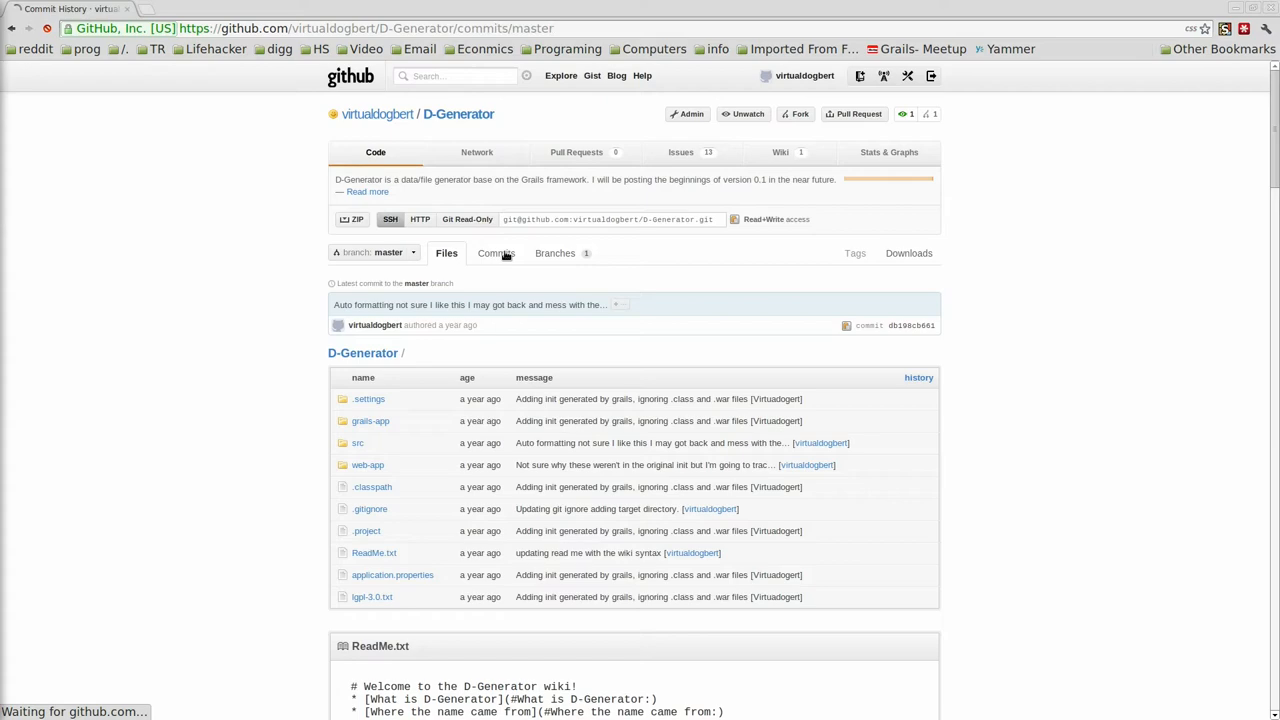
left_click(497, 253)
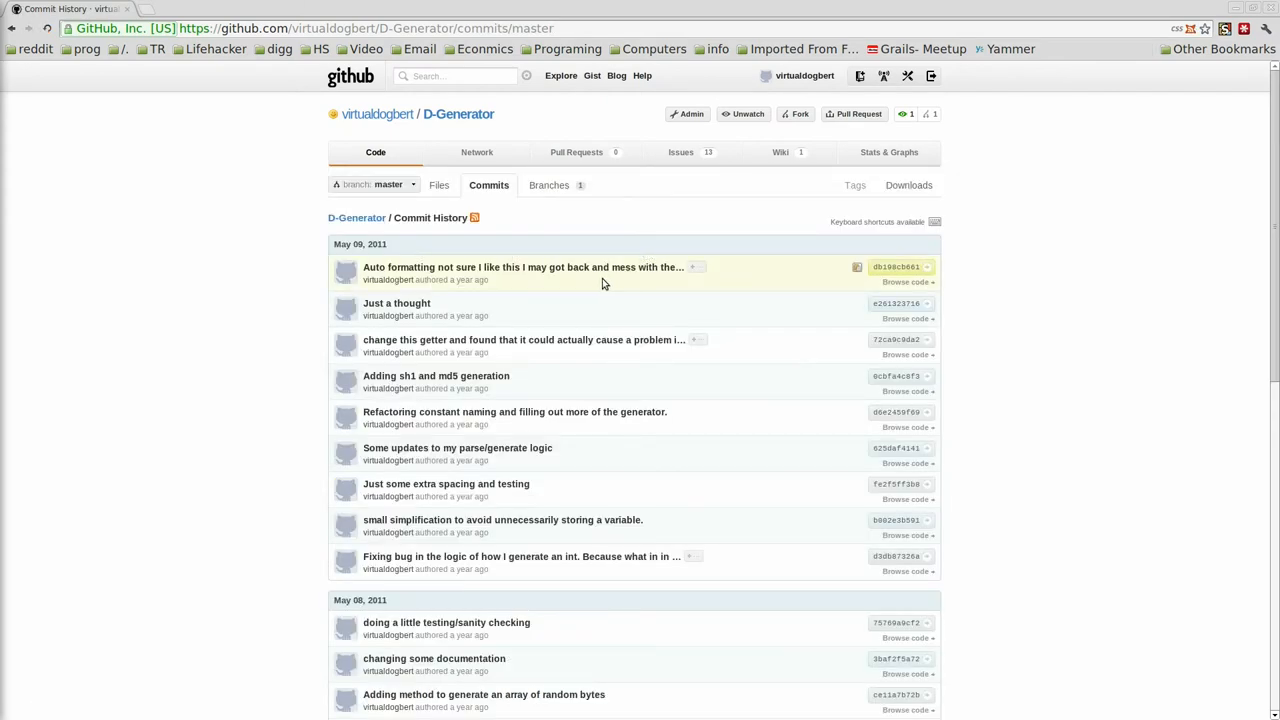
scroll("down", 3)
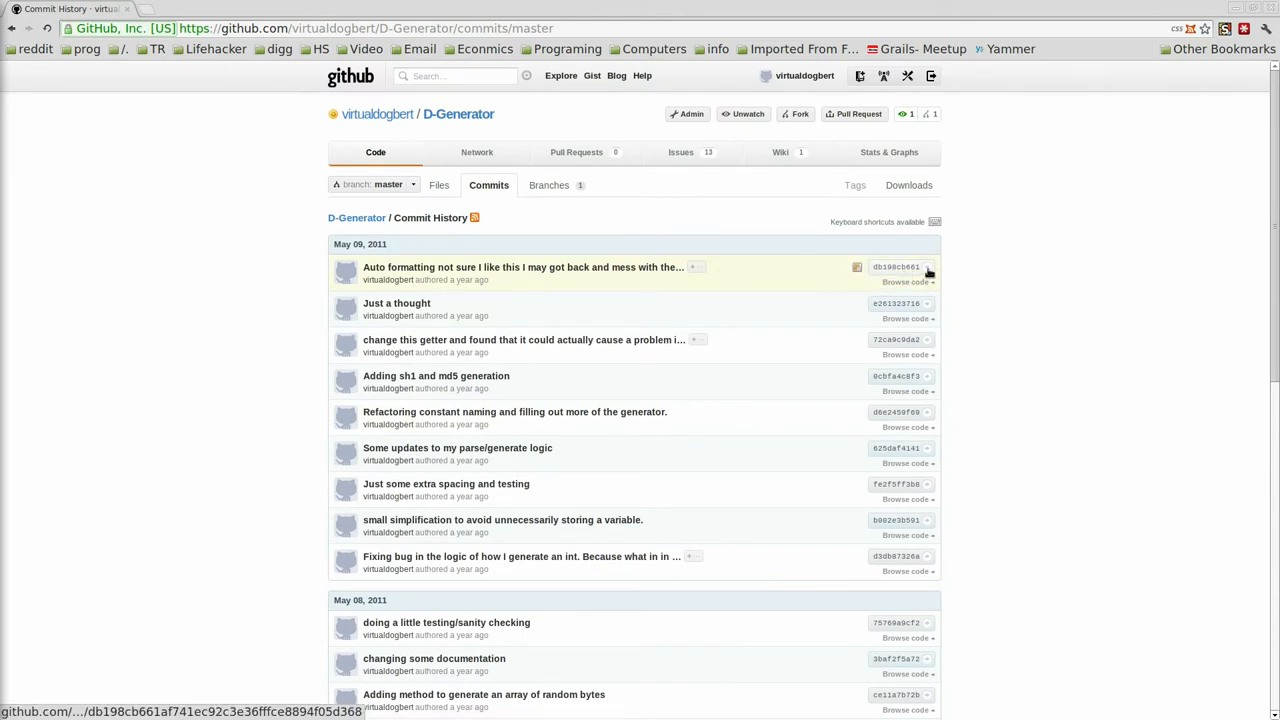
mouse_move(896, 267)
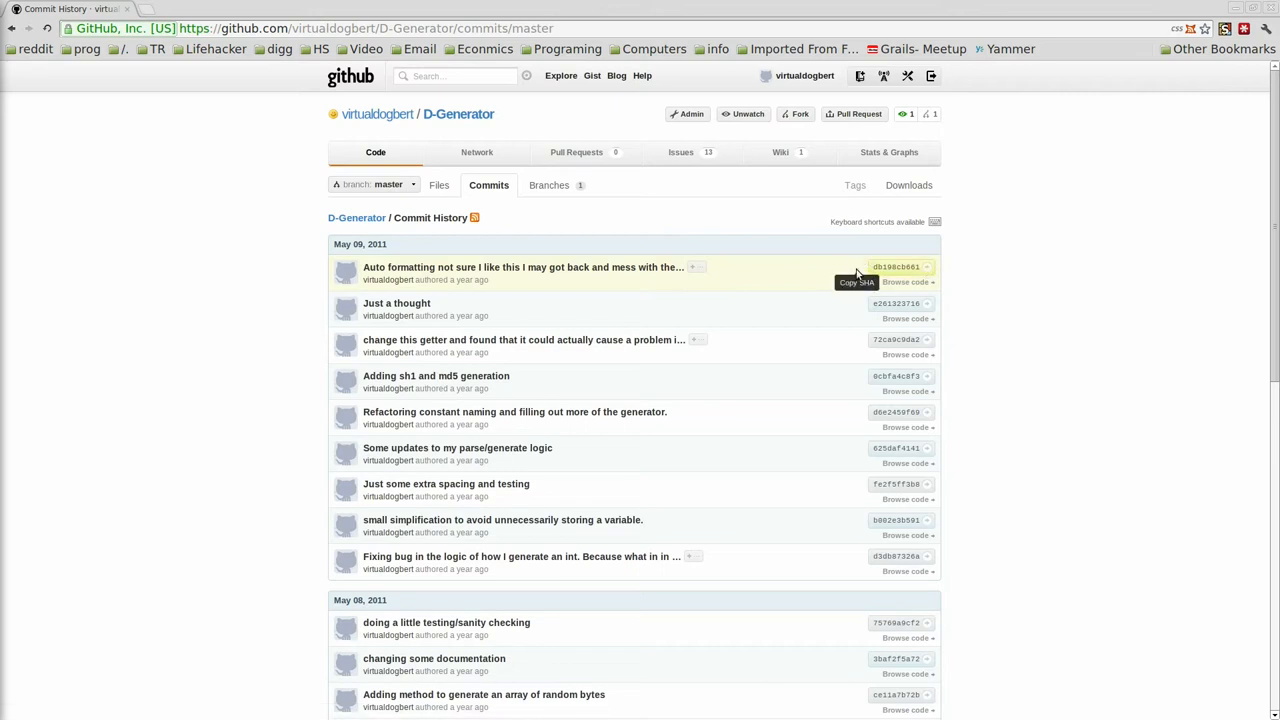
mouse_move(565, 267)
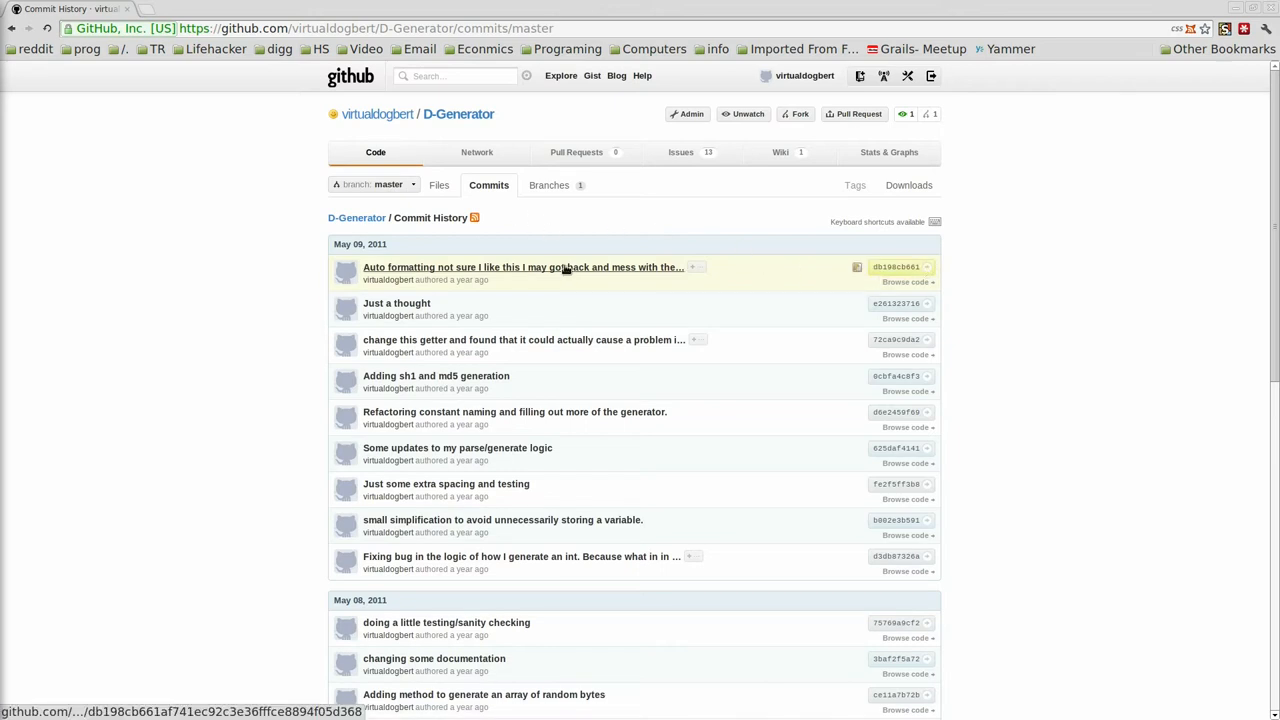
Review the 'Auto formatting' commit's Generator.groovy diff: 48 additions, 5 deletions
left_click(523, 267)
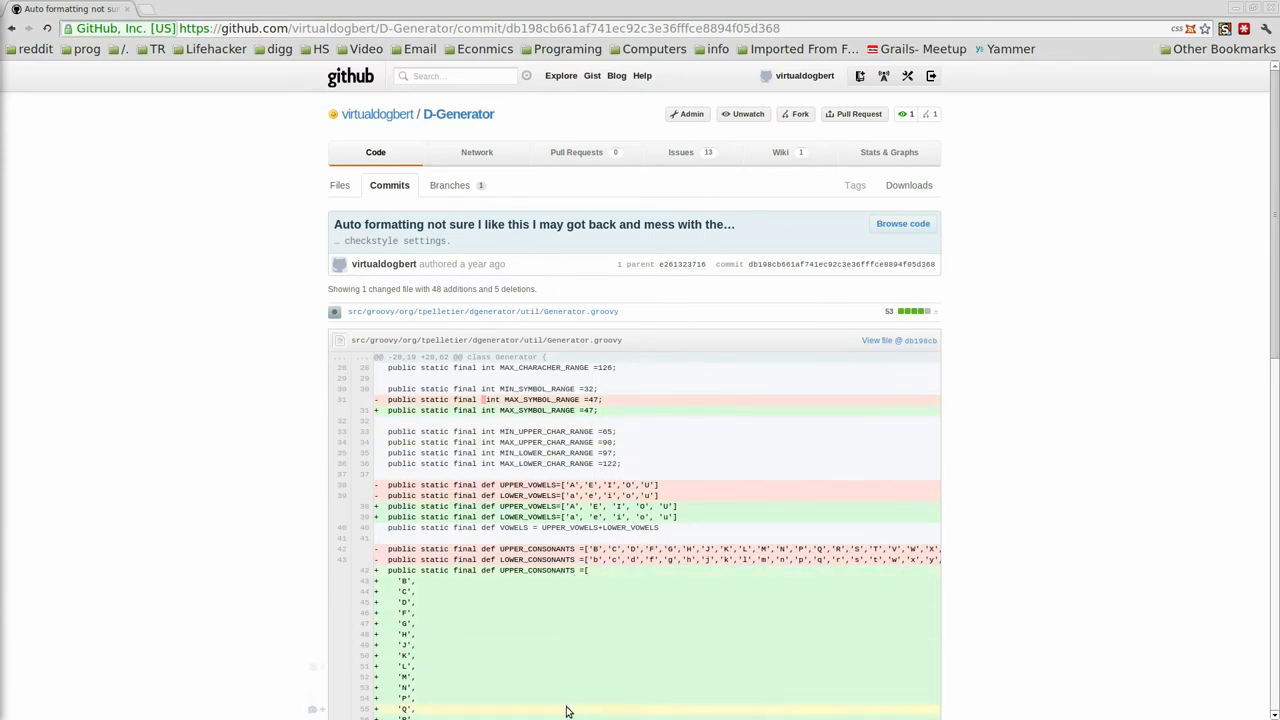
mouse_move(322, 592)
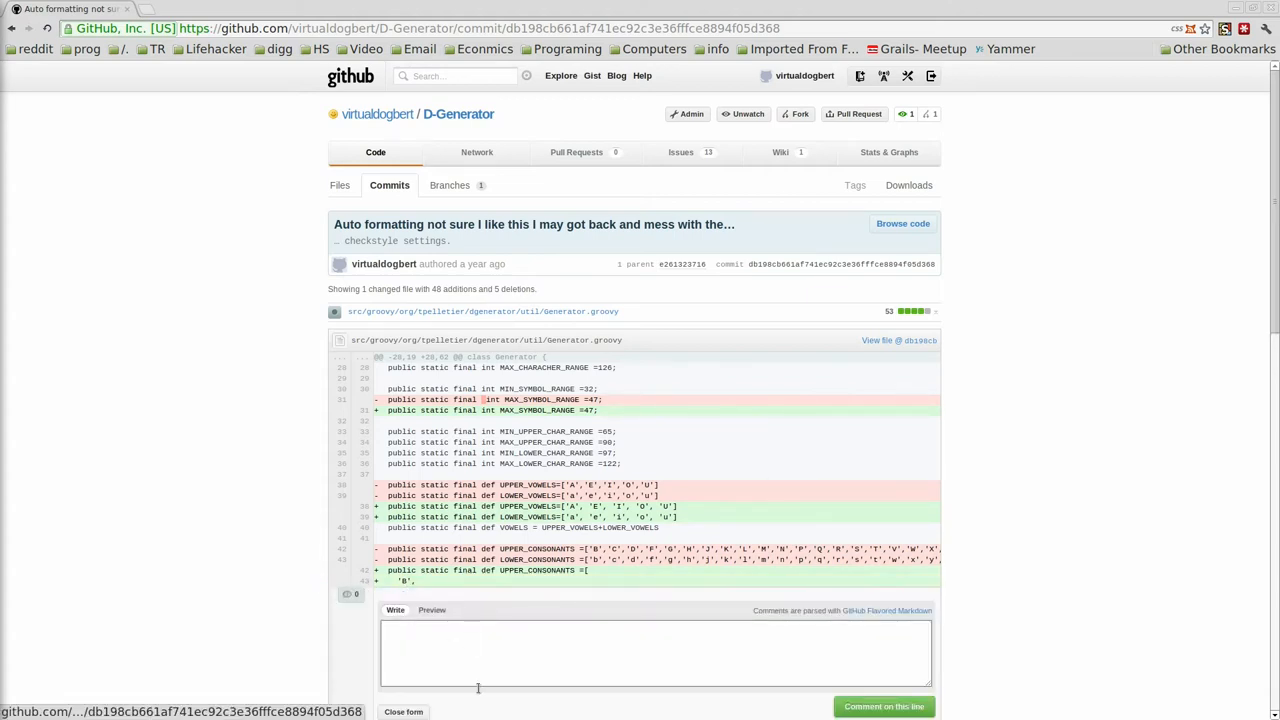
scroll("down", 3)
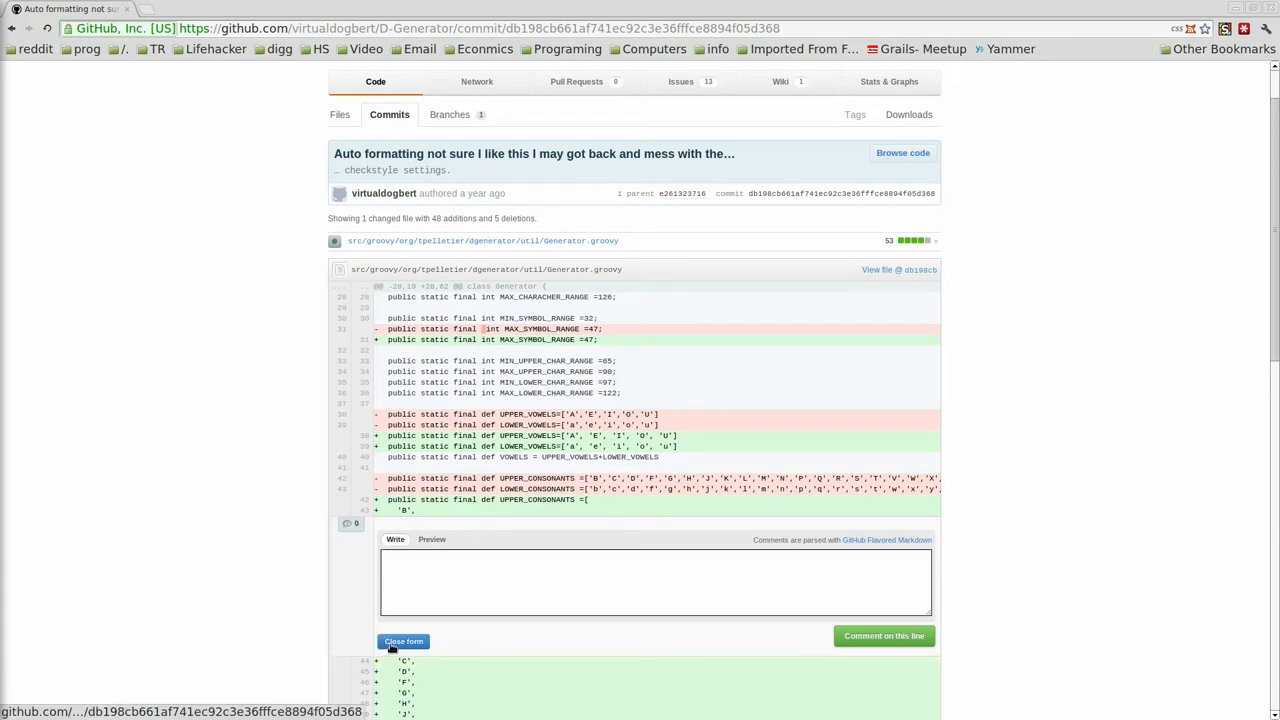
left_click(403, 641)
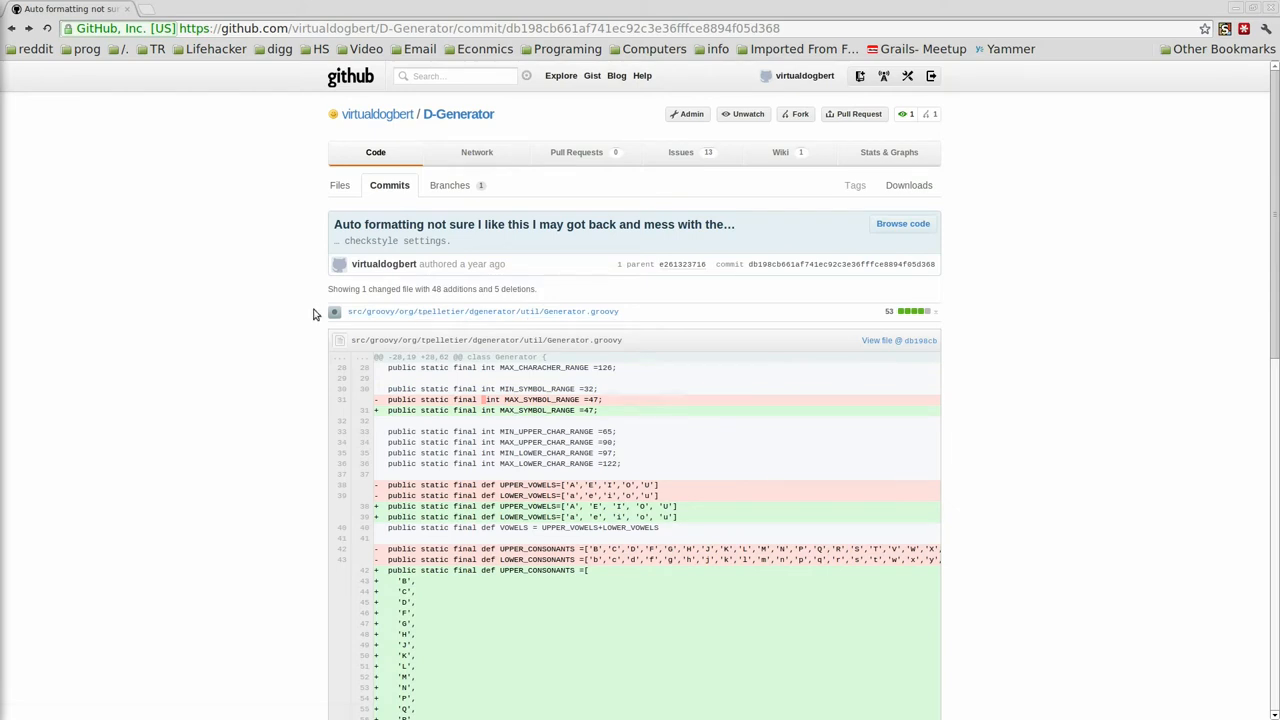
mouse_move(564, 270)
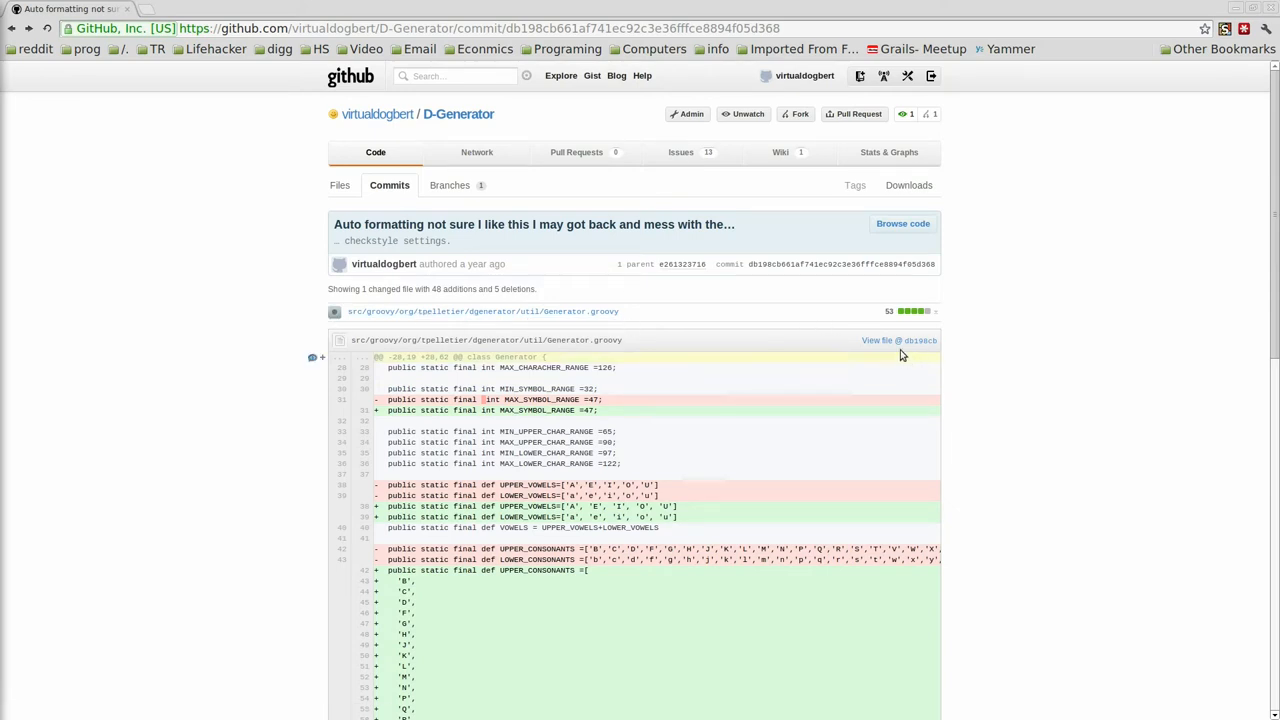
left_click(877, 340)
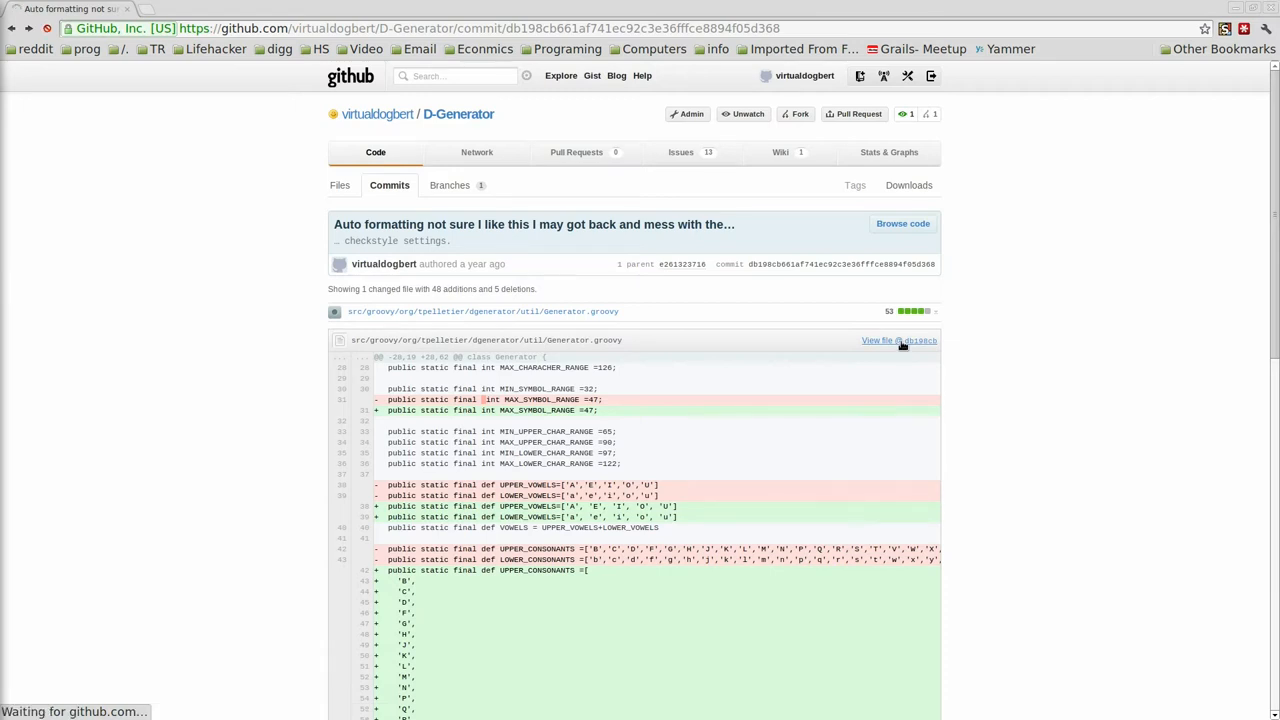
Show Generator.groovy at commit db198cb in Blame view, with each line's originating commit
left_click(878, 340)
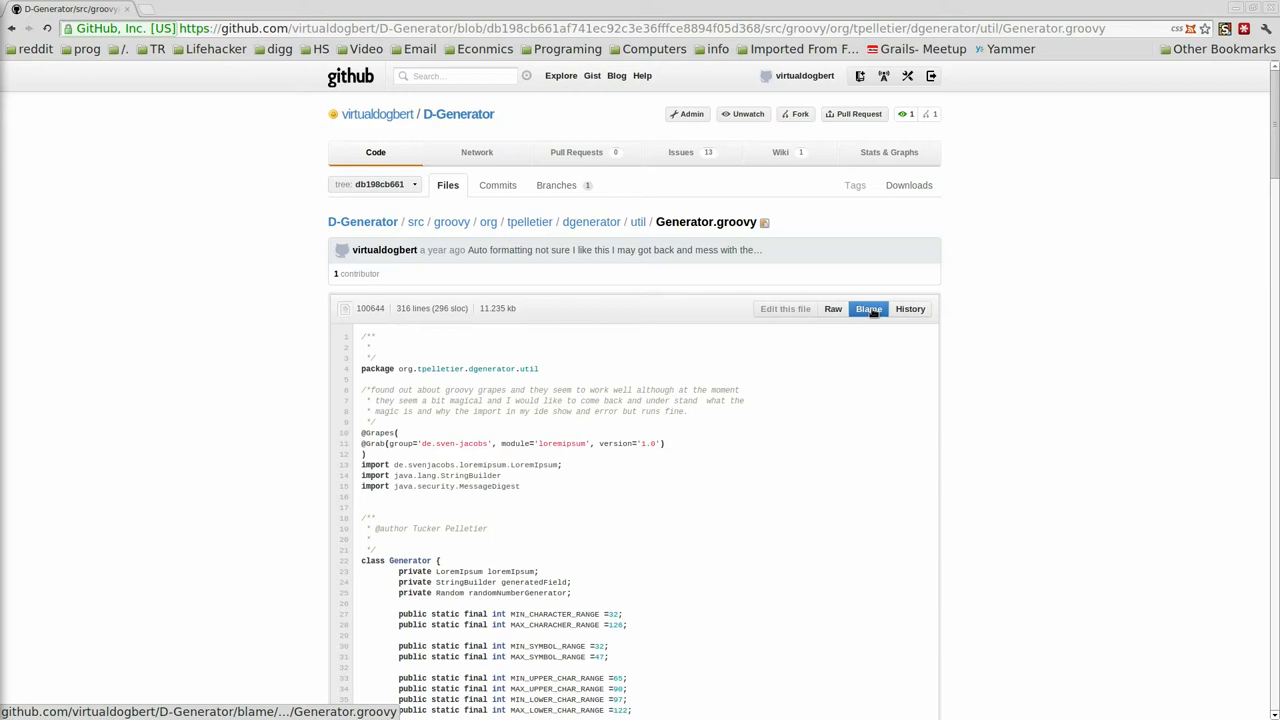
left_click(869, 308)
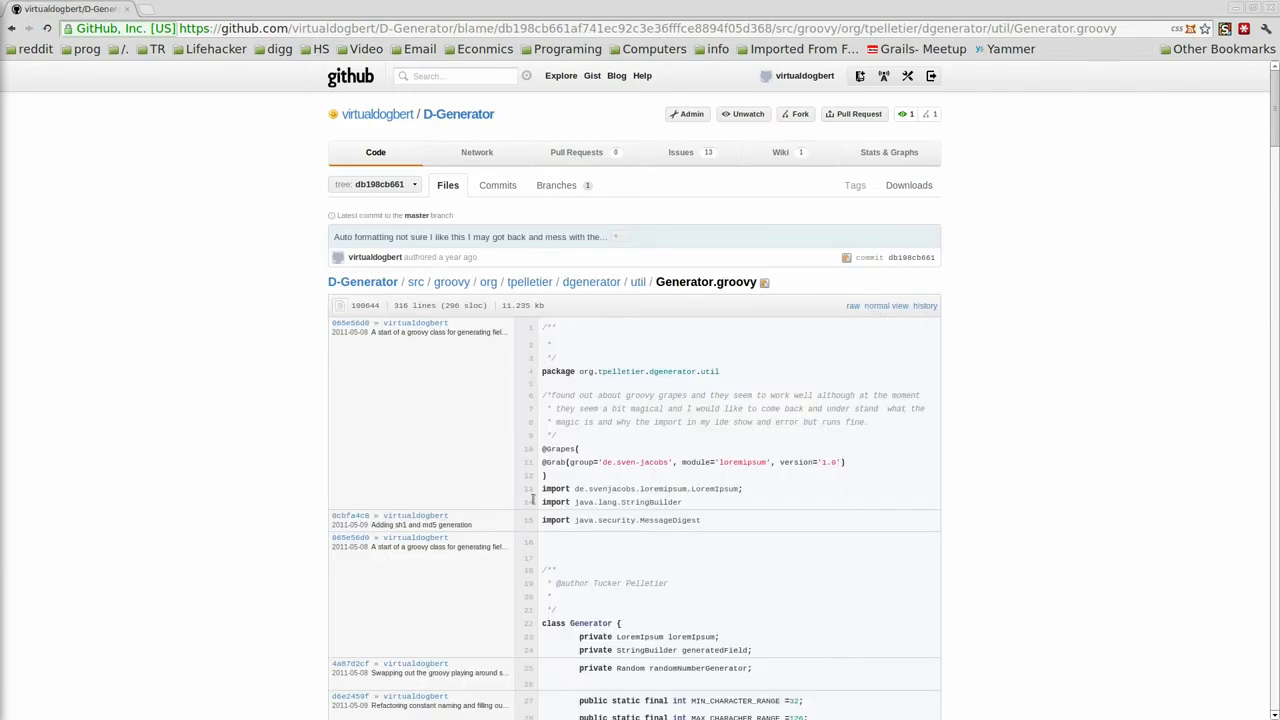
mouse_move(531, 502)
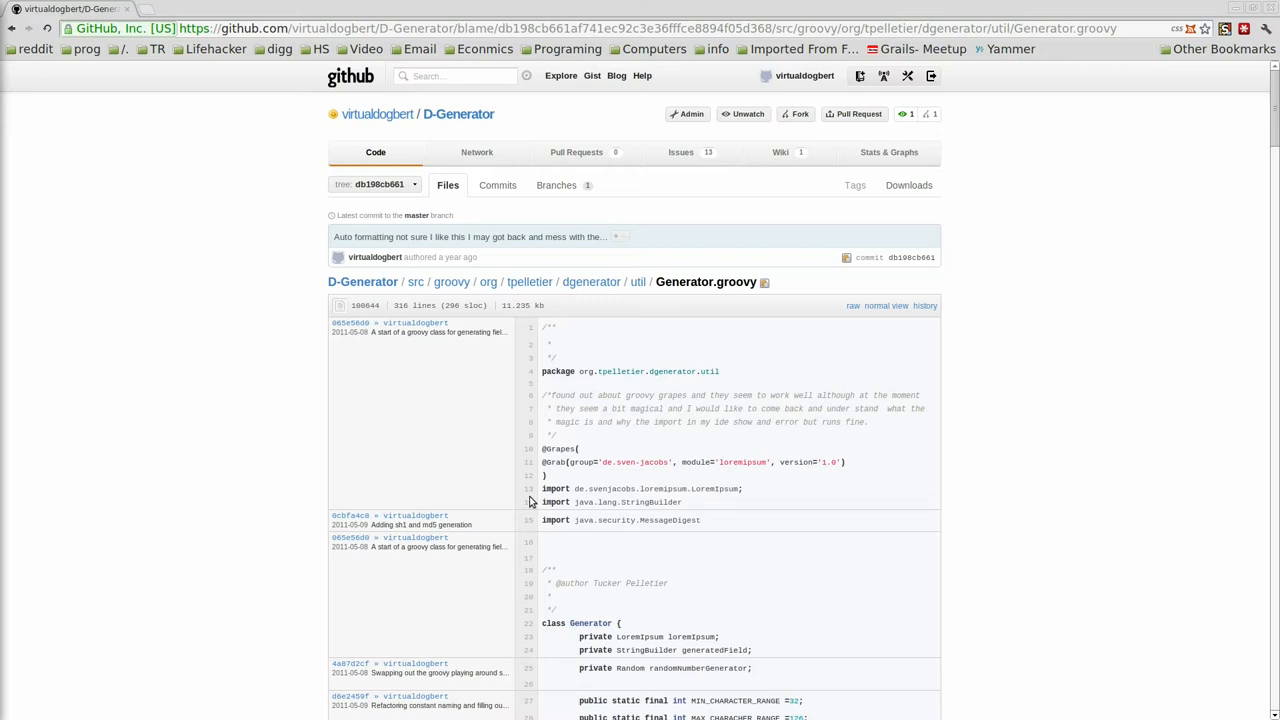
mouse_move(469, 471)
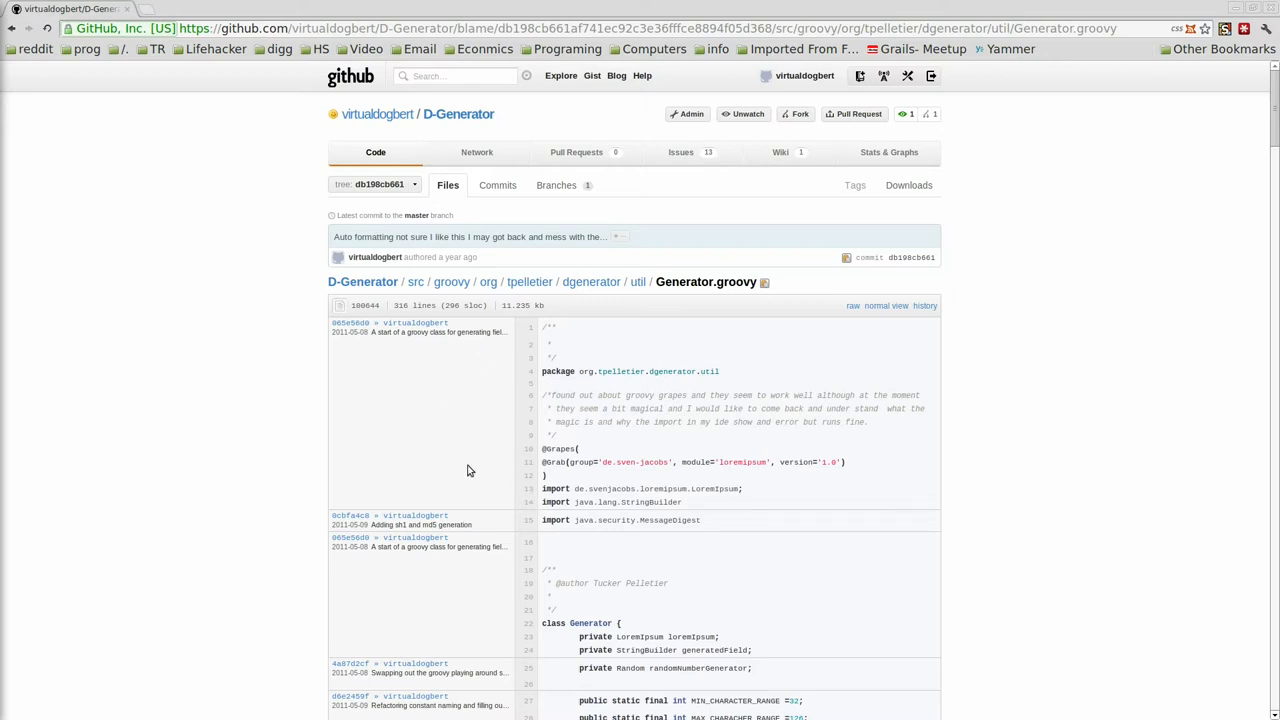
mouse_move(533, 381)
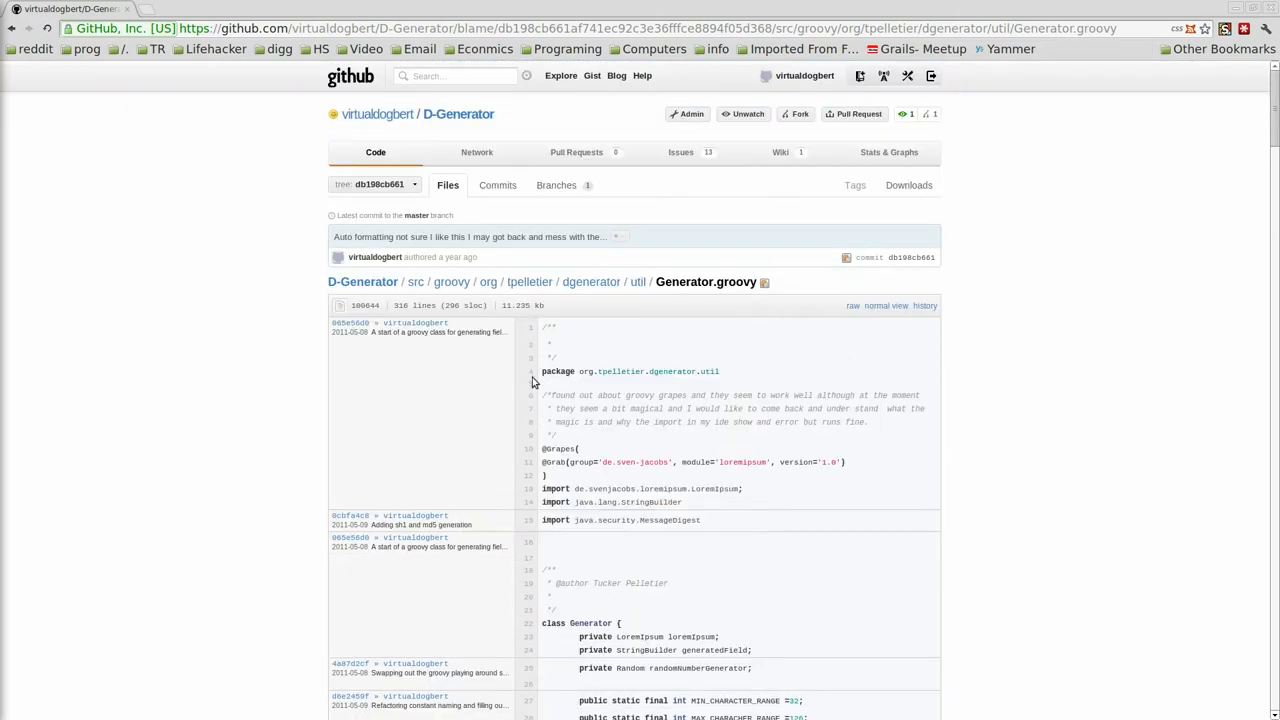
mouse_move(682, 421)
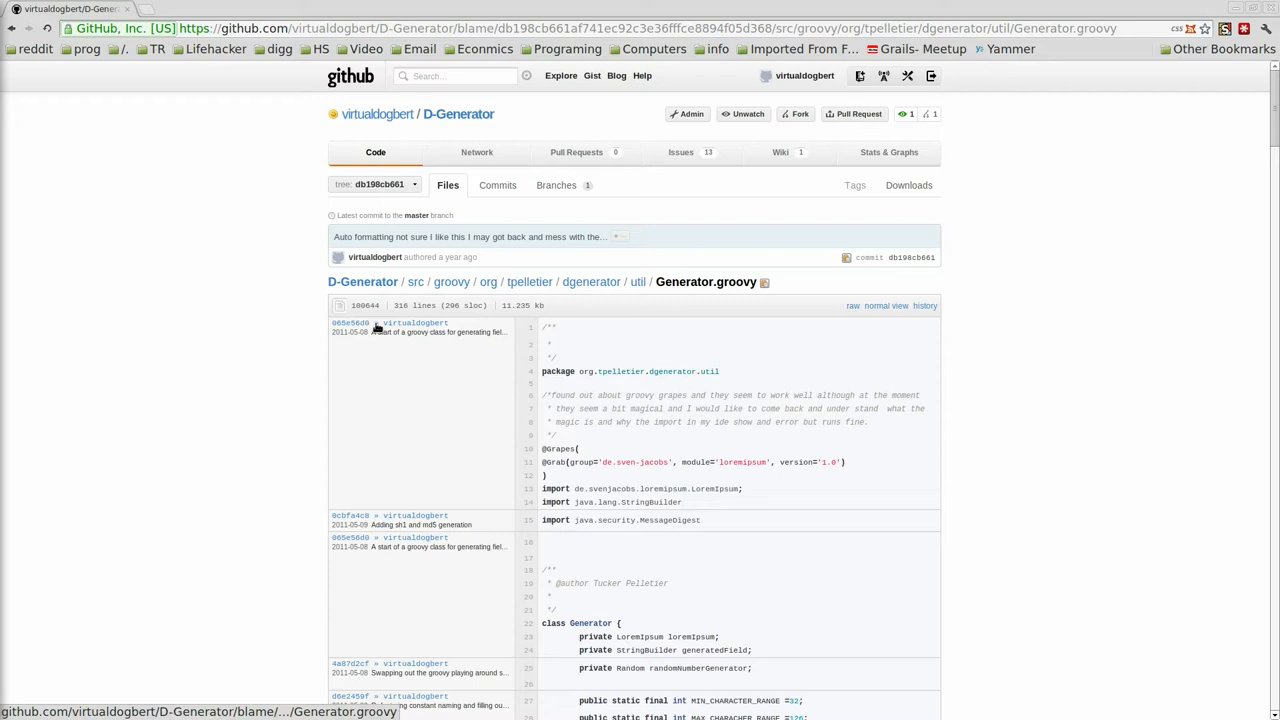
mouse_move(502, 405)
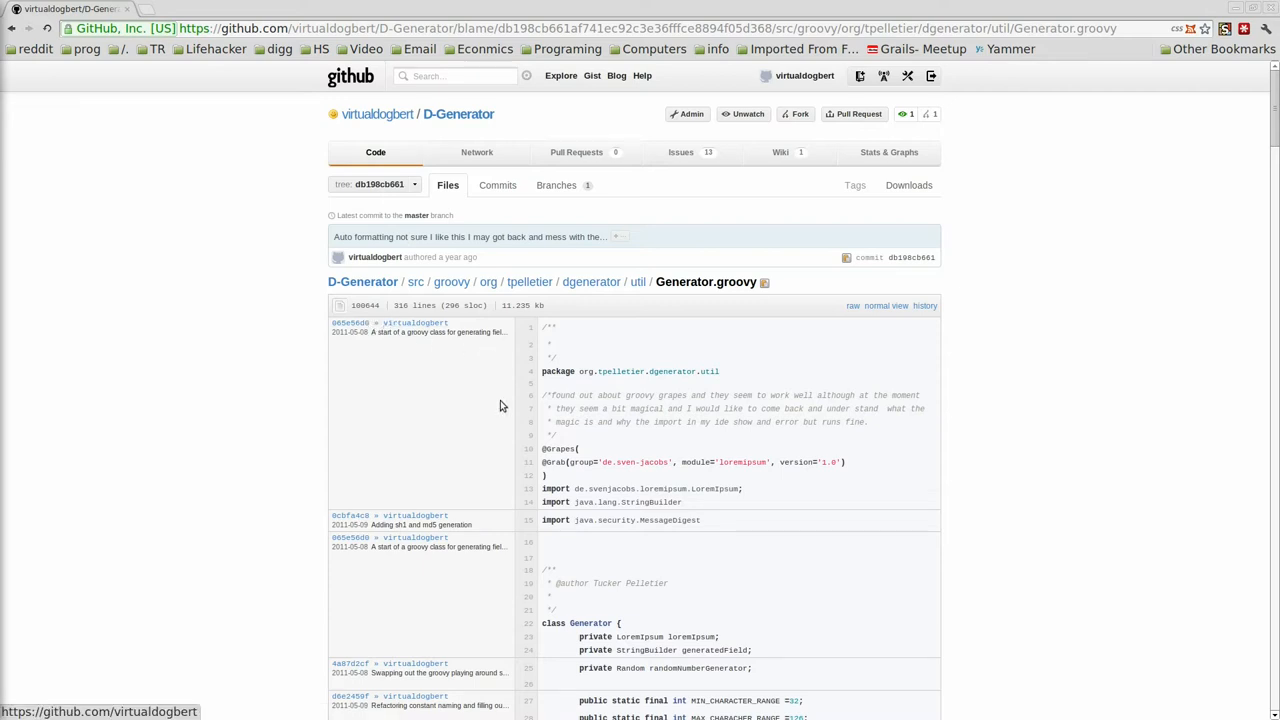
scroll("down", 3)
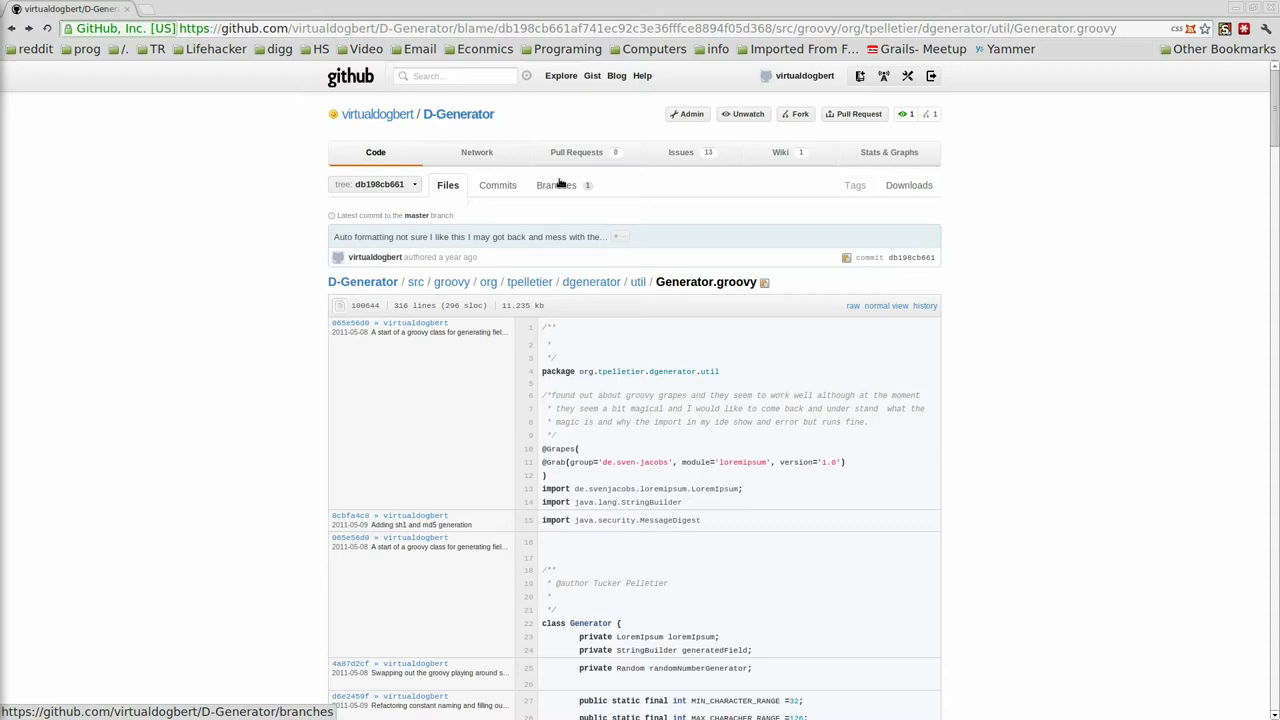
Open the D-Generator Branches page, listing master as the only base branch
left_click(556, 185)
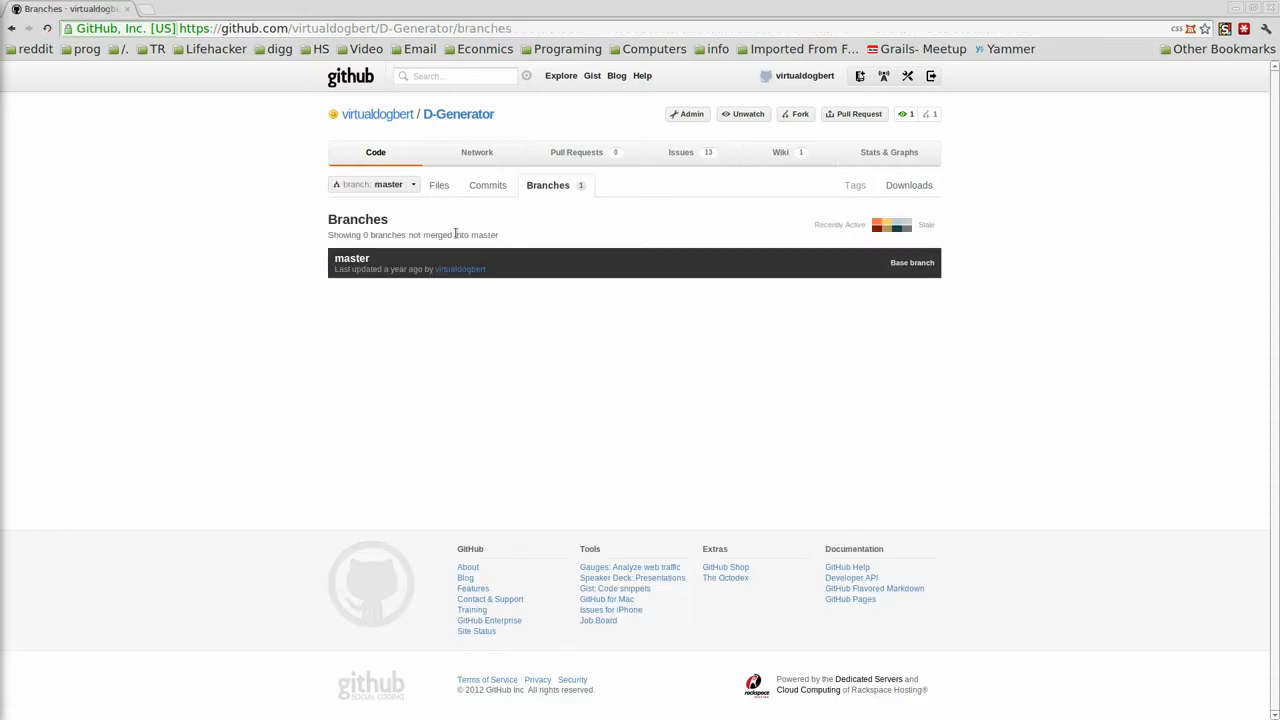
mouse_move(597, 270)
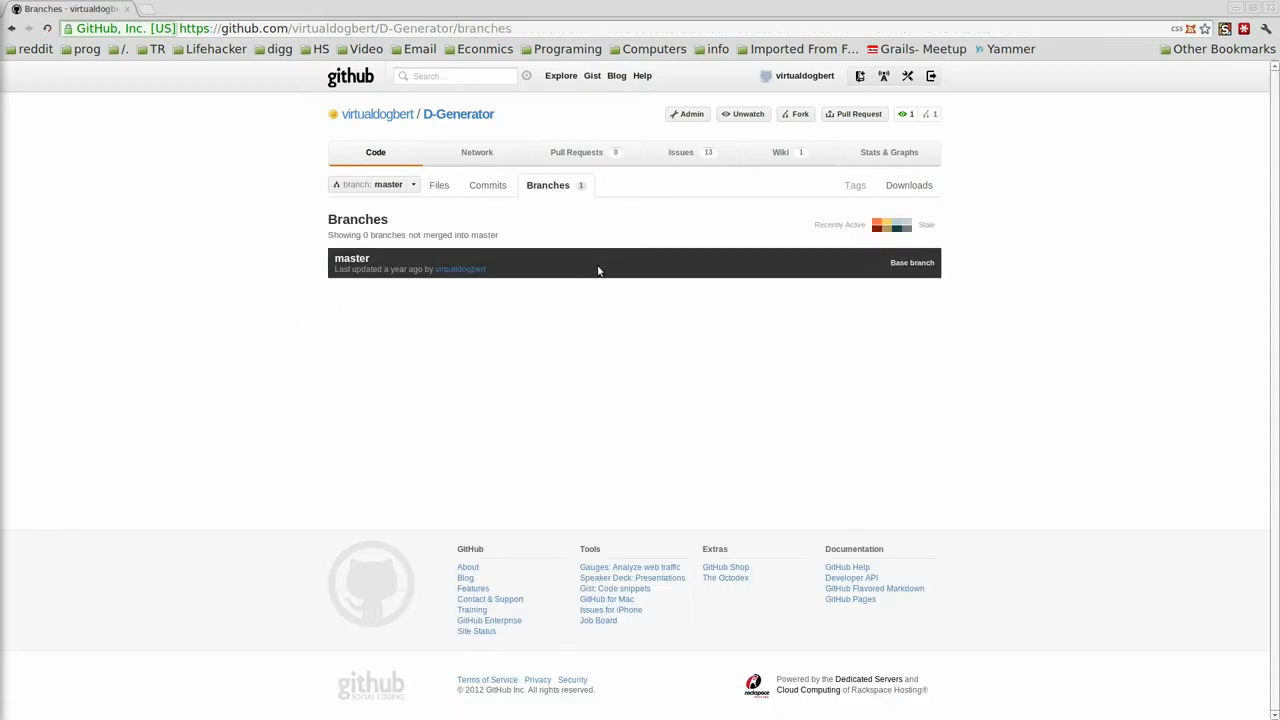
mouse_move(890, 176)
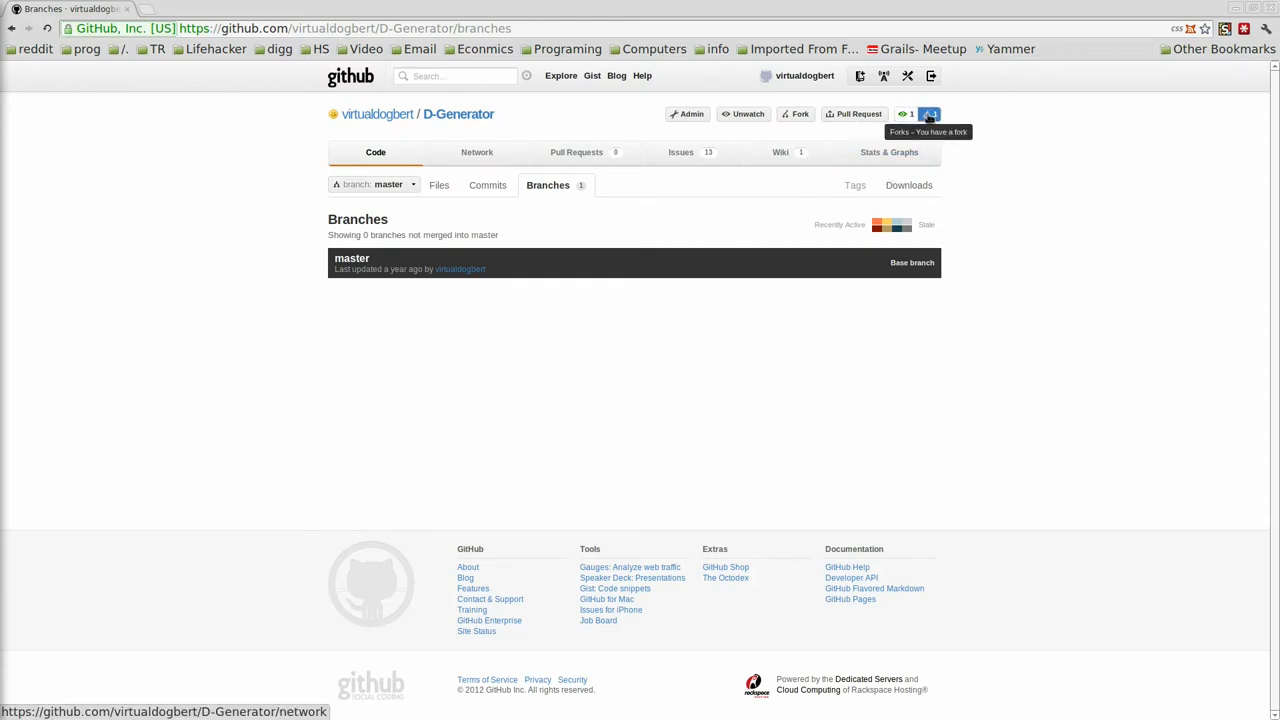
mouse_move(959, 114)
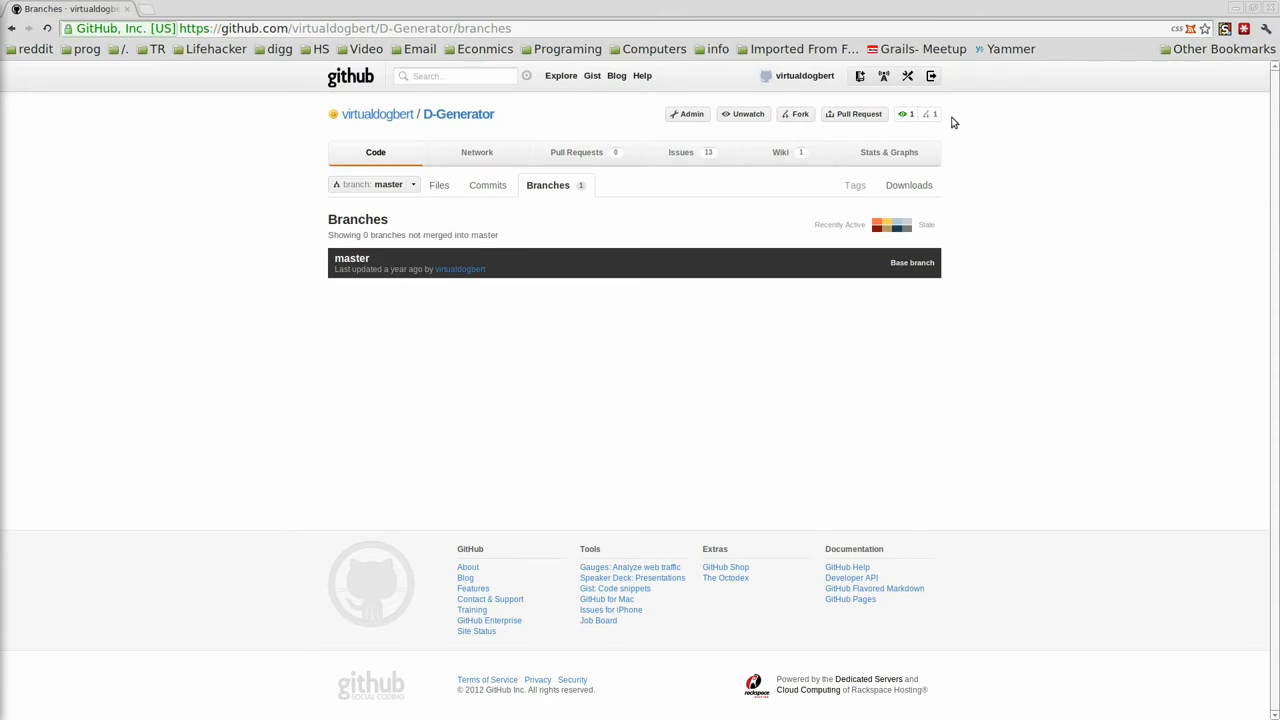
mouse_move(944, 128)
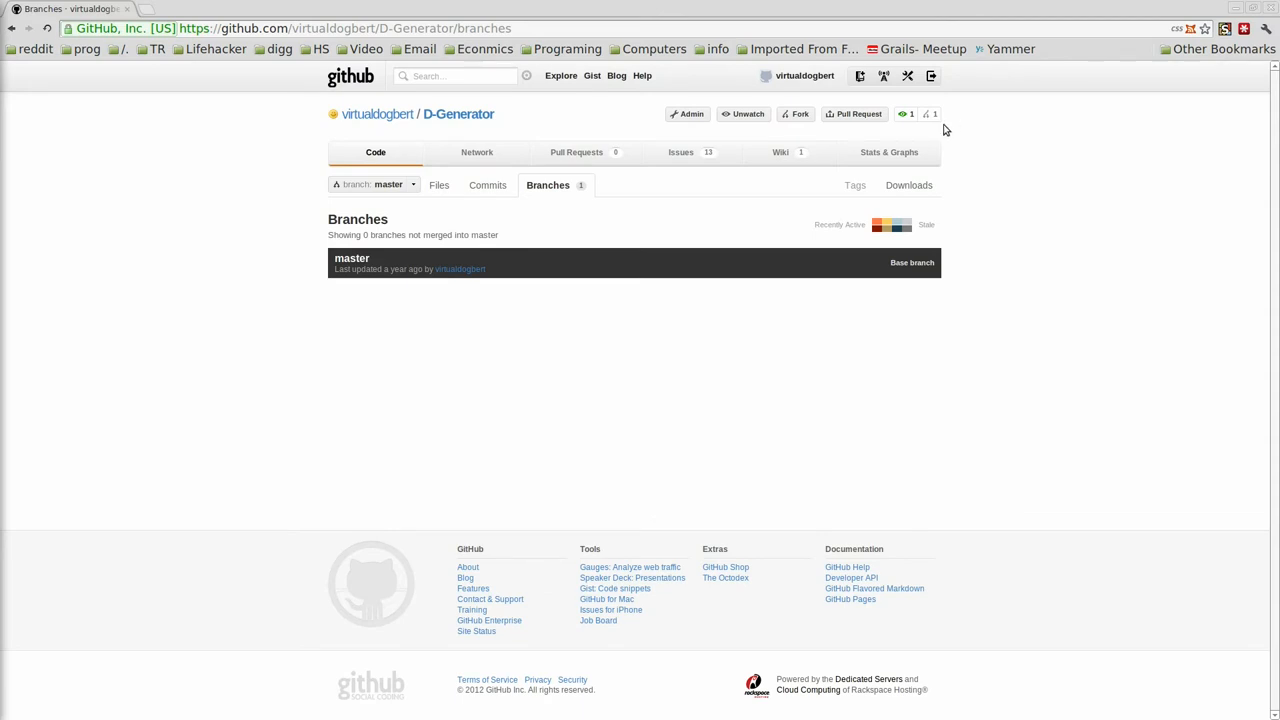
mouse_move(939, 131)
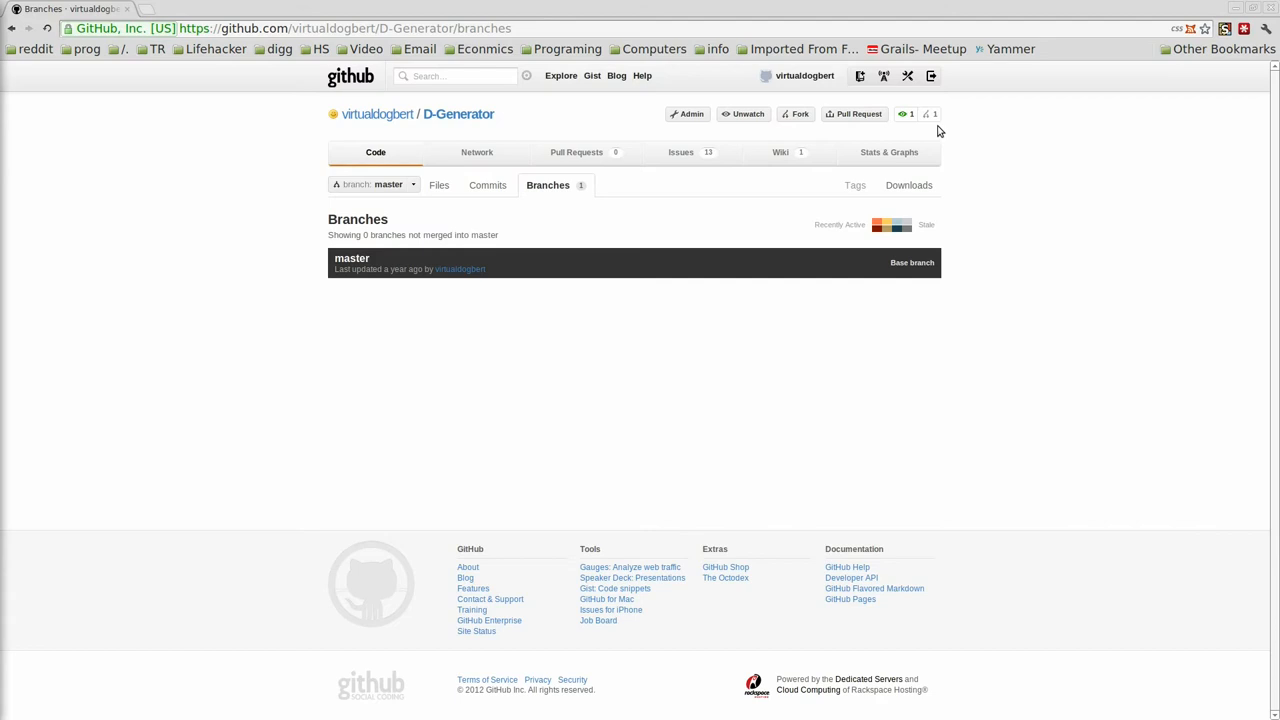
mouse_move(933, 132)
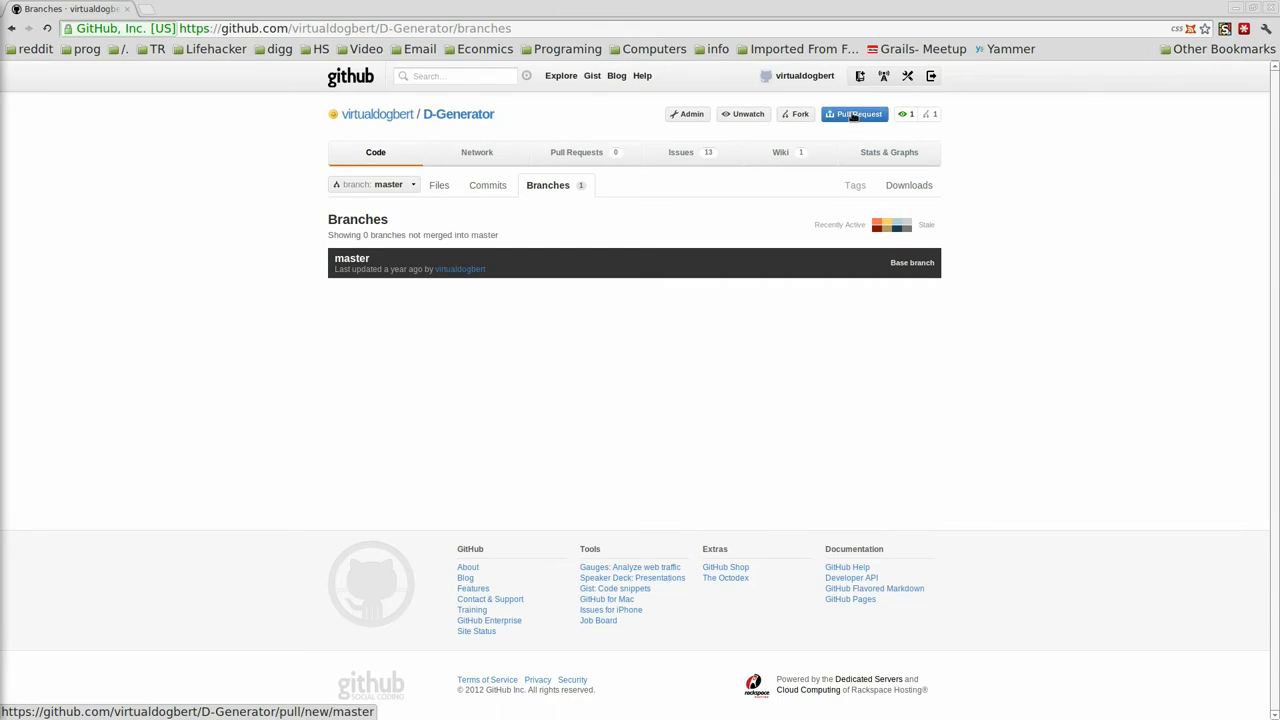
left_click(855, 113)
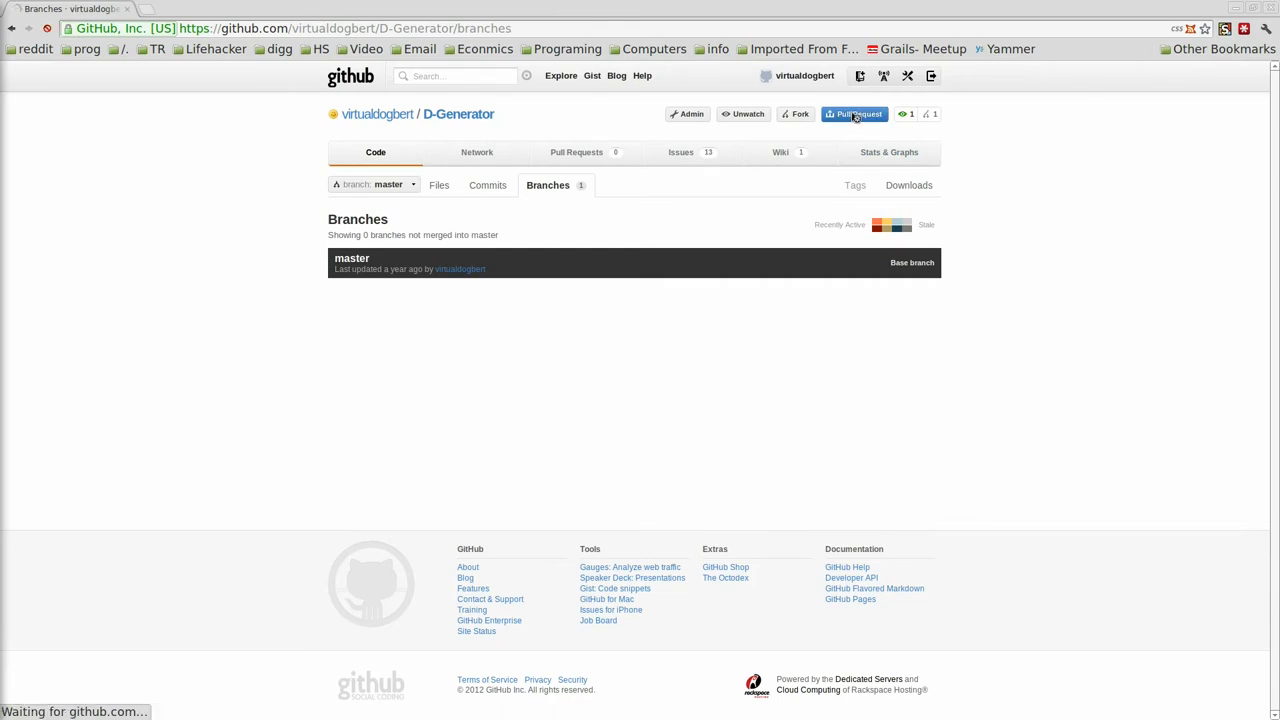
left_click(856, 113)
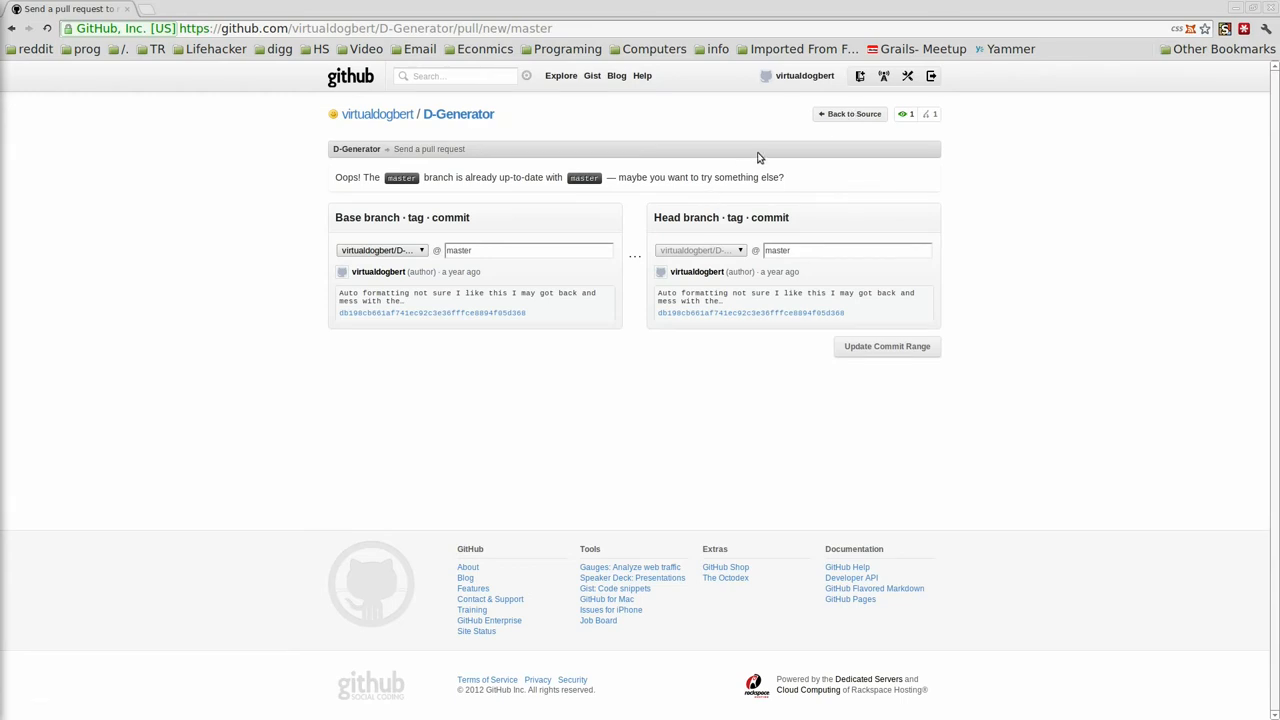
mouse_move(587, 370)
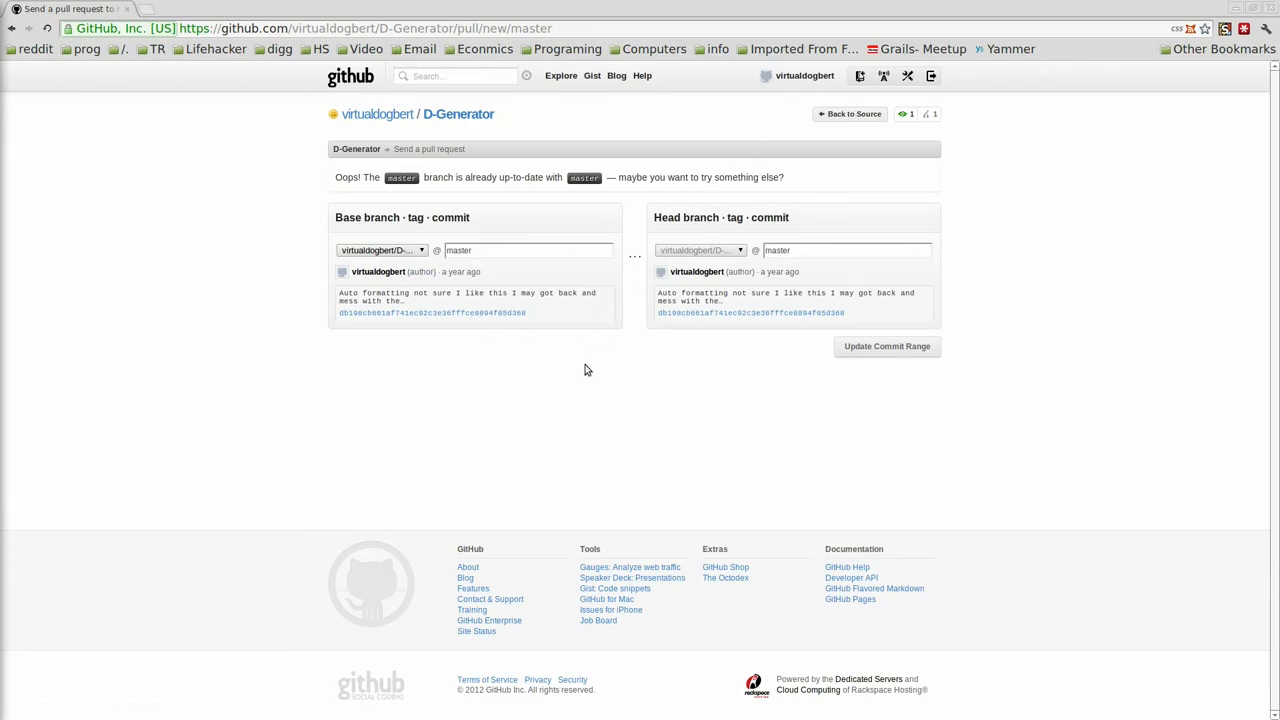
mouse_move(620, 266)
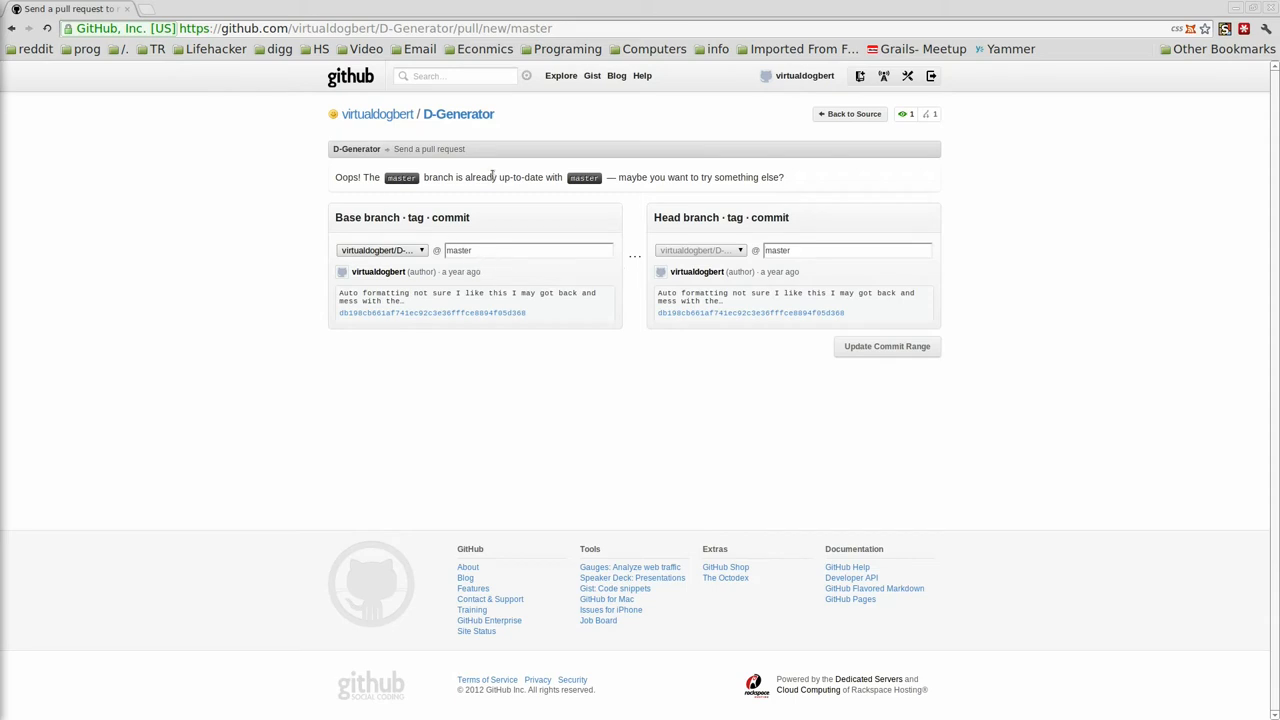
mouse_move(319, 189)
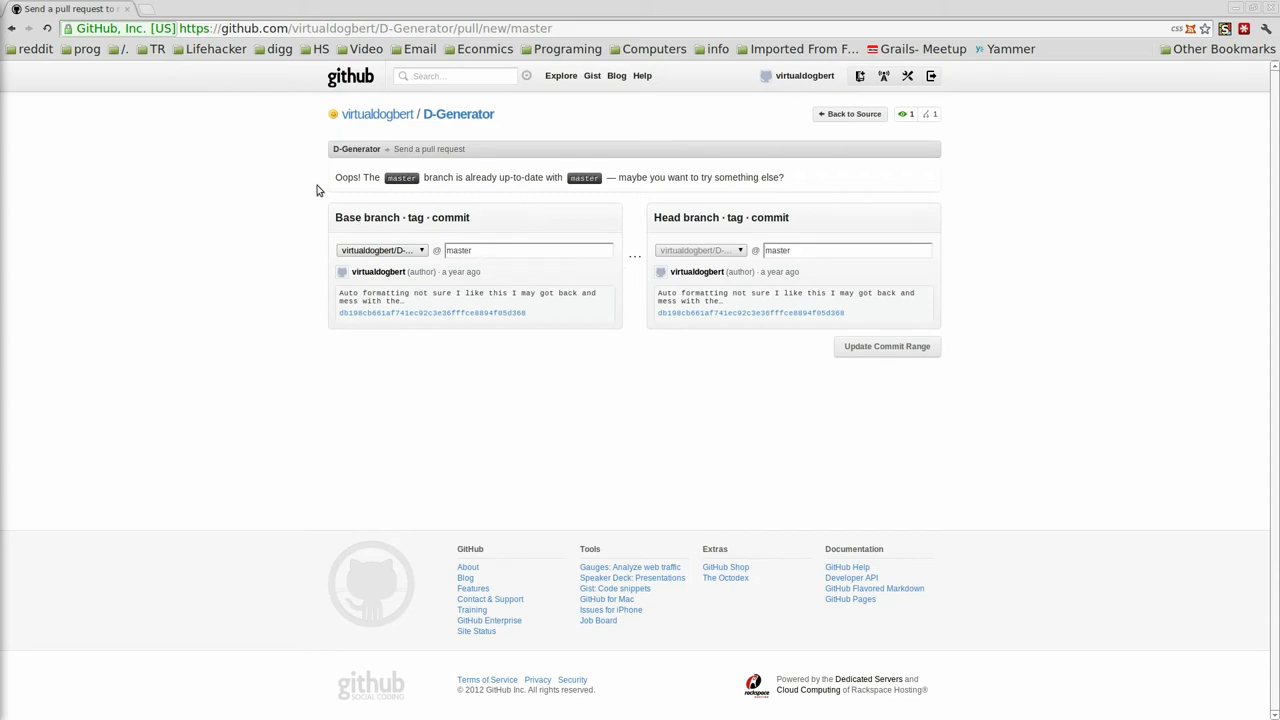
mouse_move(765, 154)
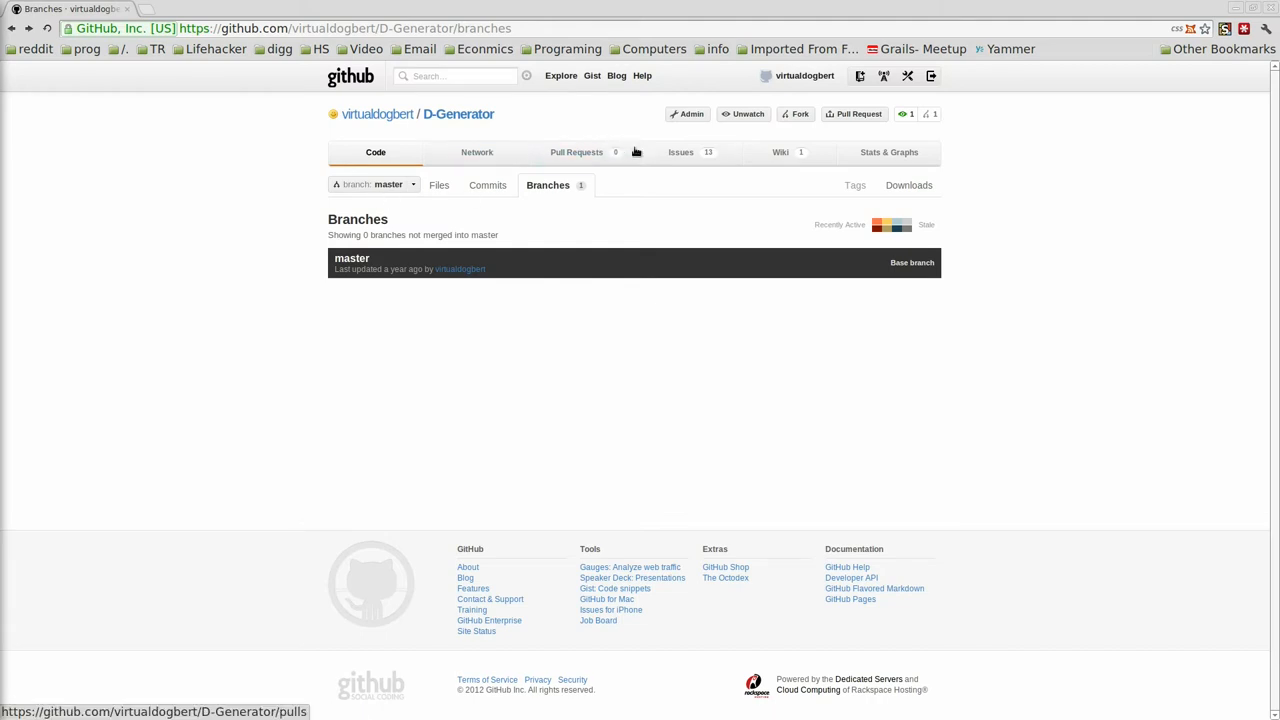
Open the D-Generator Pull Requests page showing 0 open requests
left_click(576, 152)
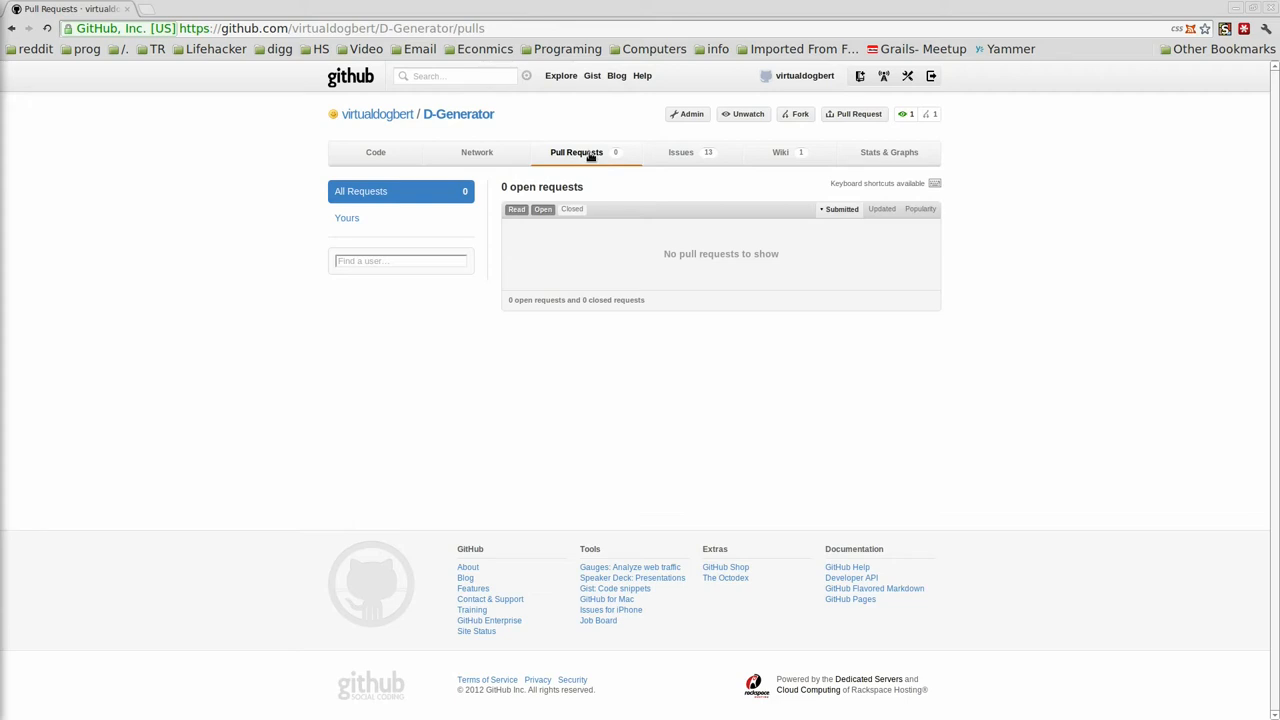
mouse_move(686, 164)
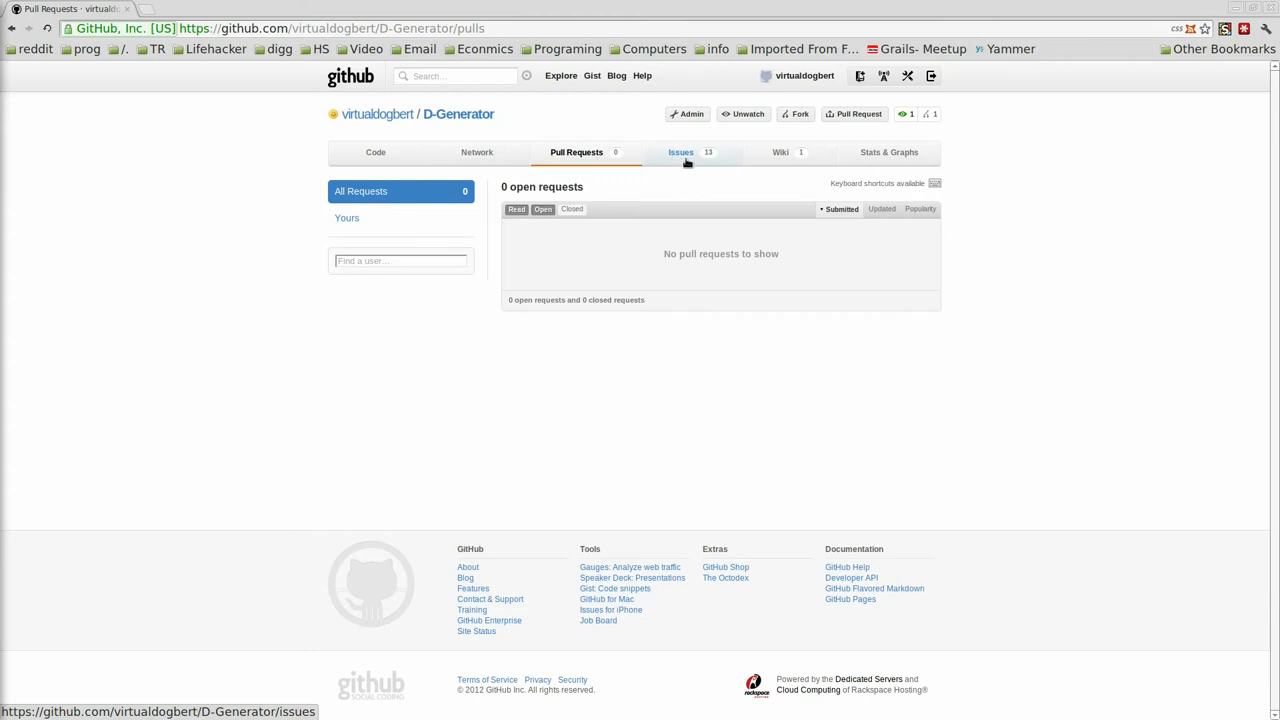
mouse_move(691, 158)
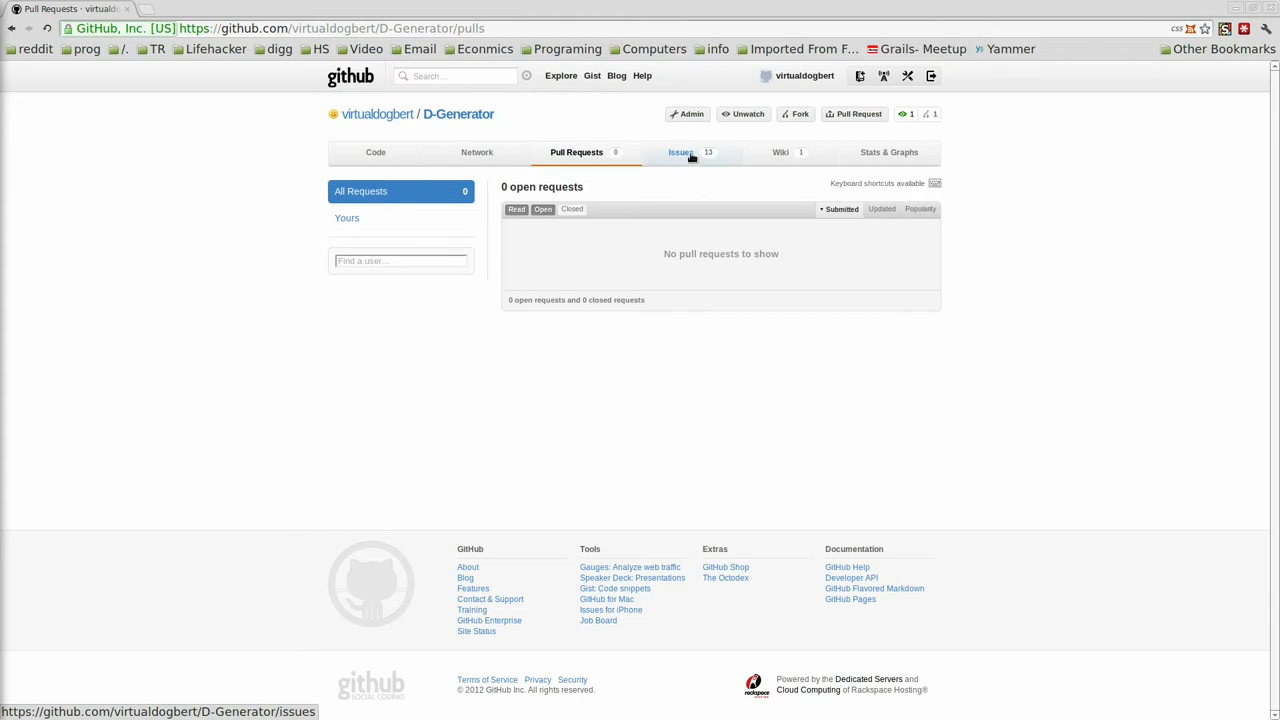
Open the Issues list and view issue #8, 'tweak css polish ui'
left_click(680, 152)
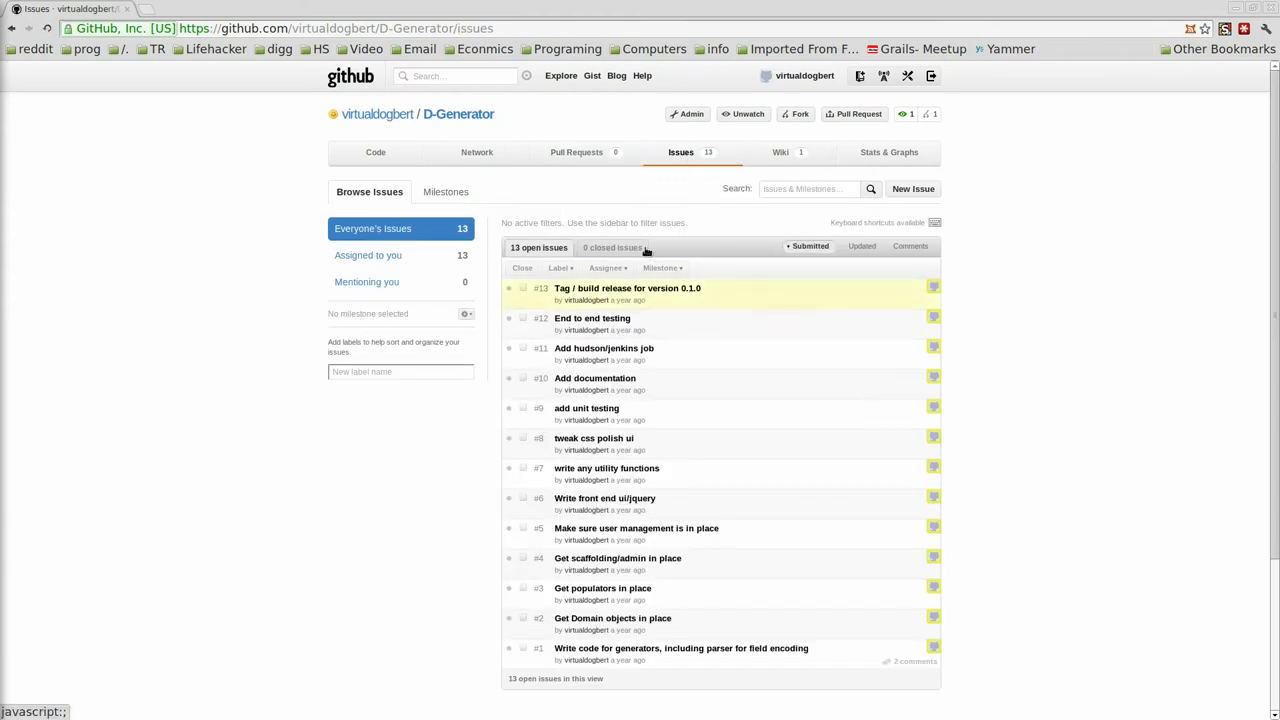
mouse_move(651, 487)
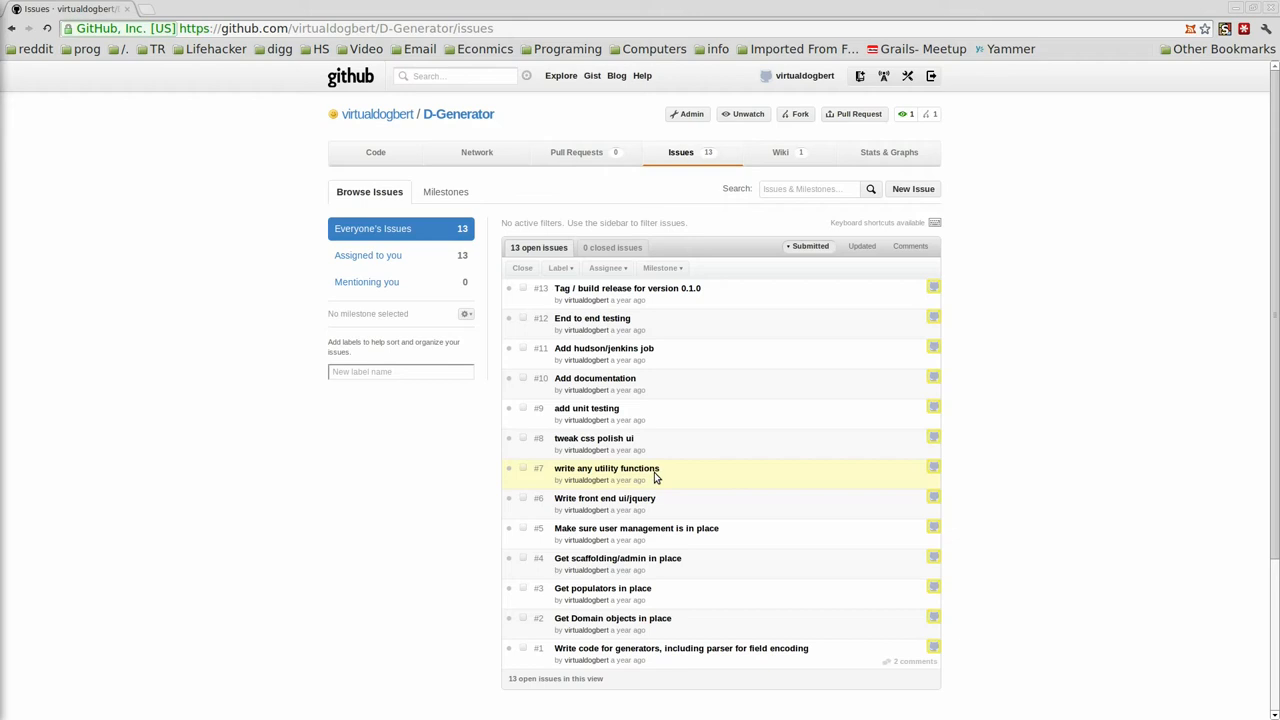
mouse_move(753, 434)
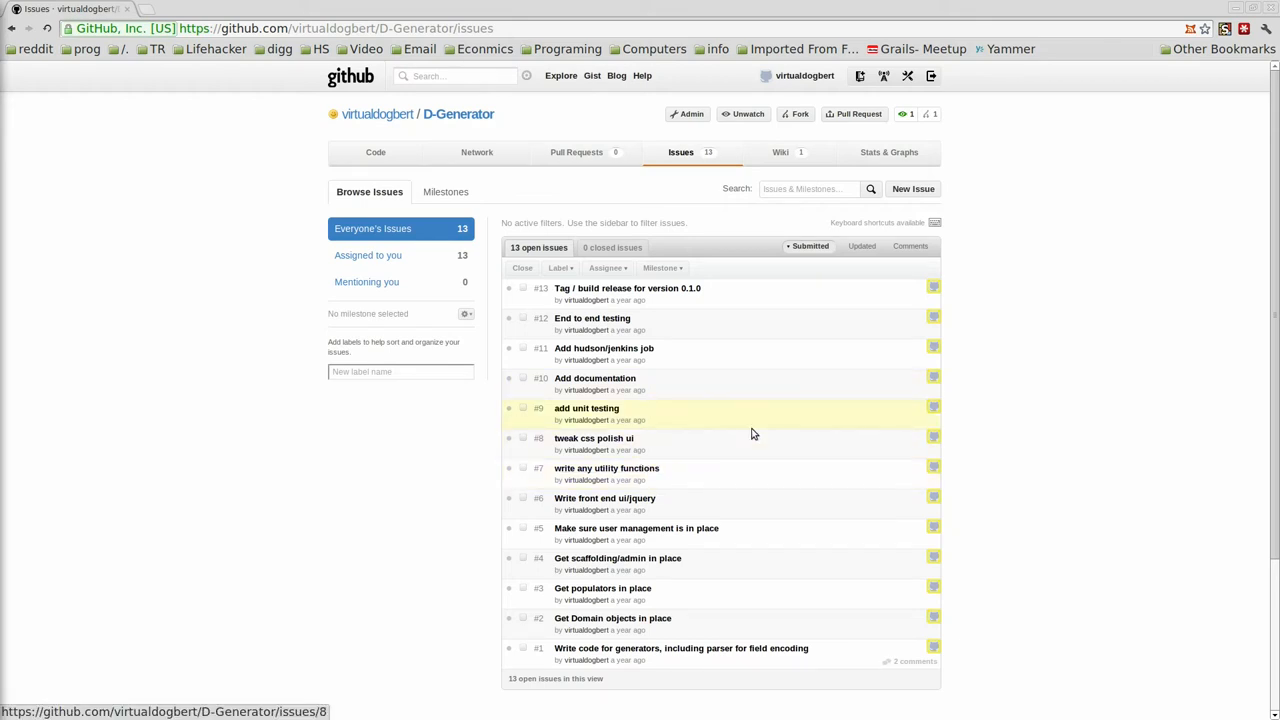
mouse_move(670, 310)
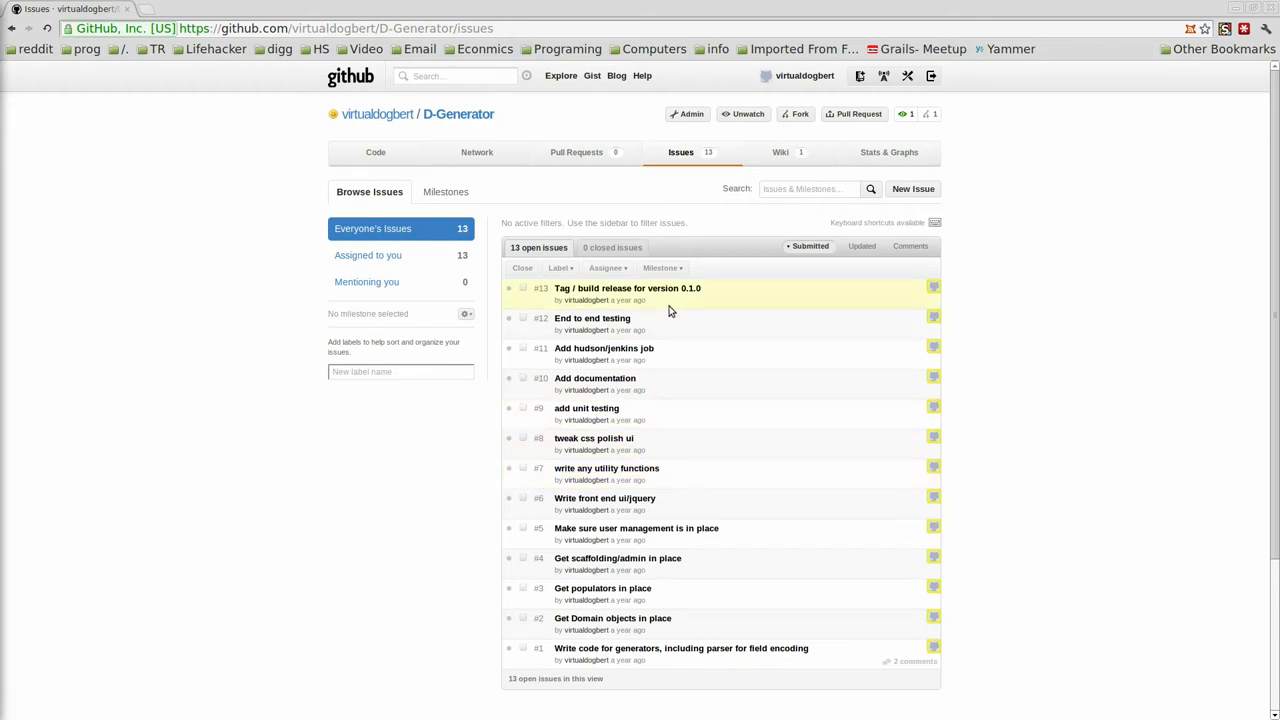
mouse_move(627, 412)
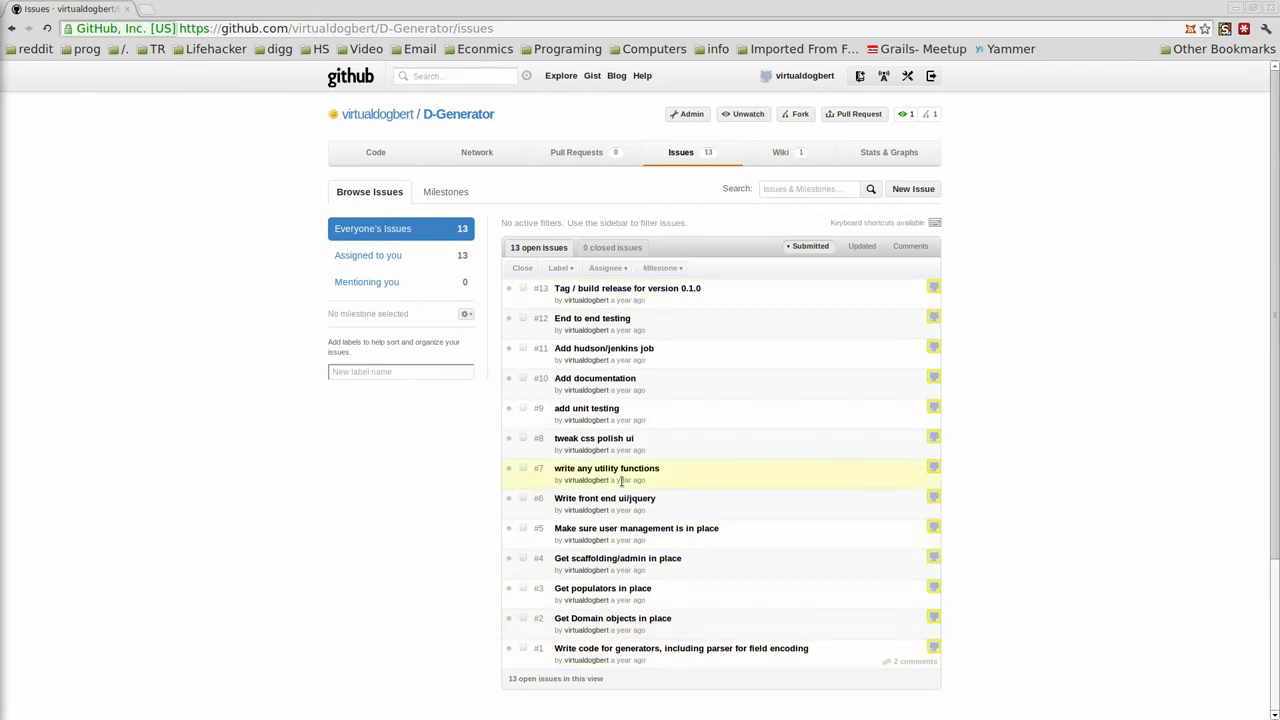
mouse_move(608, 428)
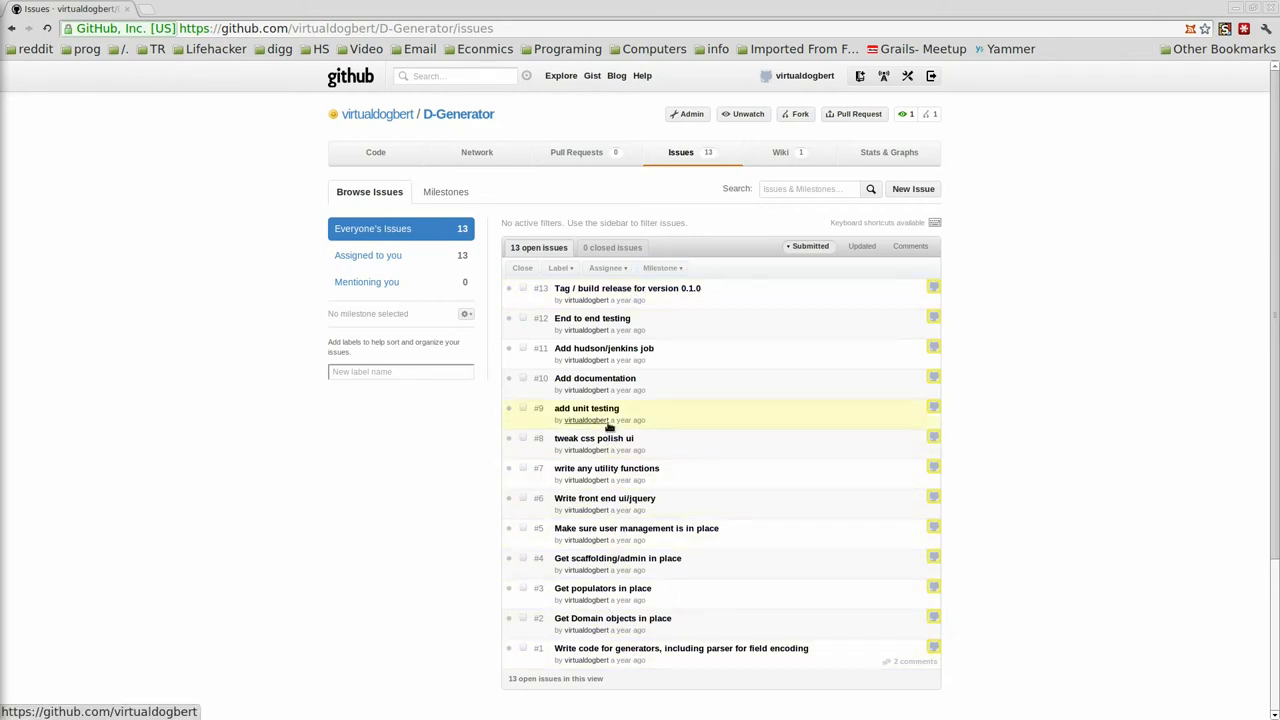
left_click(590, 438)
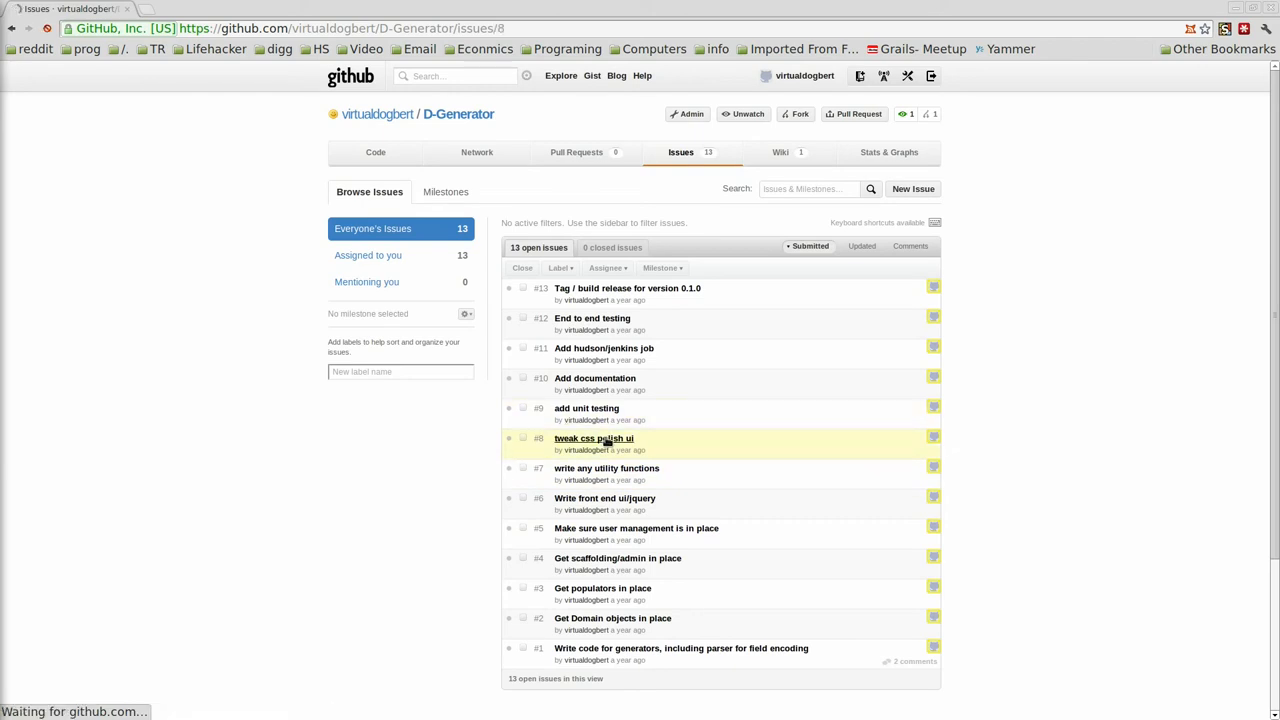
left_click(584, 438)
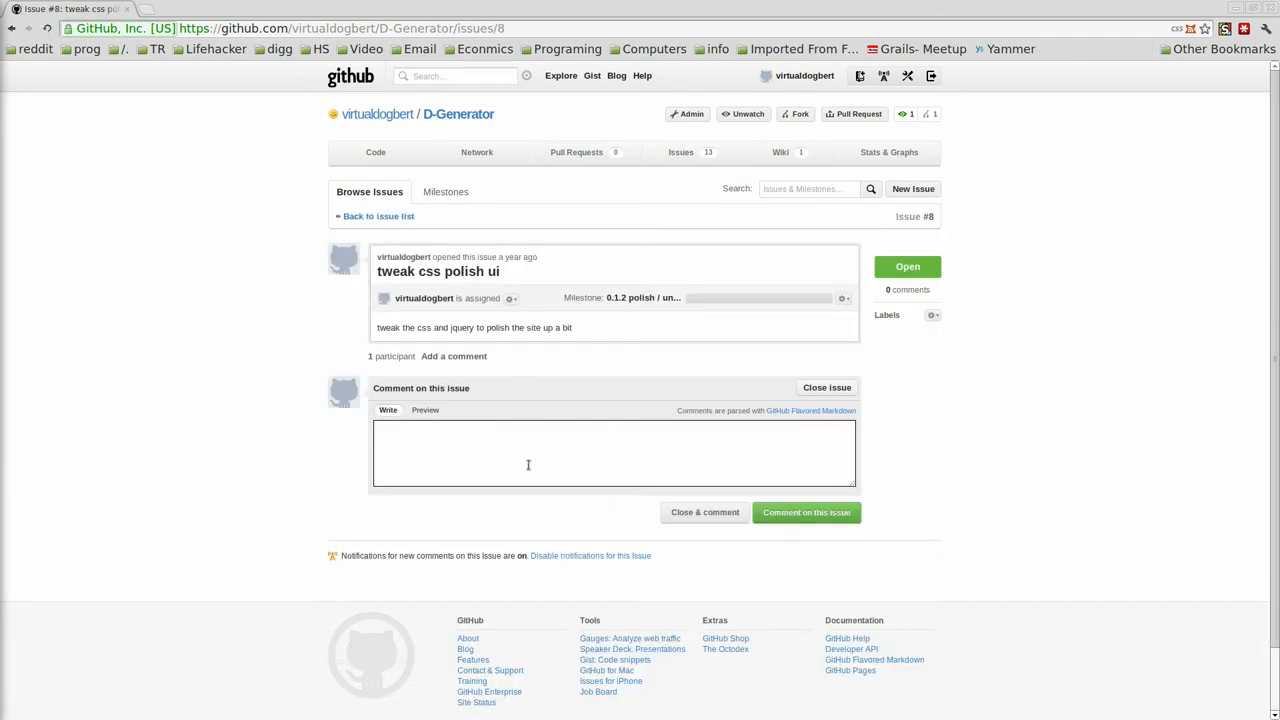
mouse_move(778, 493)
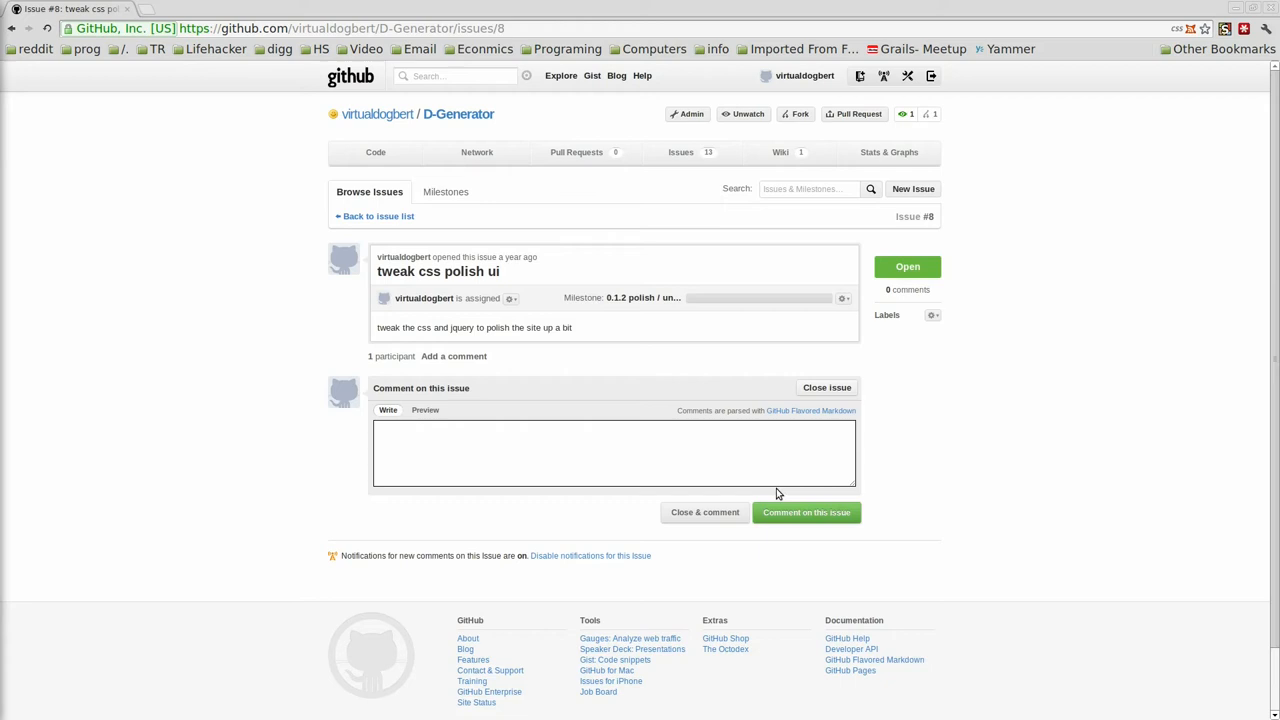
mouse_move(770, 498)
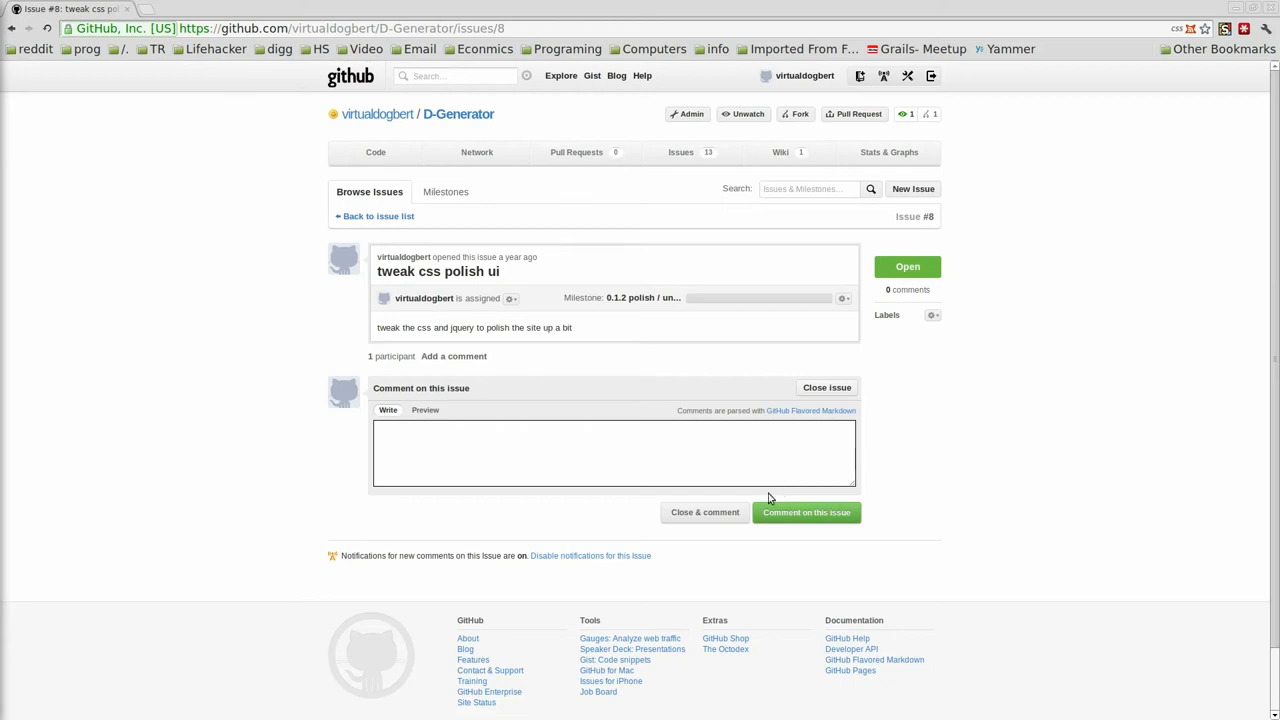
Back in the issue list, filter to issues assigned to you that are closed
left_click(372, 216)
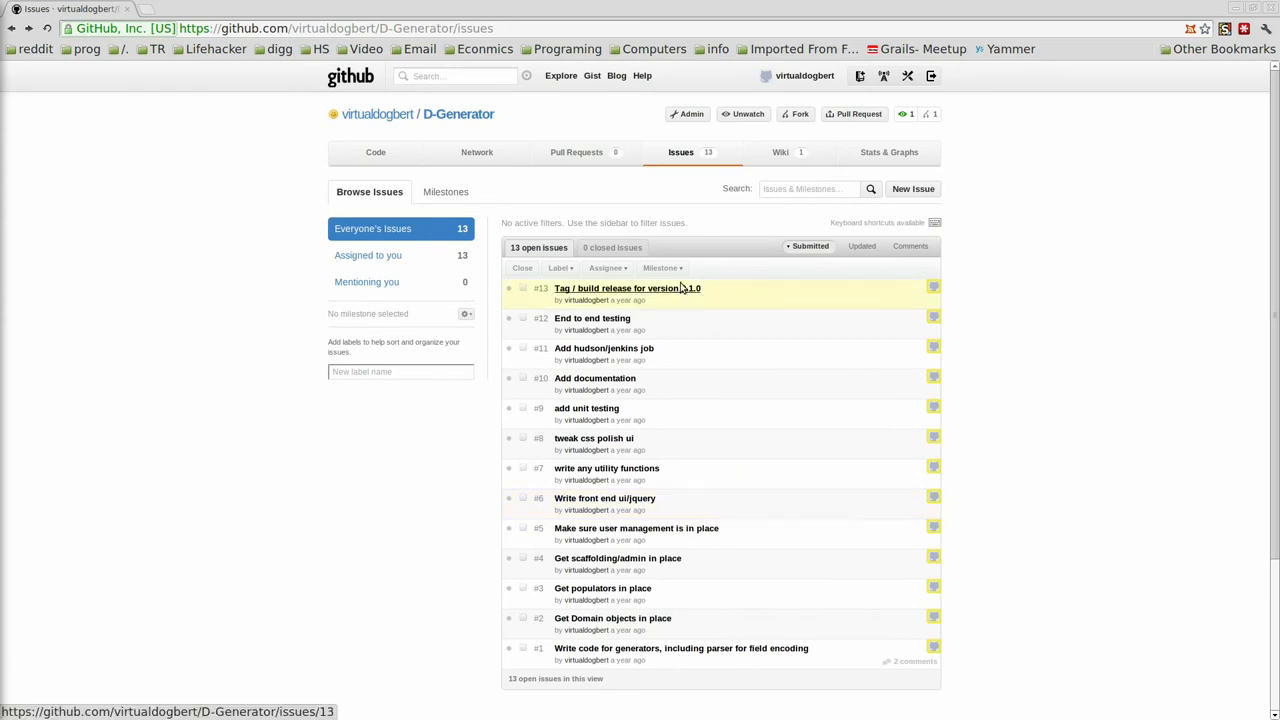
mouse_move(382, 255)
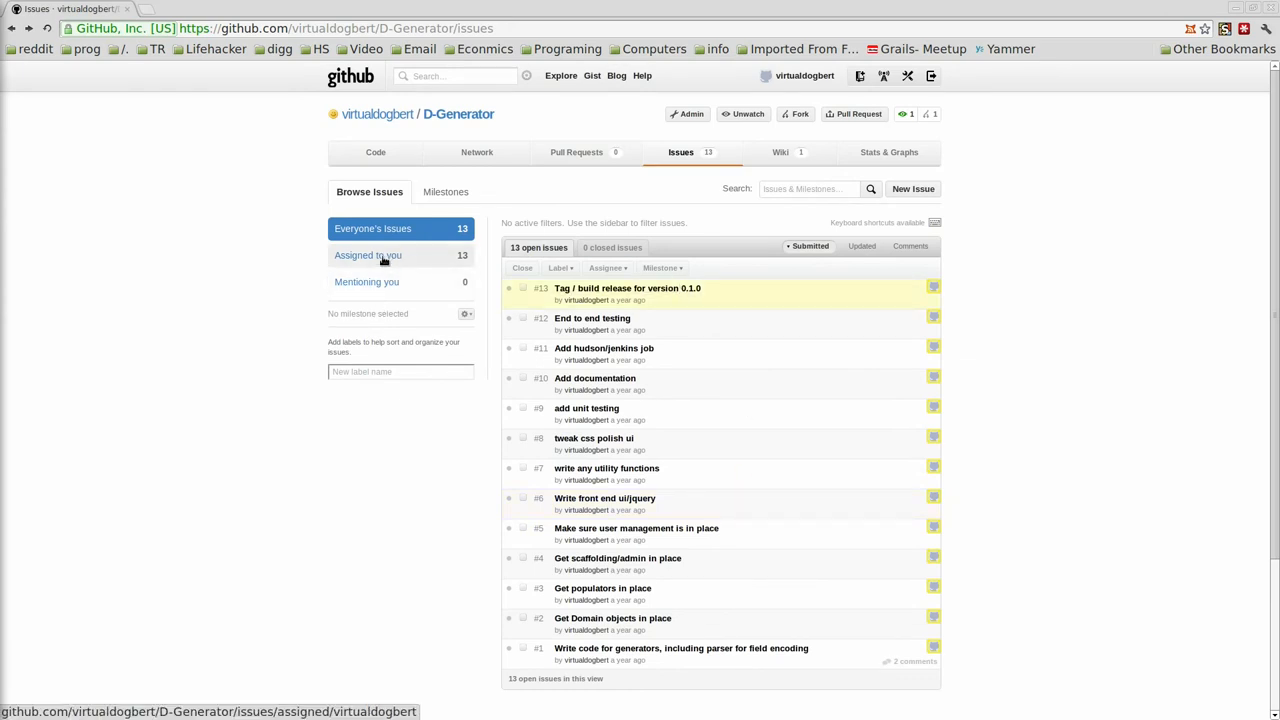
left_click(368, 255)
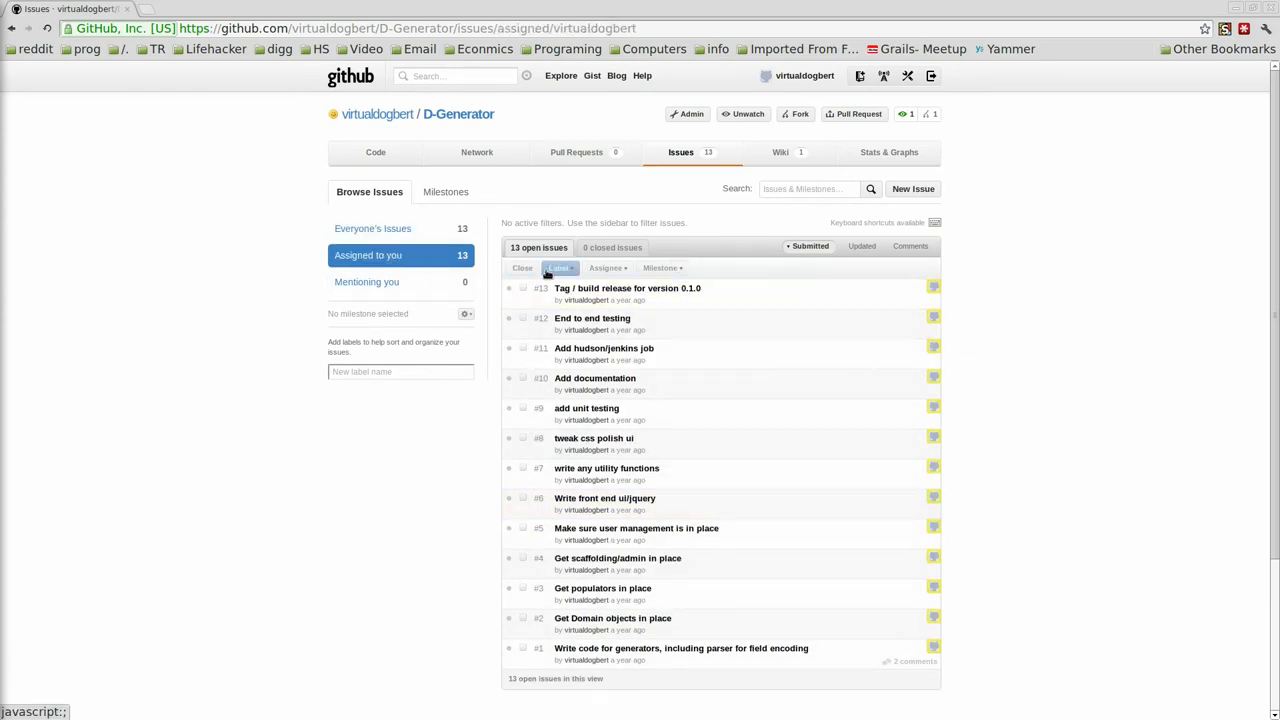
left_click(612, 247)
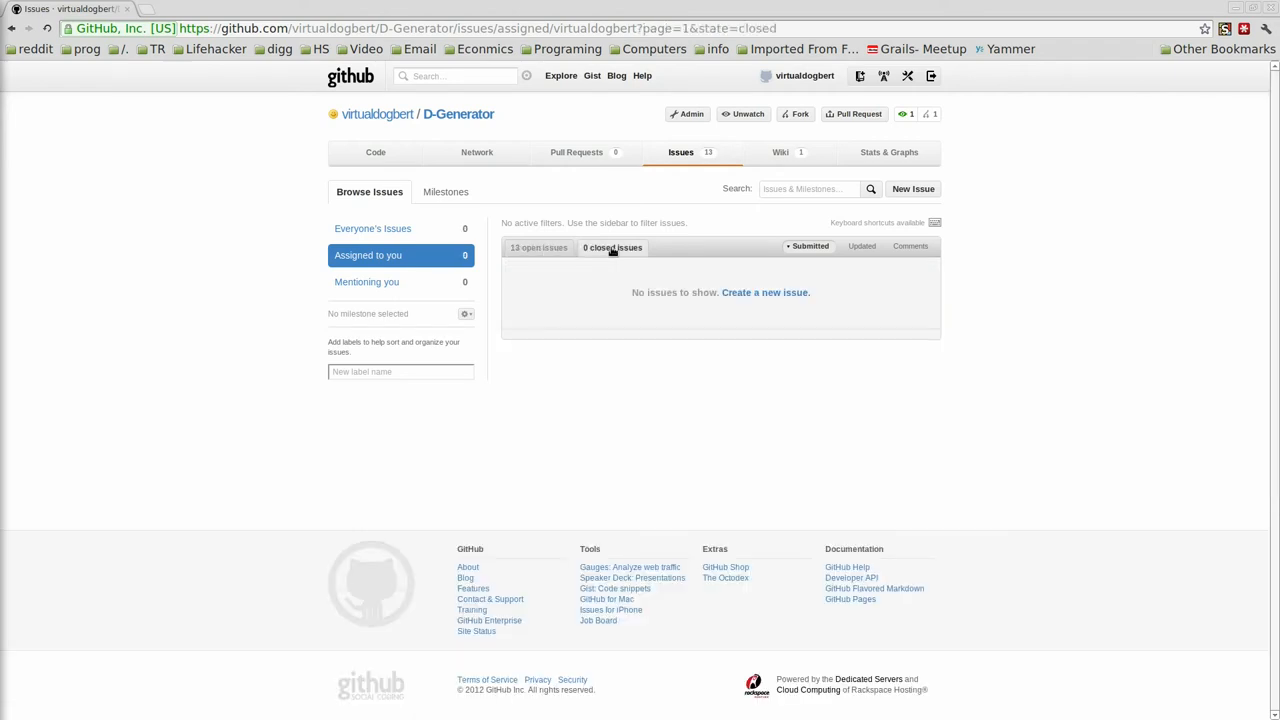
mouse_move(760, 152)
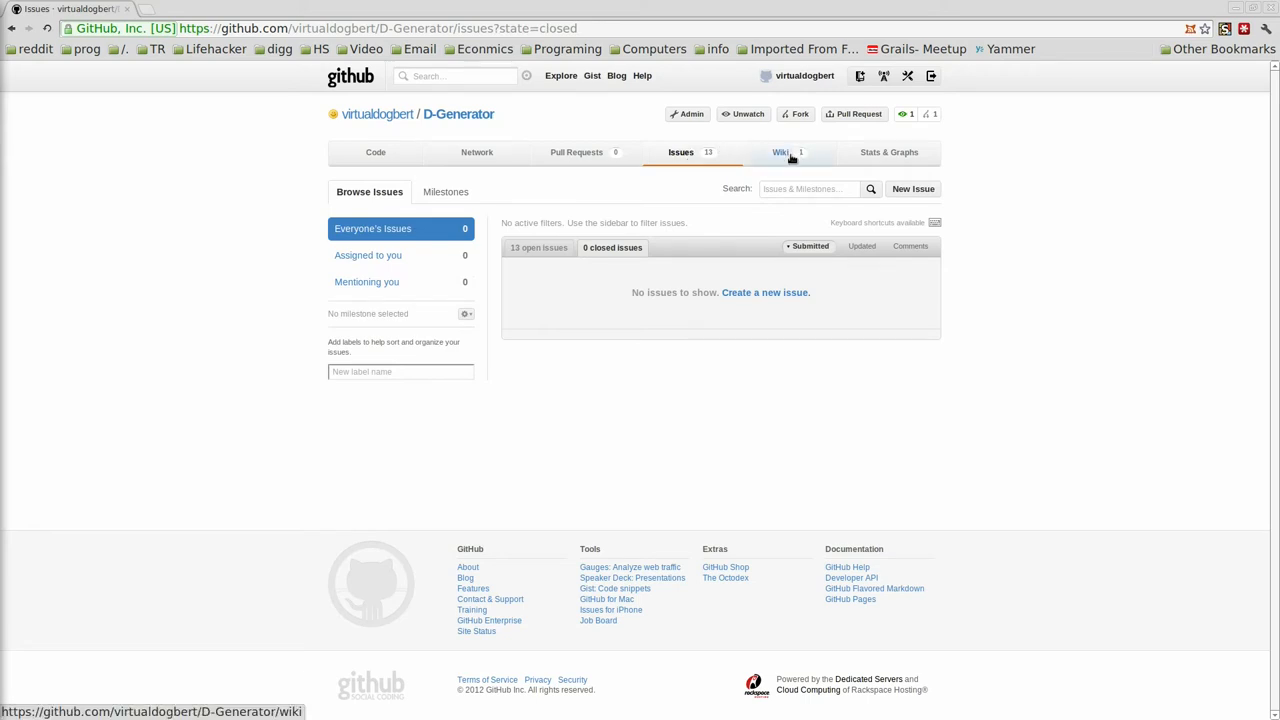
Open the D-Generator wiki and scroll through its home page
left_click(781, 152)
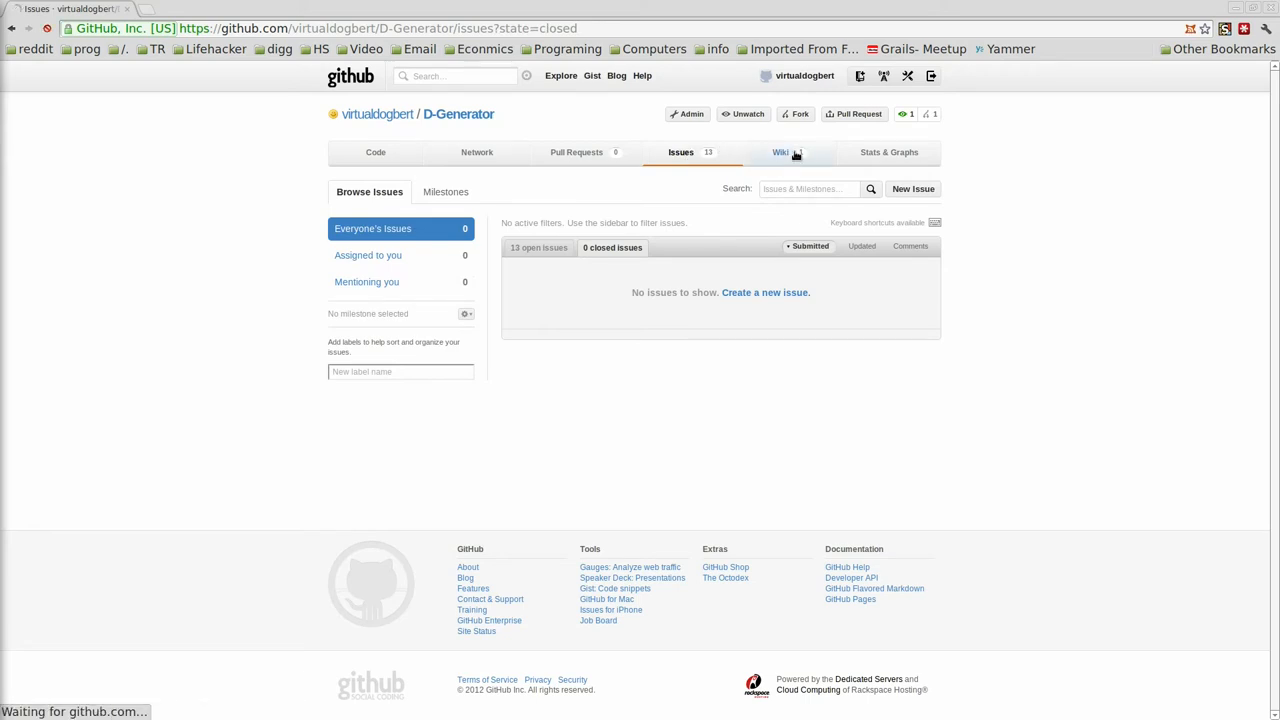
left_click(780, 152)
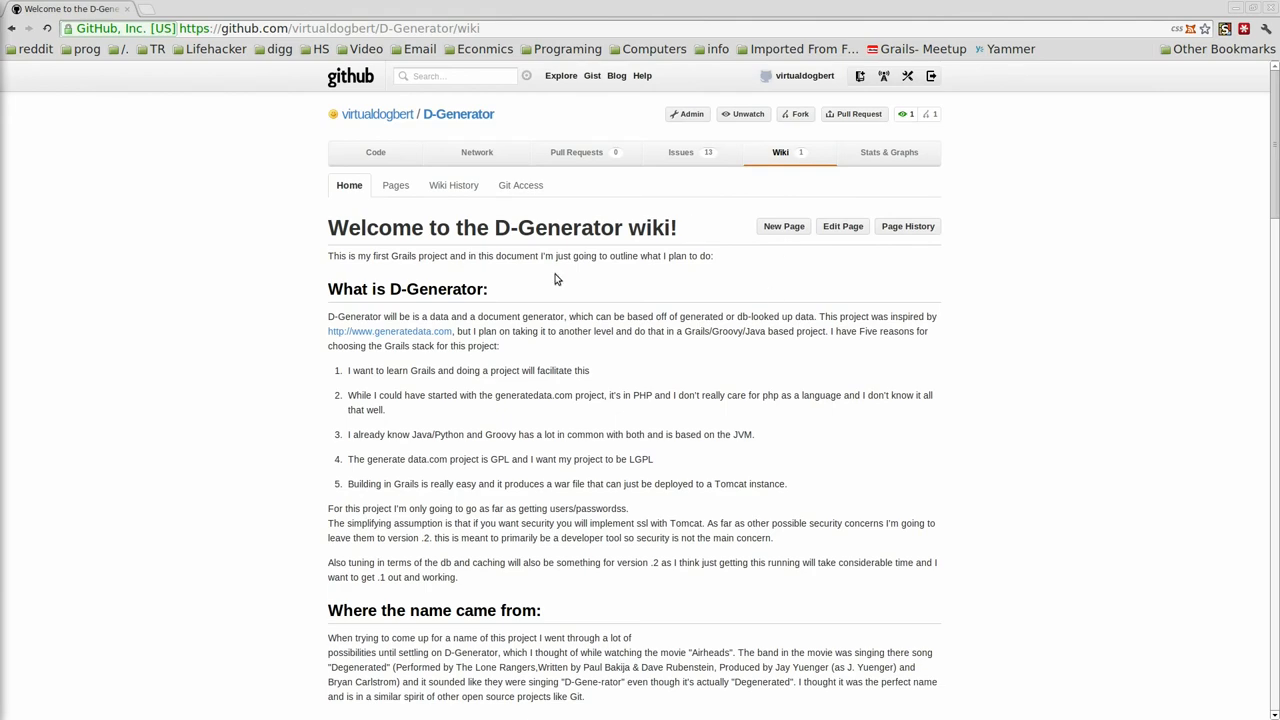
scroll("down", 3)
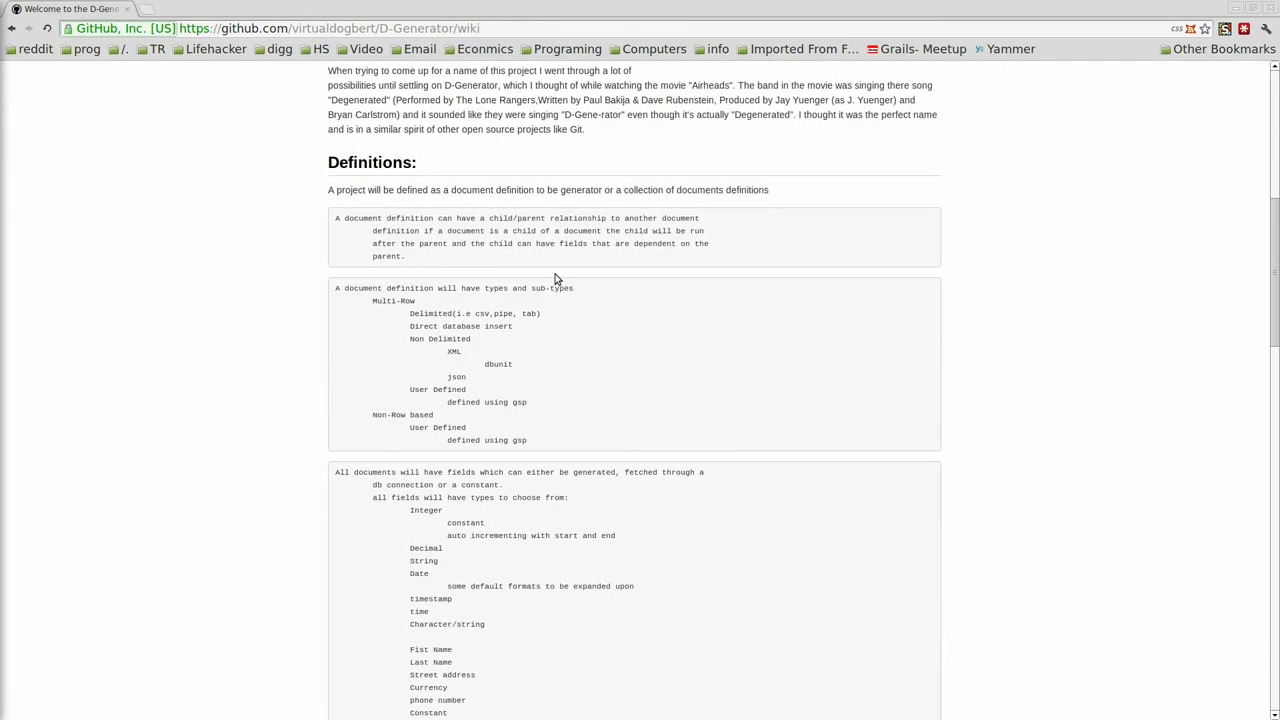
scroll("down", 3)
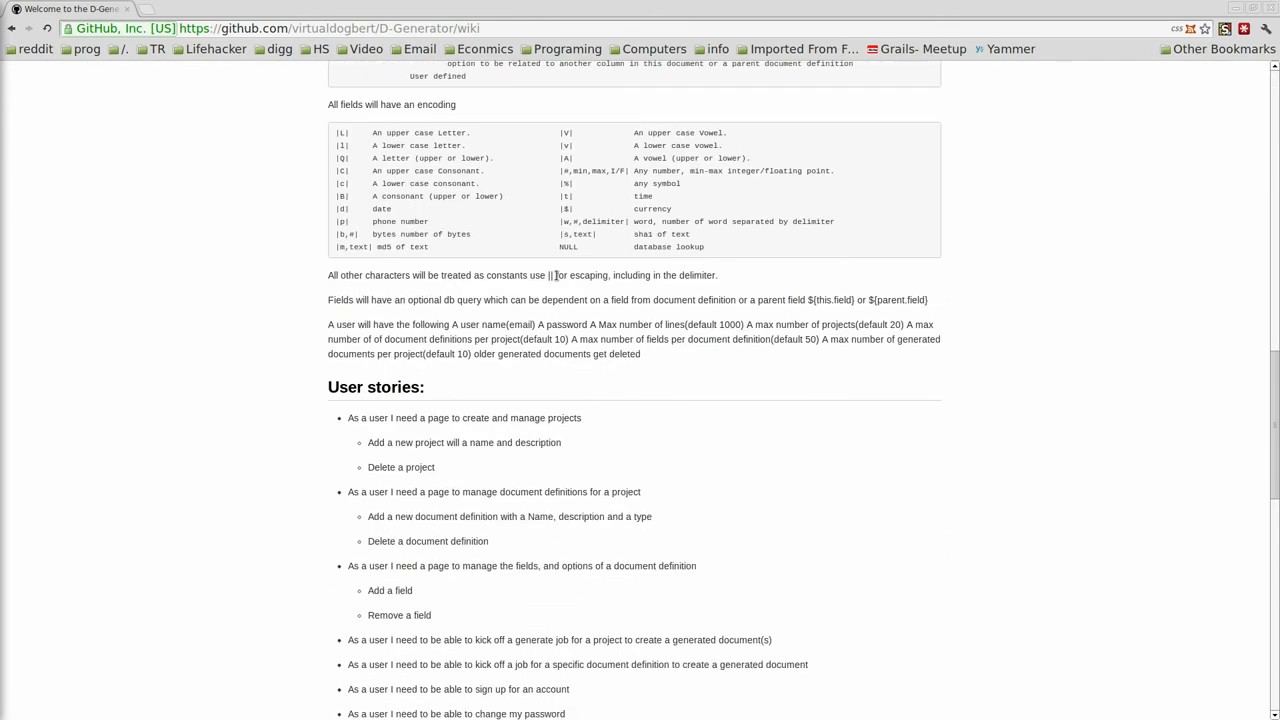
scroll("down", 3)
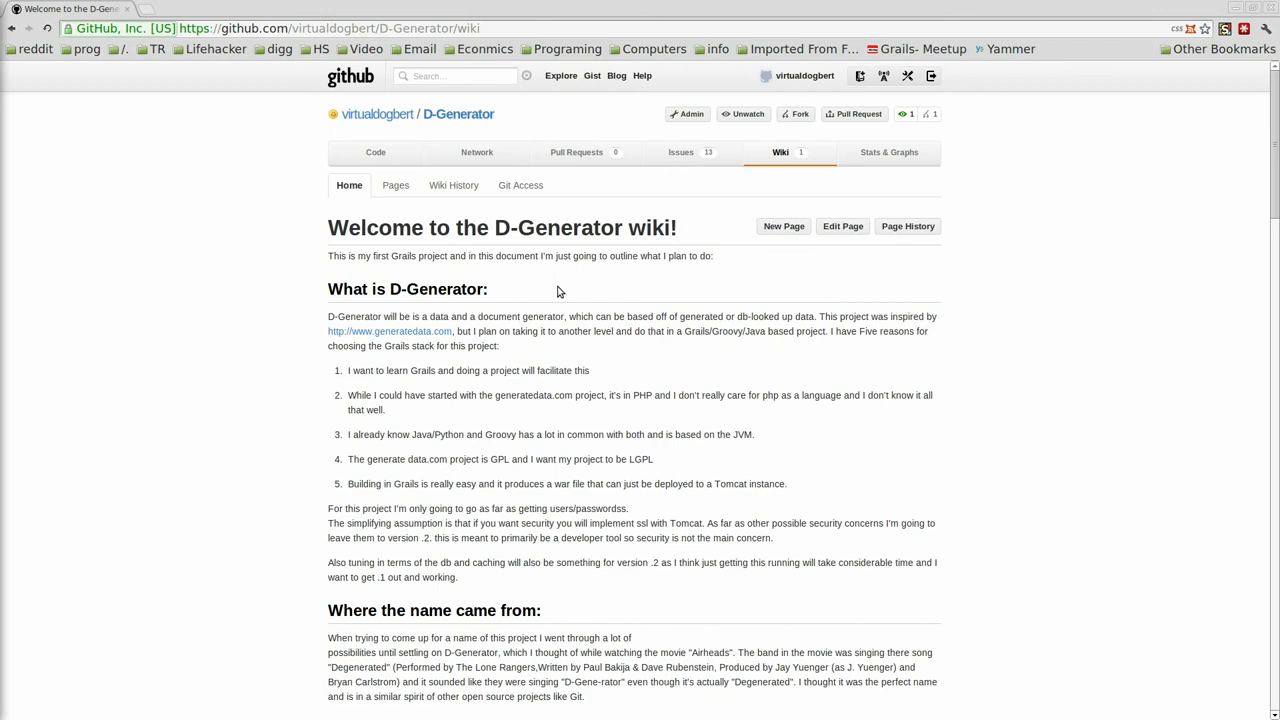
mouse_move(668, 420)
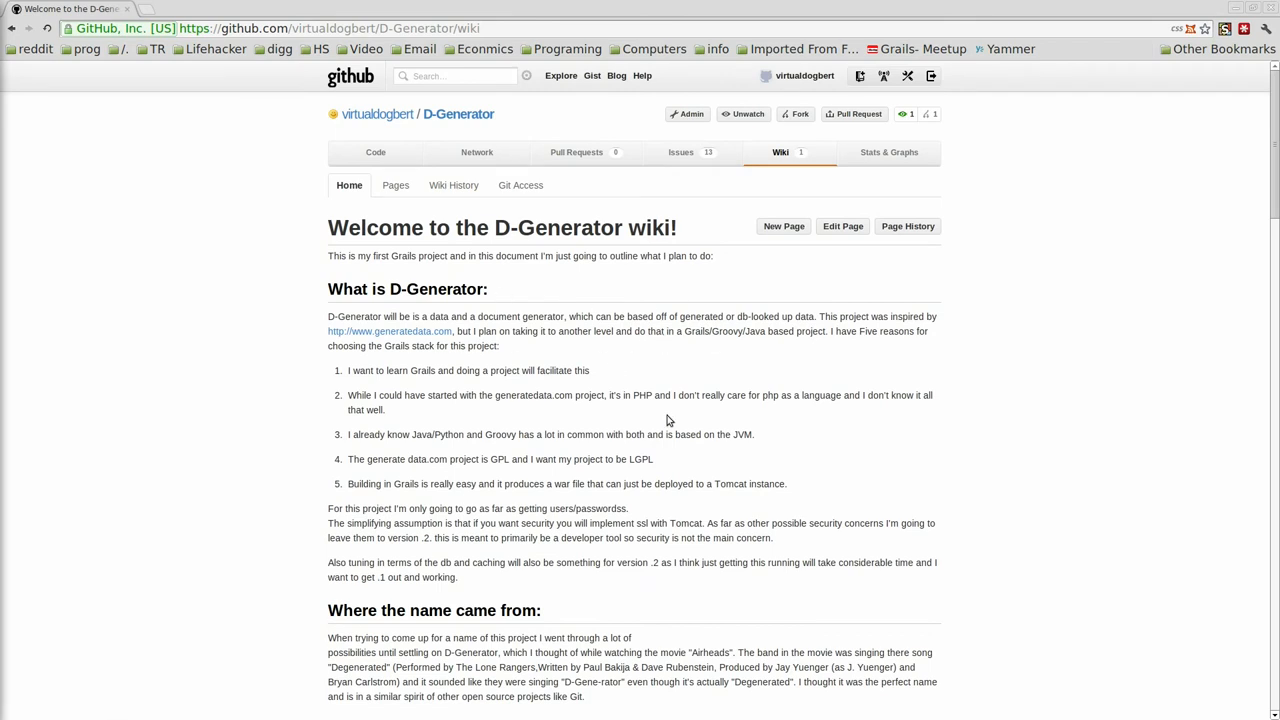
mouse_move(634, 354)
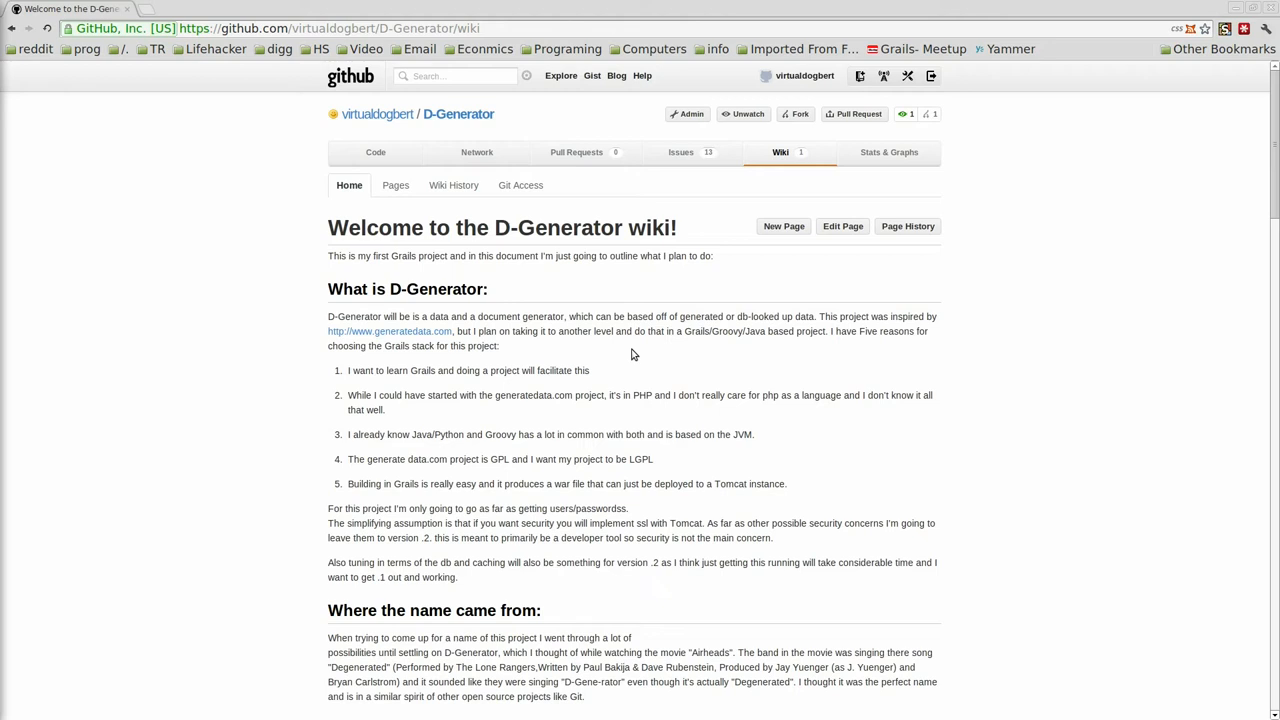
mouse_move(611, 307)
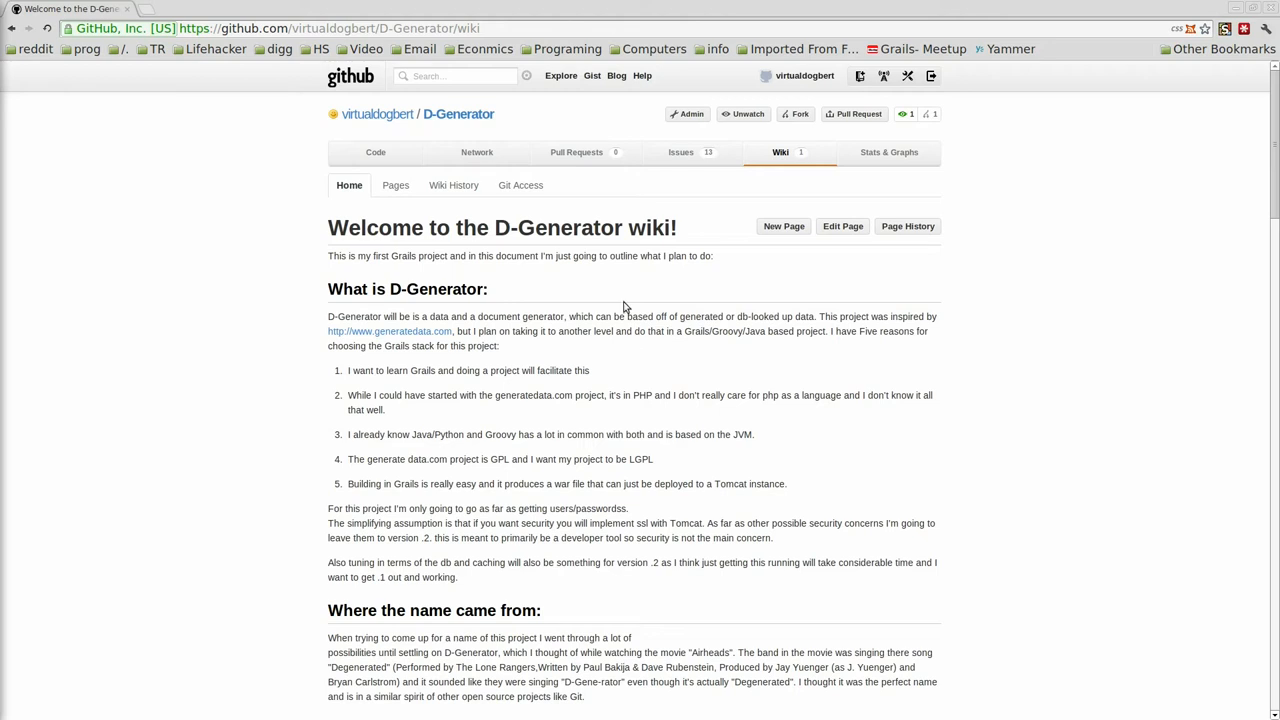
mouse_move(421, 213)
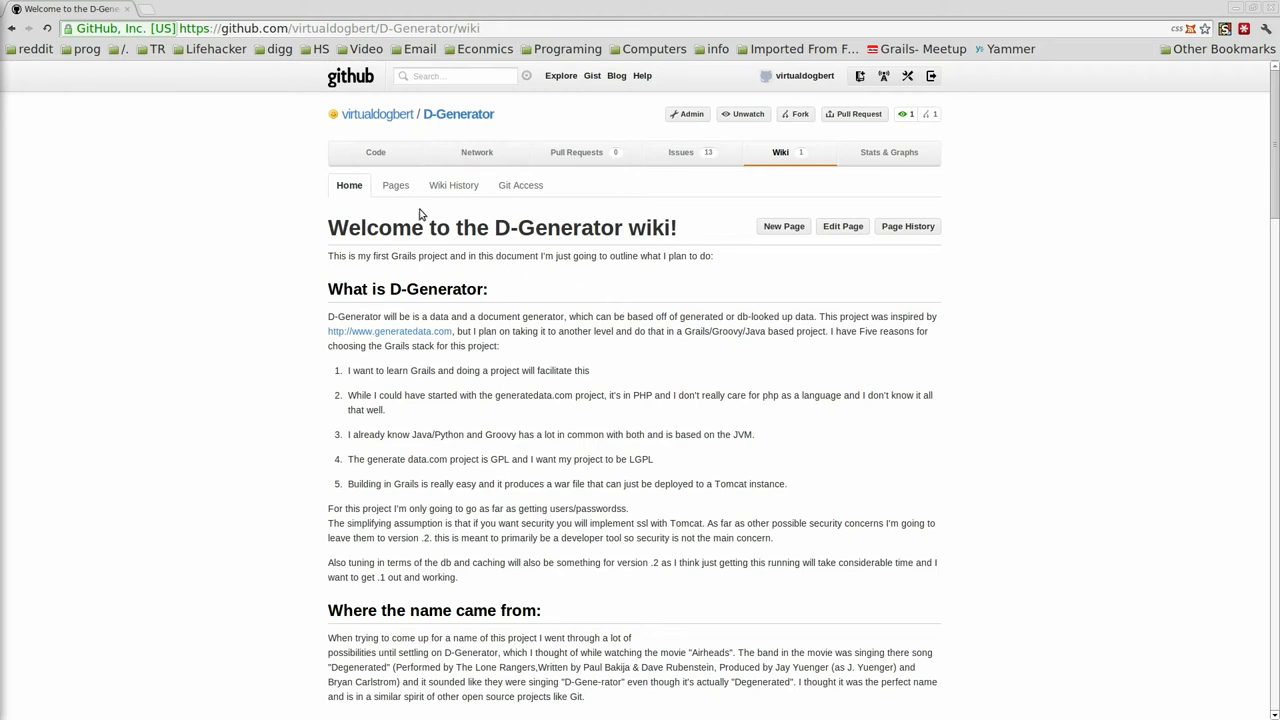
mouse_move(395, 185)
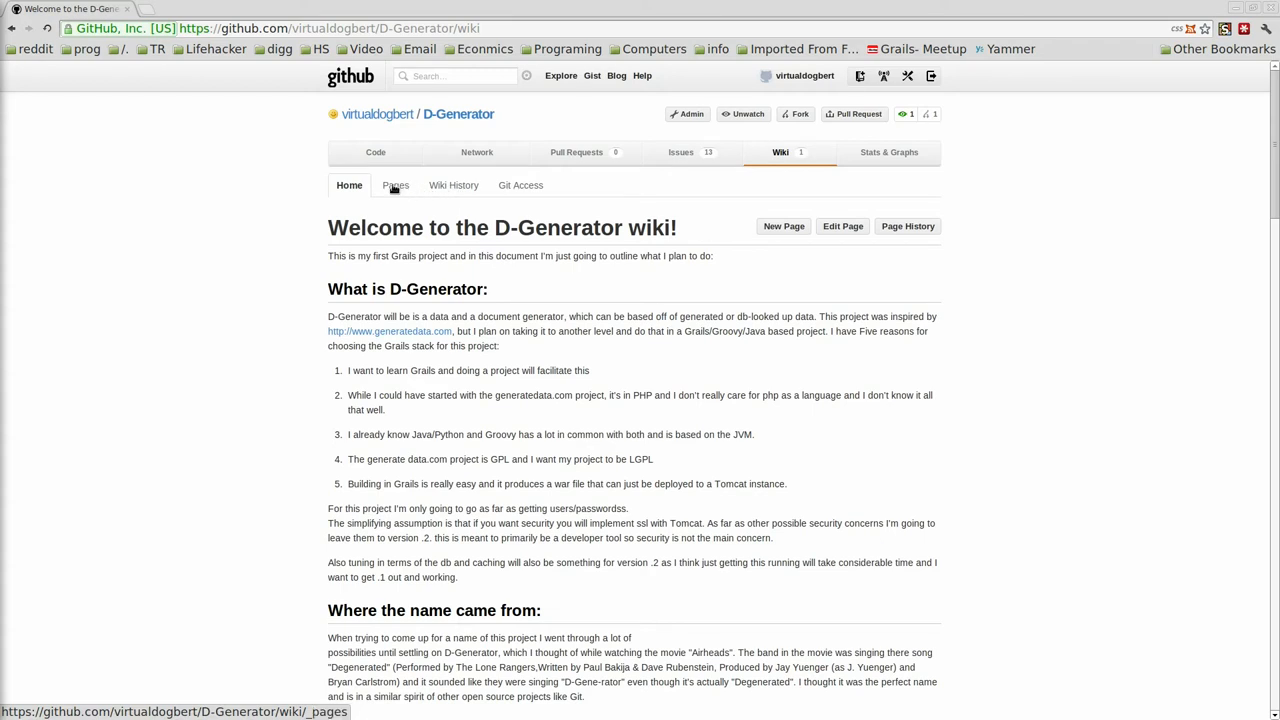
Look at the wiki's Pages and History sub-tabs, ending on Git Access
left_click(393, 185)
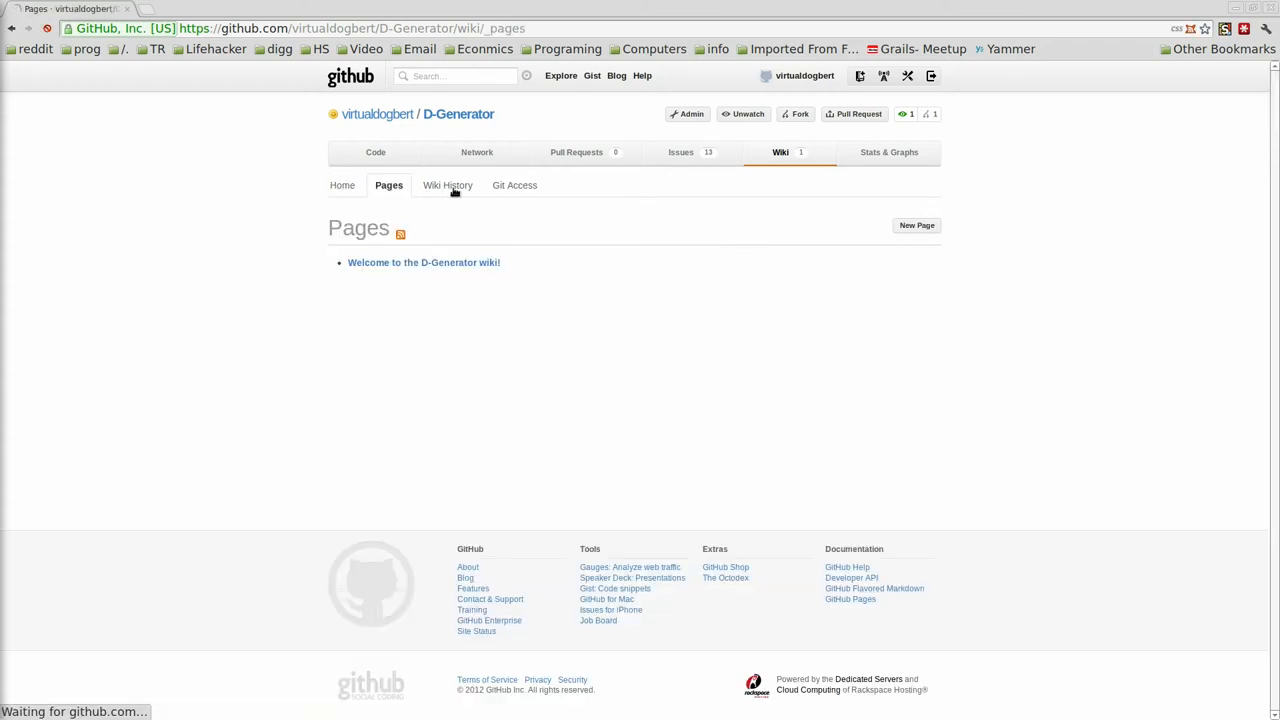
left_click(447, 185)
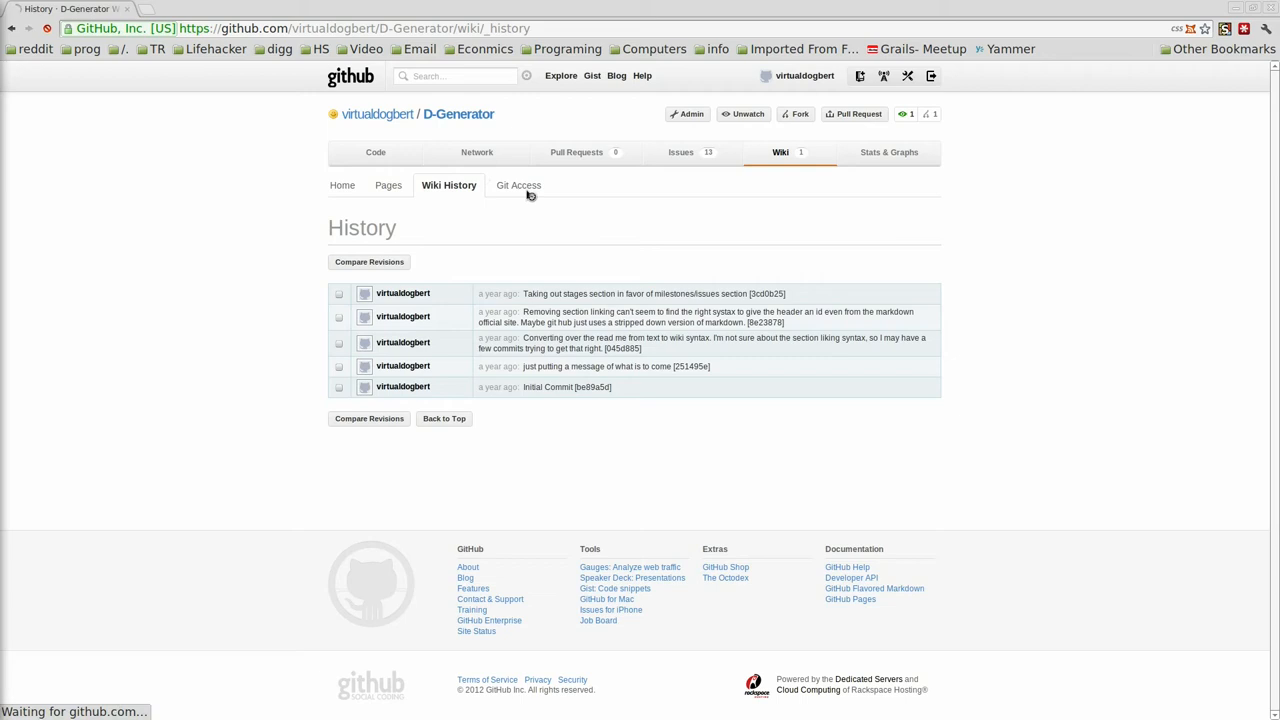
left_click(518, 185)
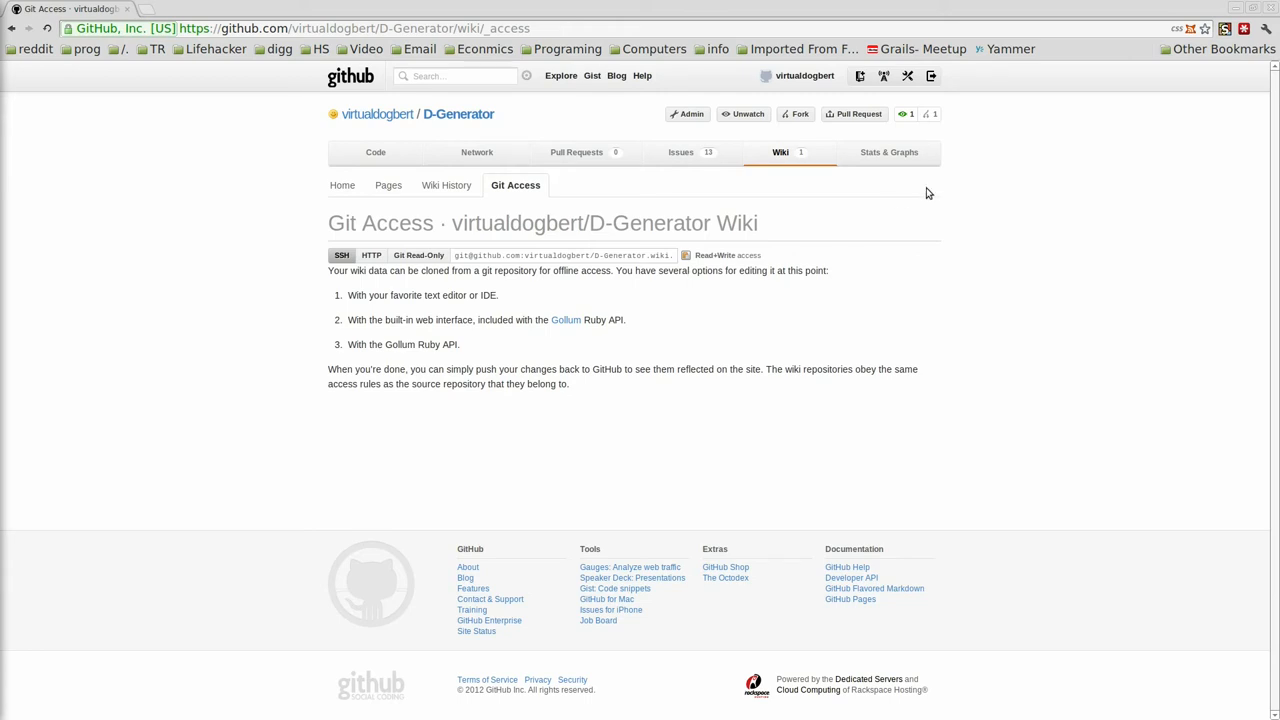
mouse_move(895, 171)
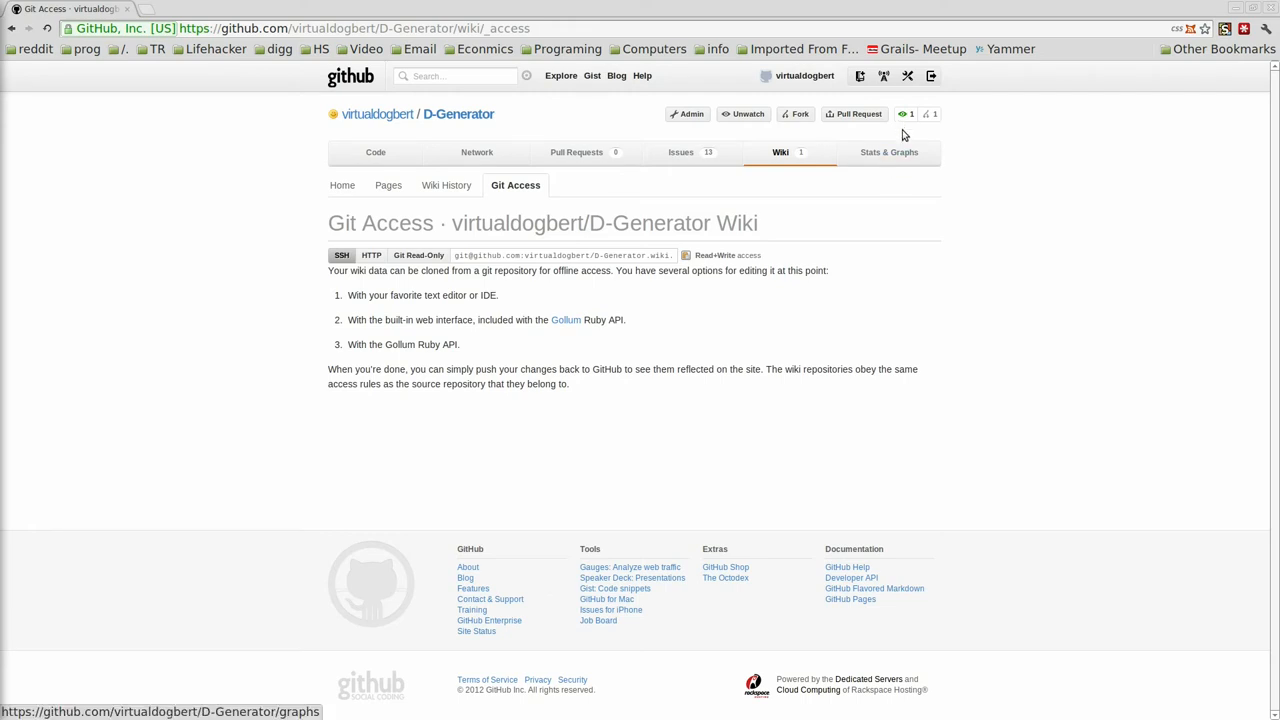
View Stats & Graphs impact, Traffic and Contributors, then return to the repository page
left_click(888, 152)
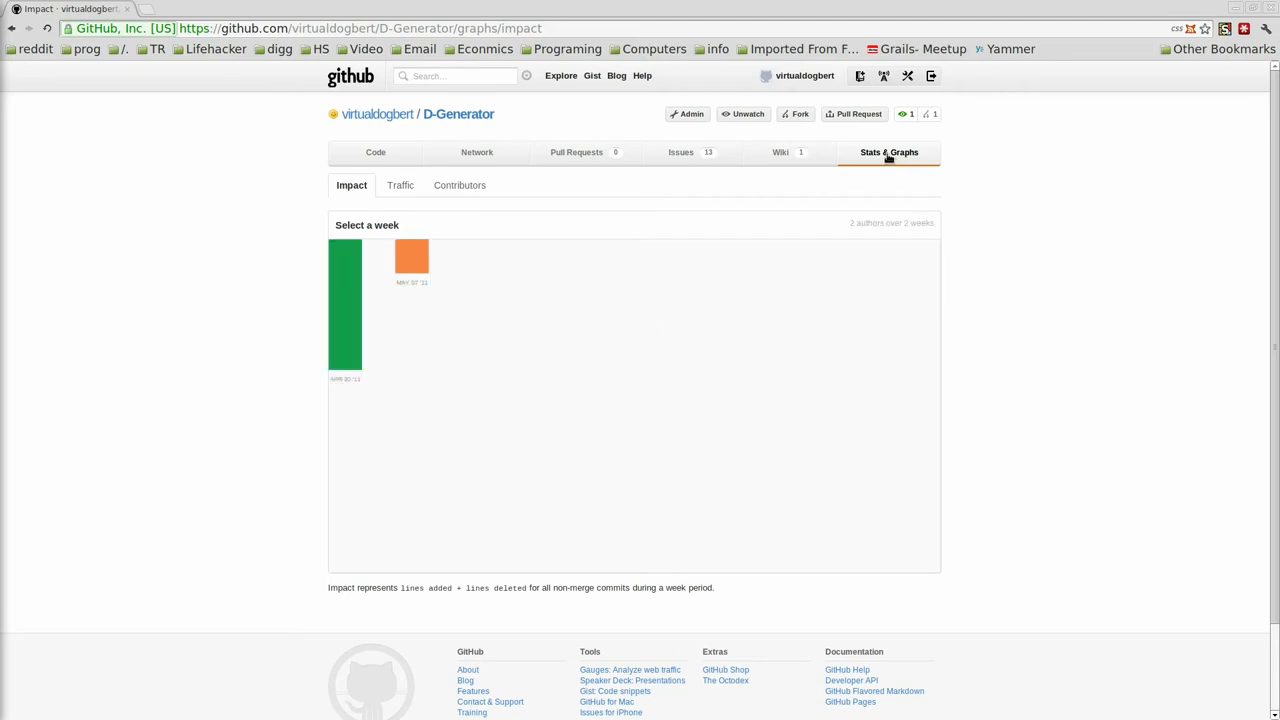
mouse_move(356, 326)
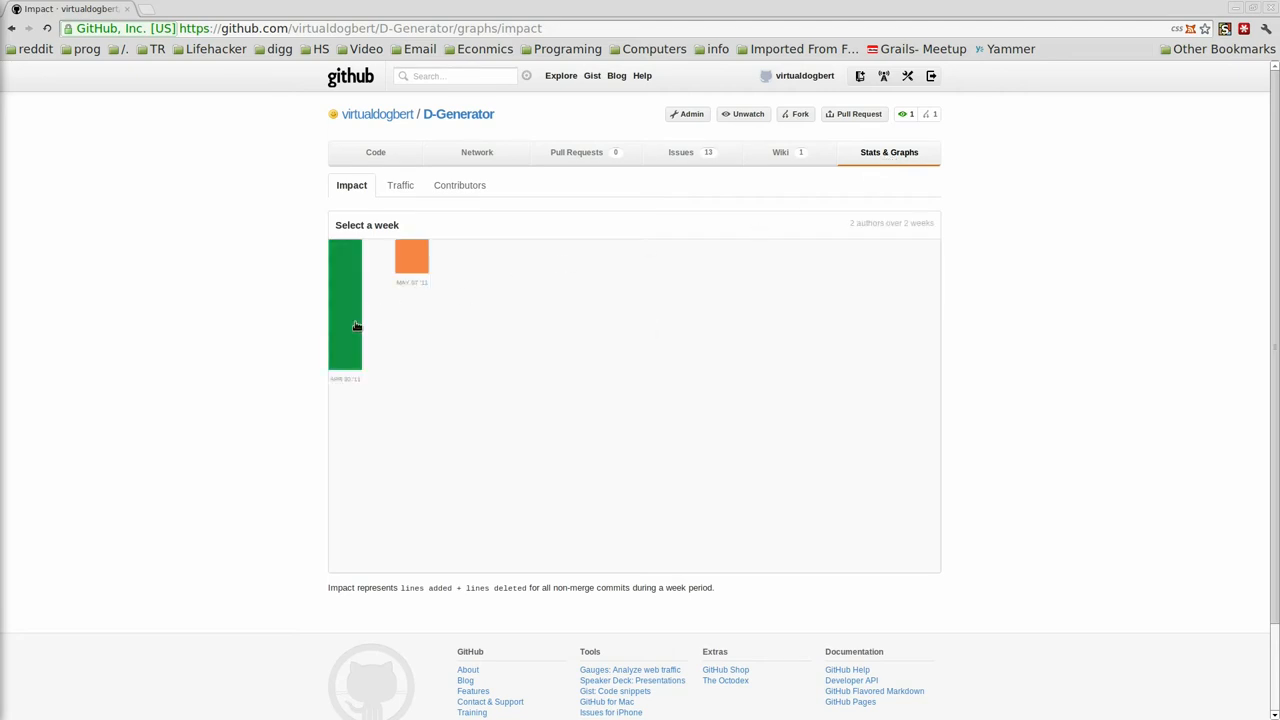
mouse_move(415, 272)
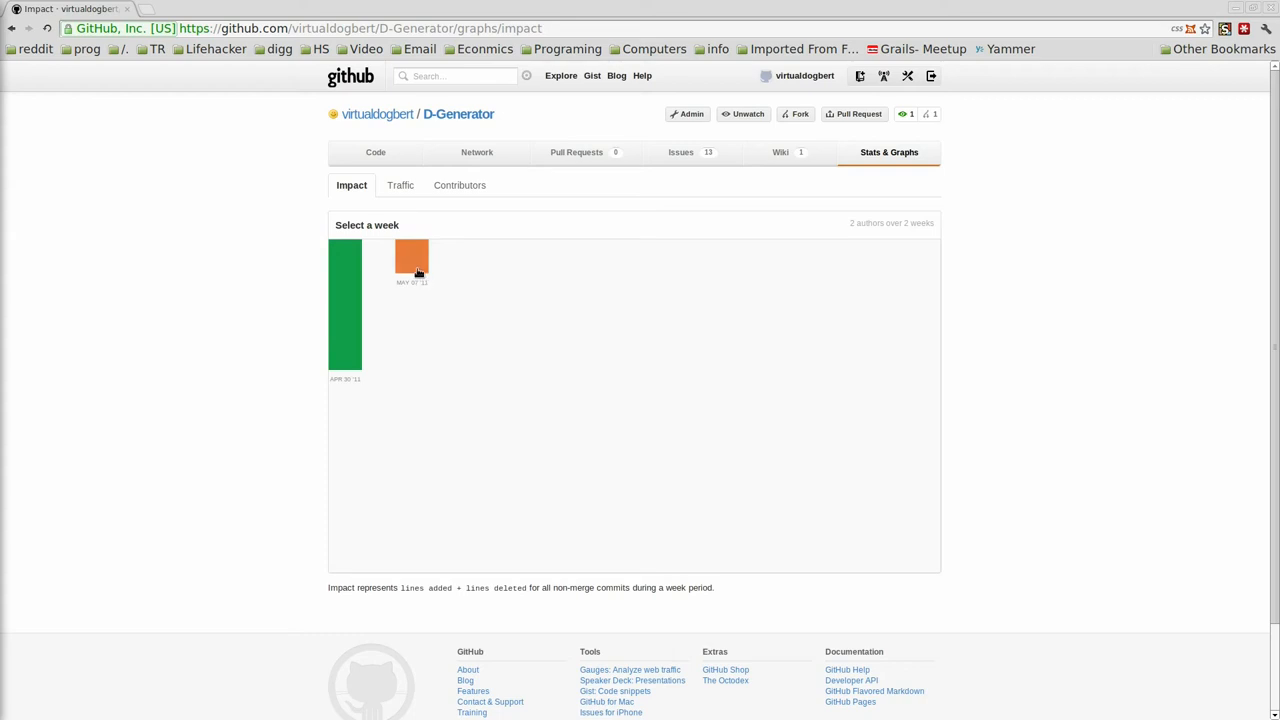
mouse_move(347, 301)
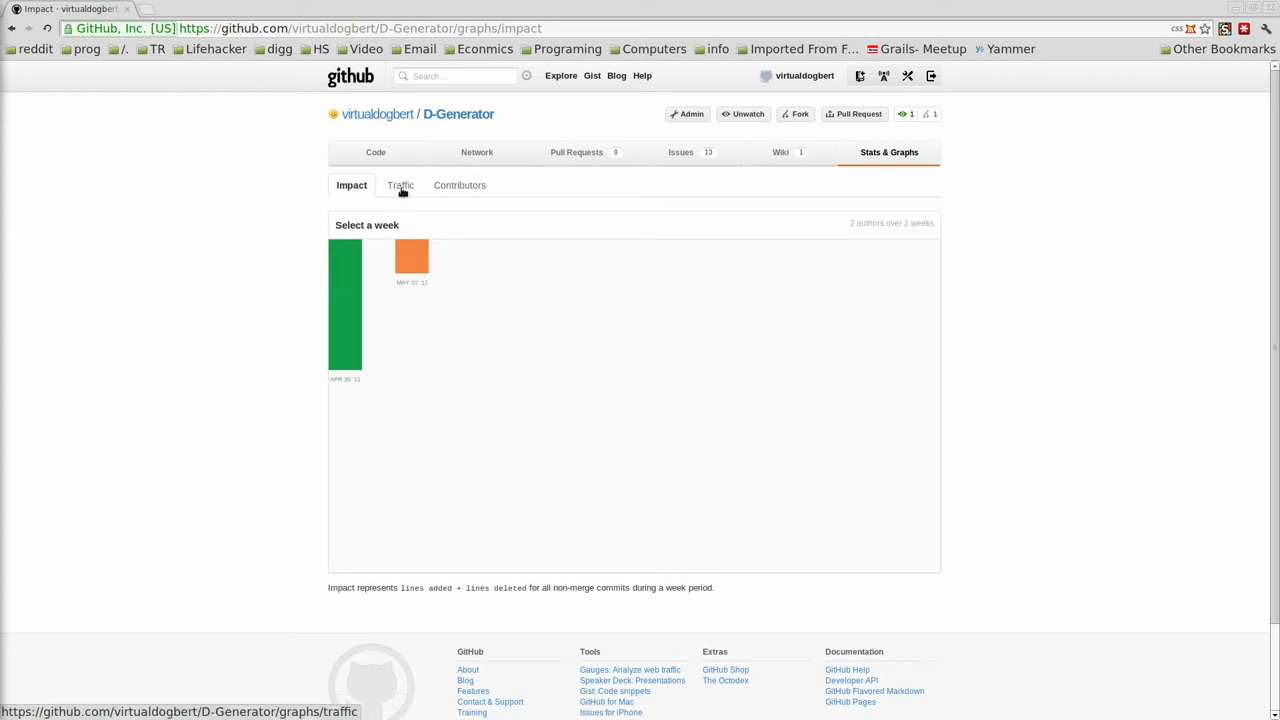
left_click(399, 185)
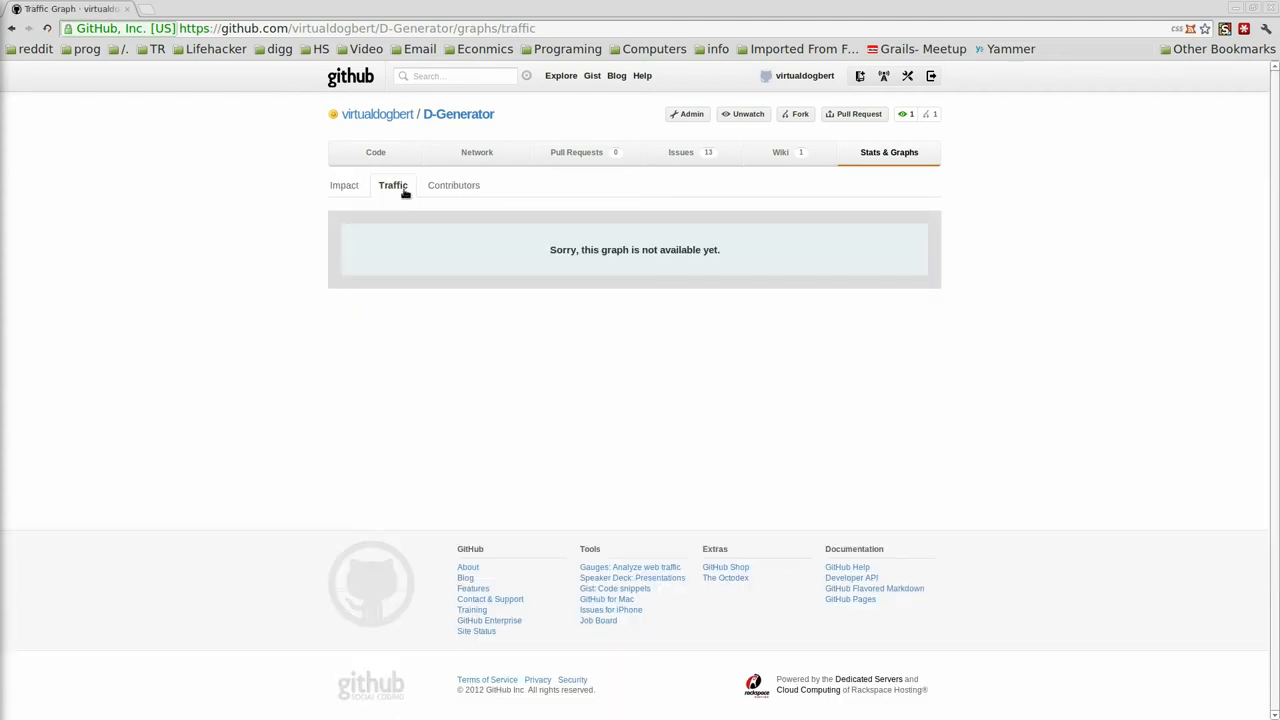
left_click(453, 185)
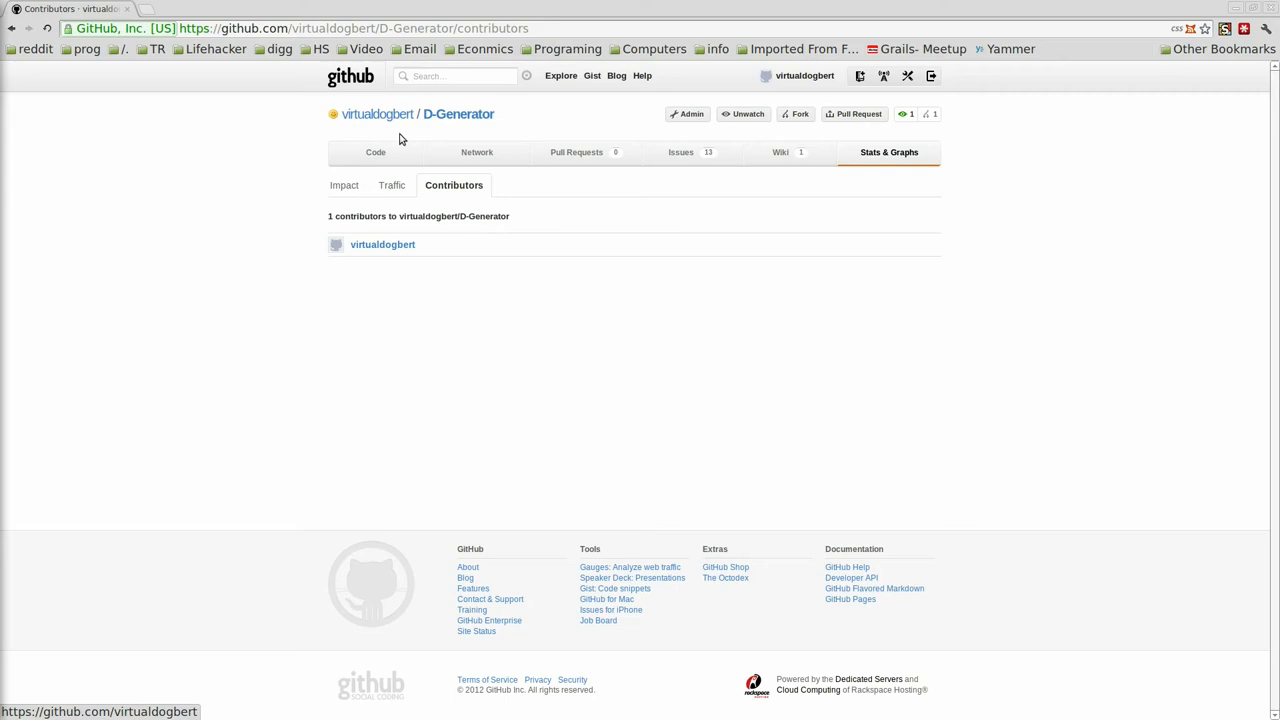
left_click(375, 152)
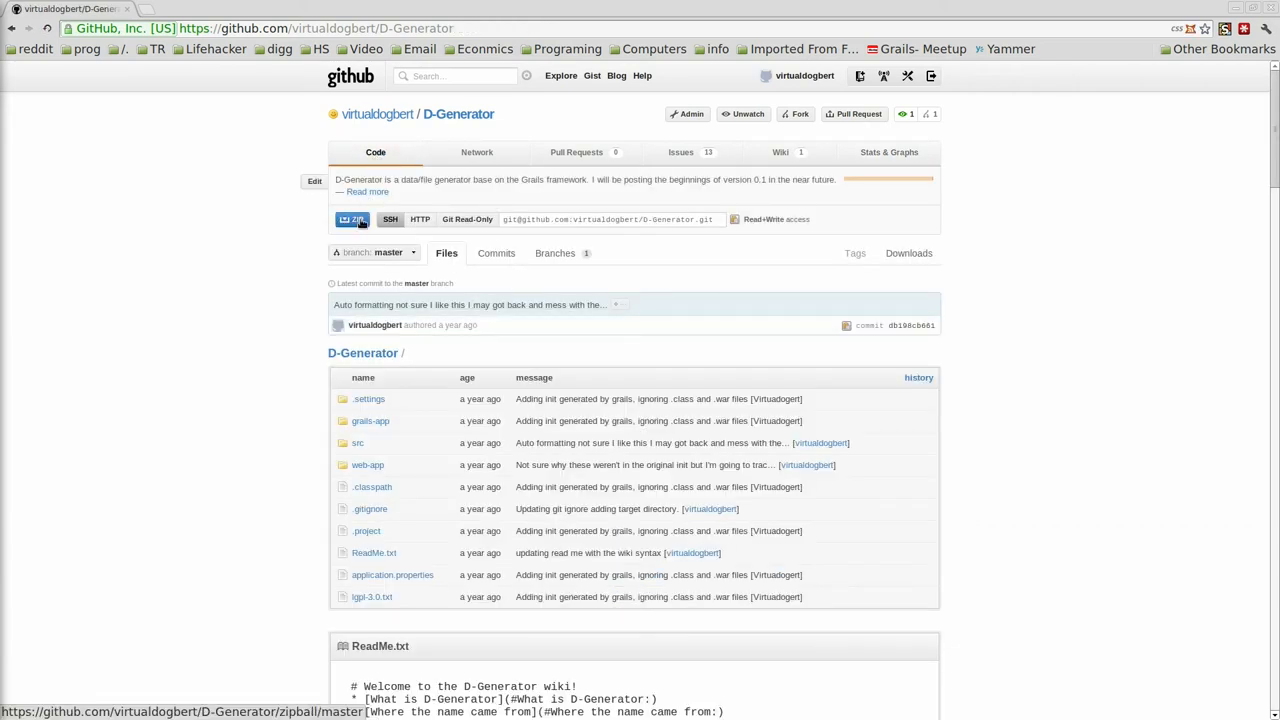
Switch the clone URL field through SSH, HTTP and finally Git Read-Only addresses
left_click(390, 219)
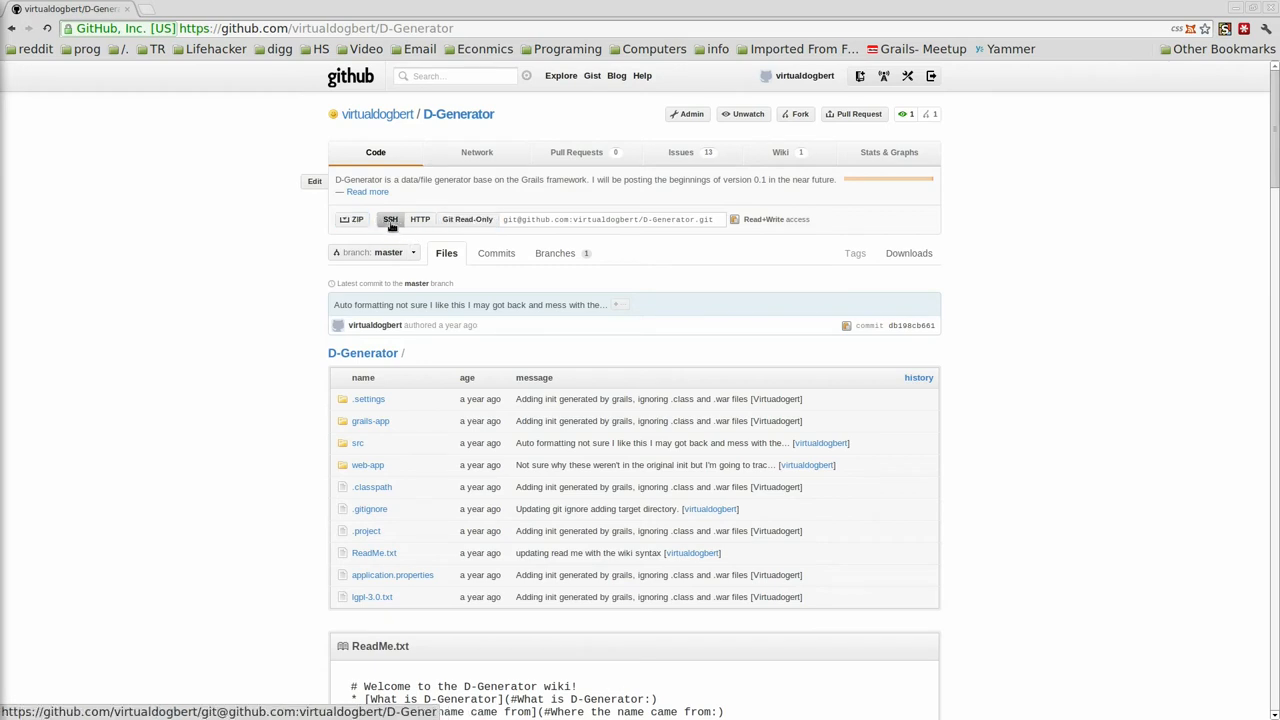
left_click(610, 219)
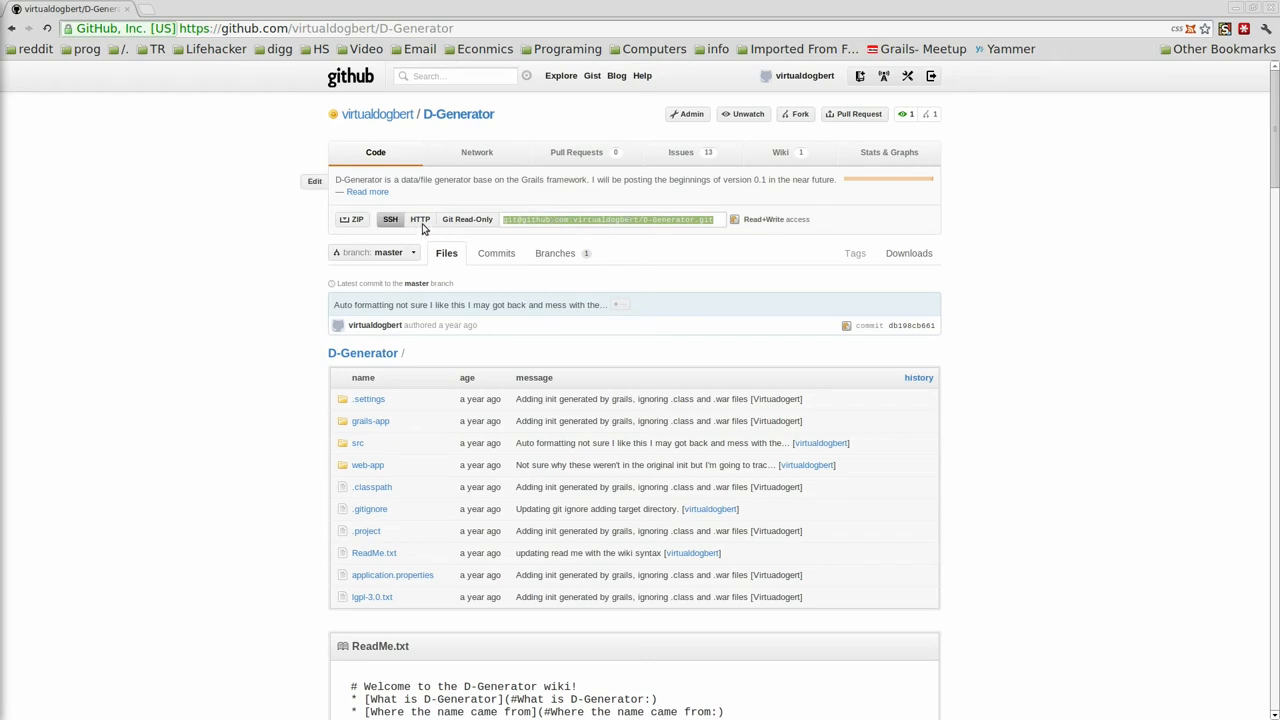
left_click(419, 219)
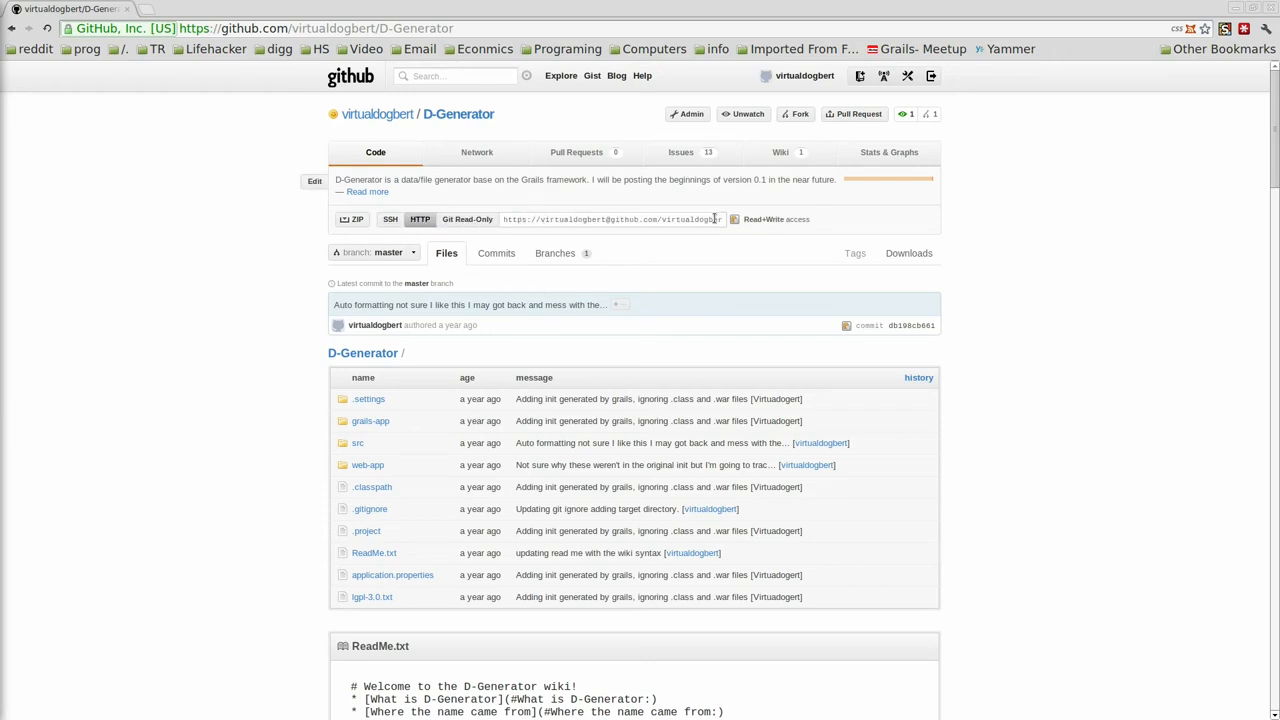
left_click(466, 219)
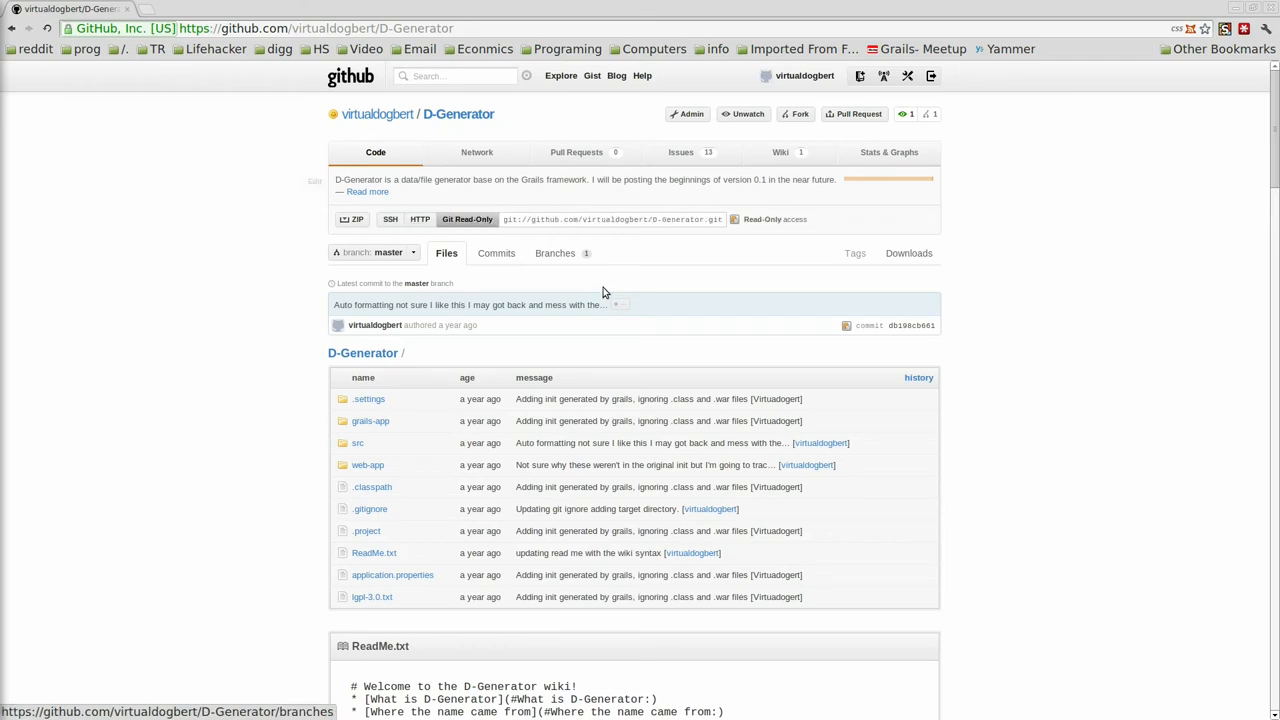
mouse_move(710, 237)
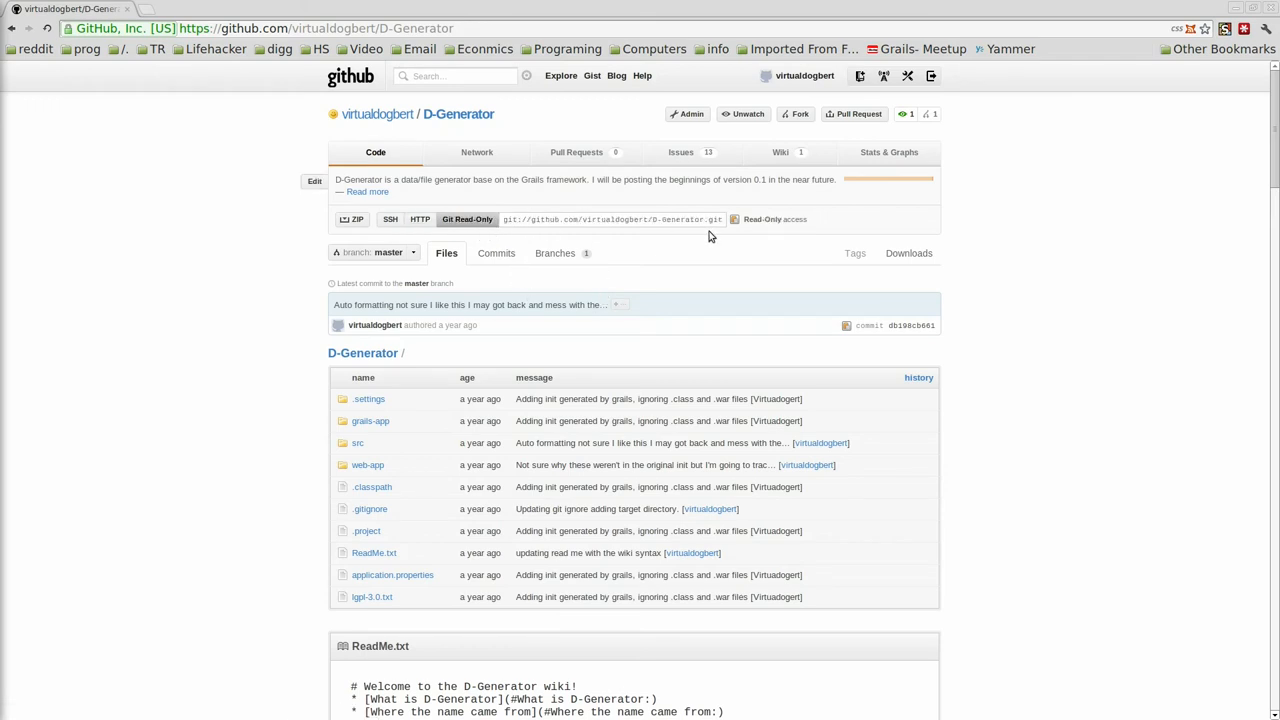
mouse_move(470, 189)
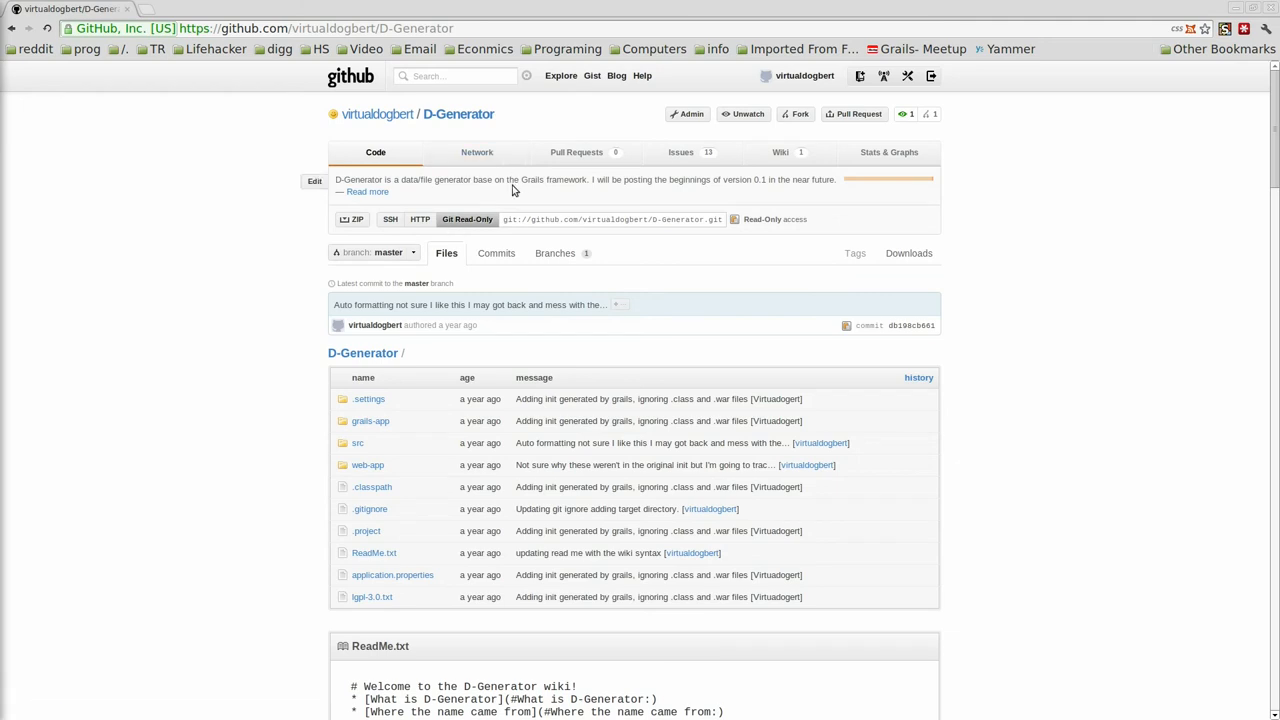
mouse_move(688, 113)
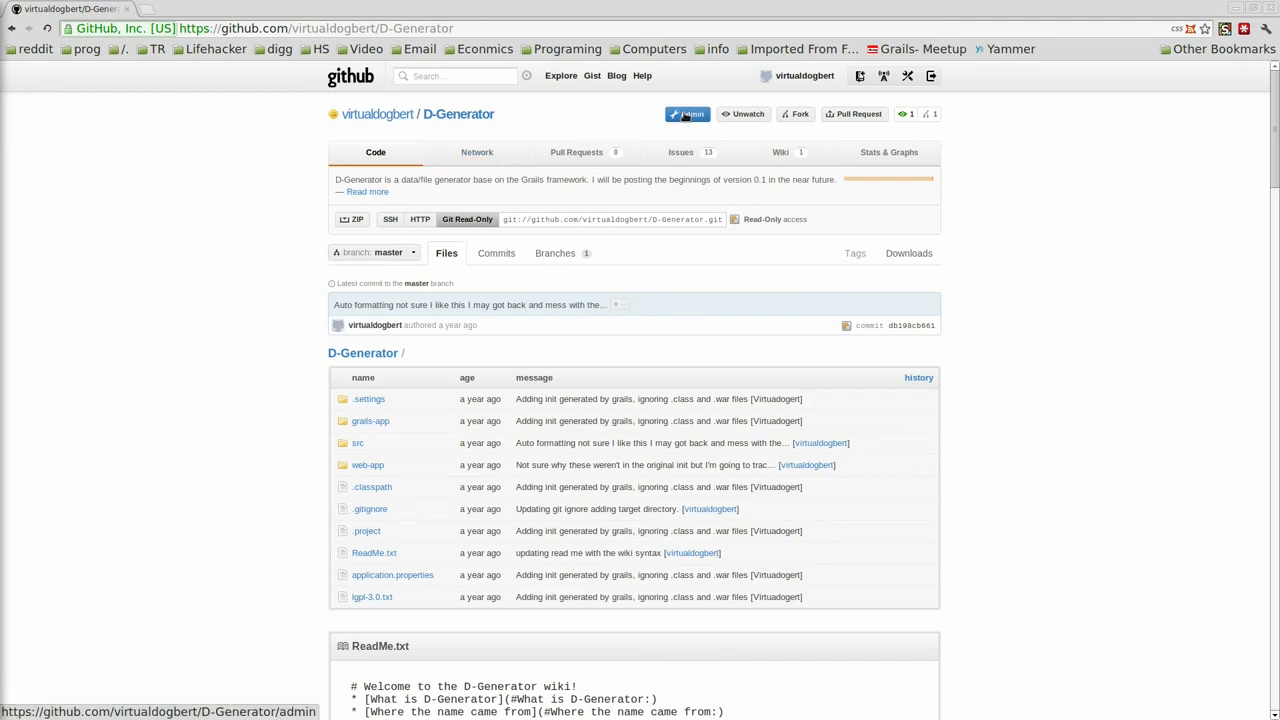
Open D-Generator's Admin settings and scroll through the repository options
left_click(699, 113)
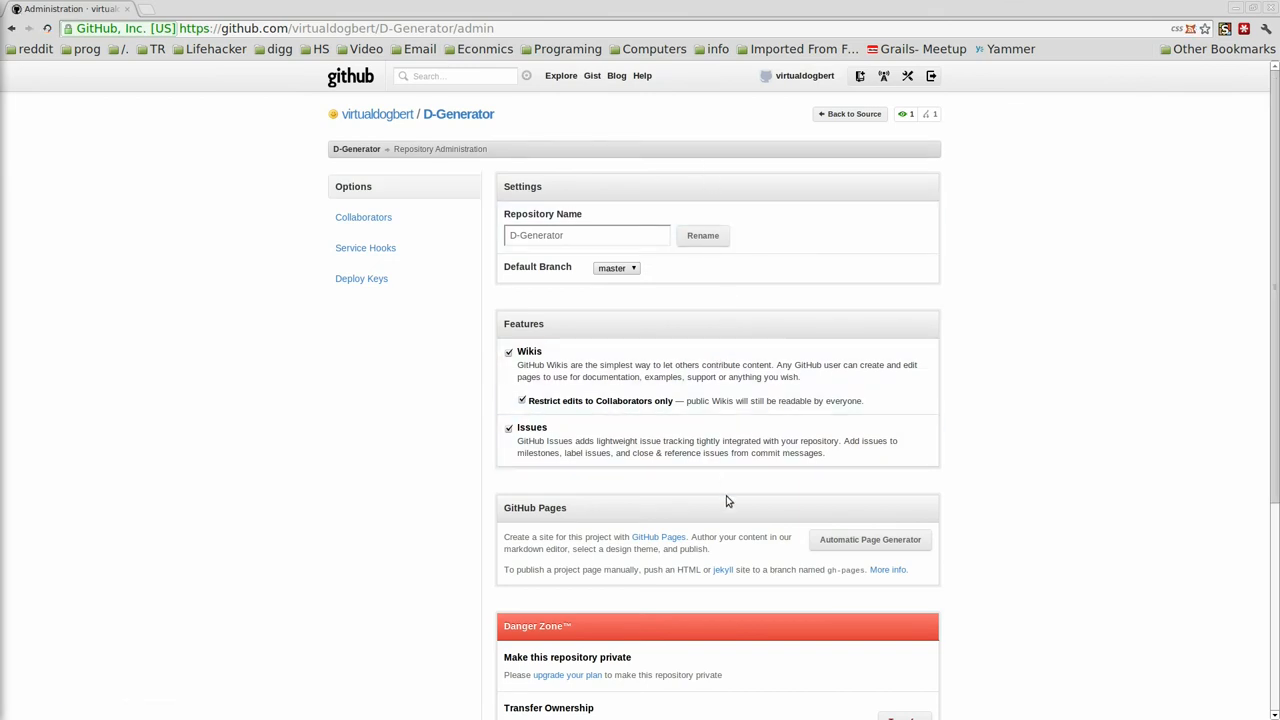
scroll("down", 3)
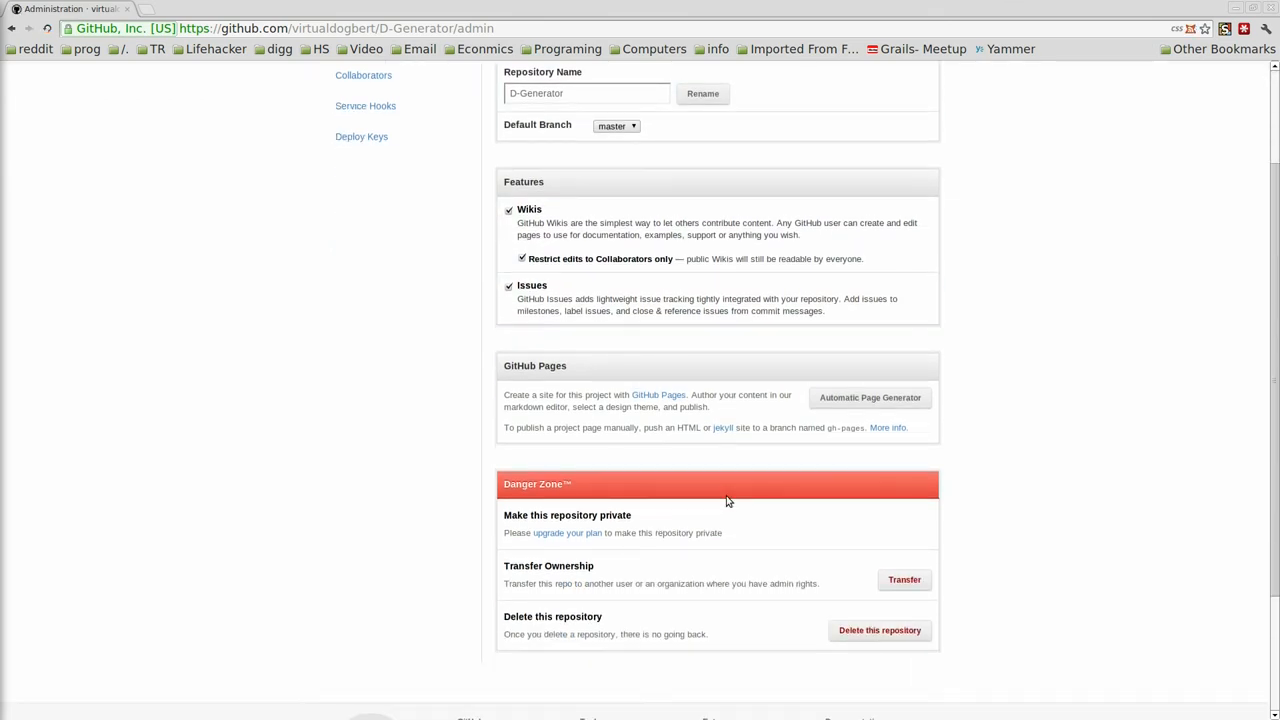
scroll("down", 3)
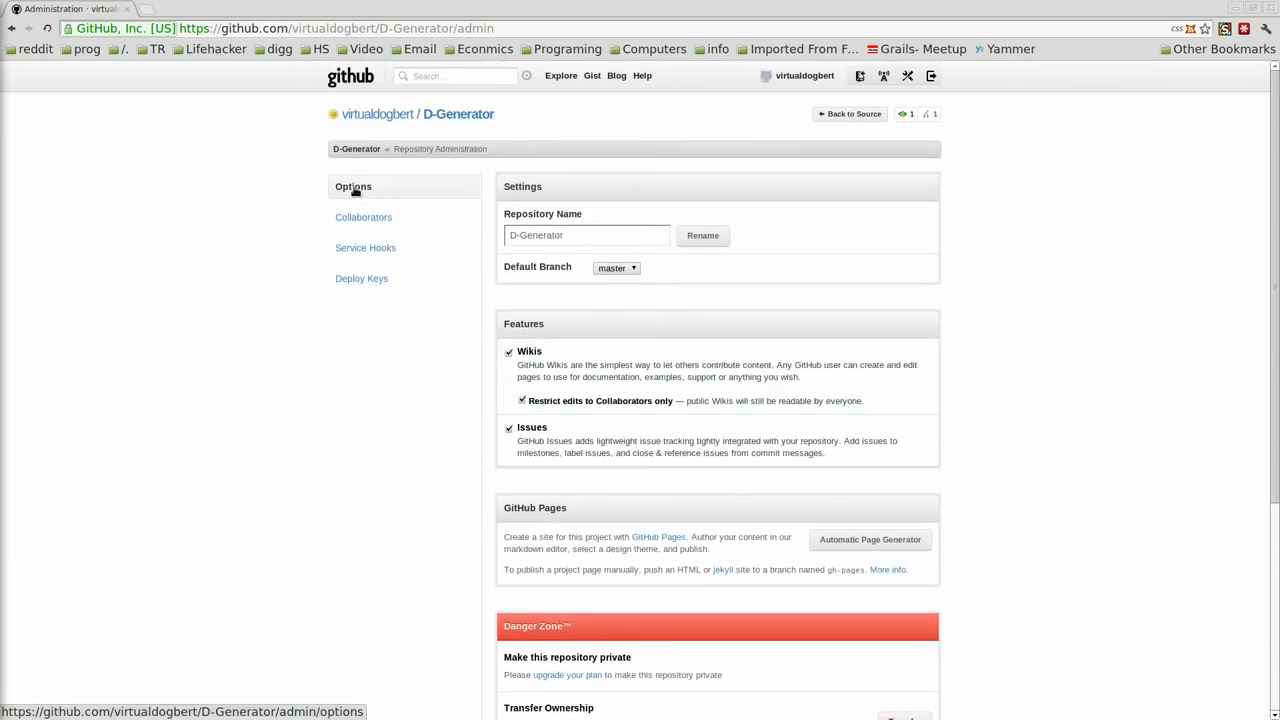
Browse the Collaborators and Deploy Keys pages, back to Options, then open virtualdogbert's profile
left_click(363, 217)
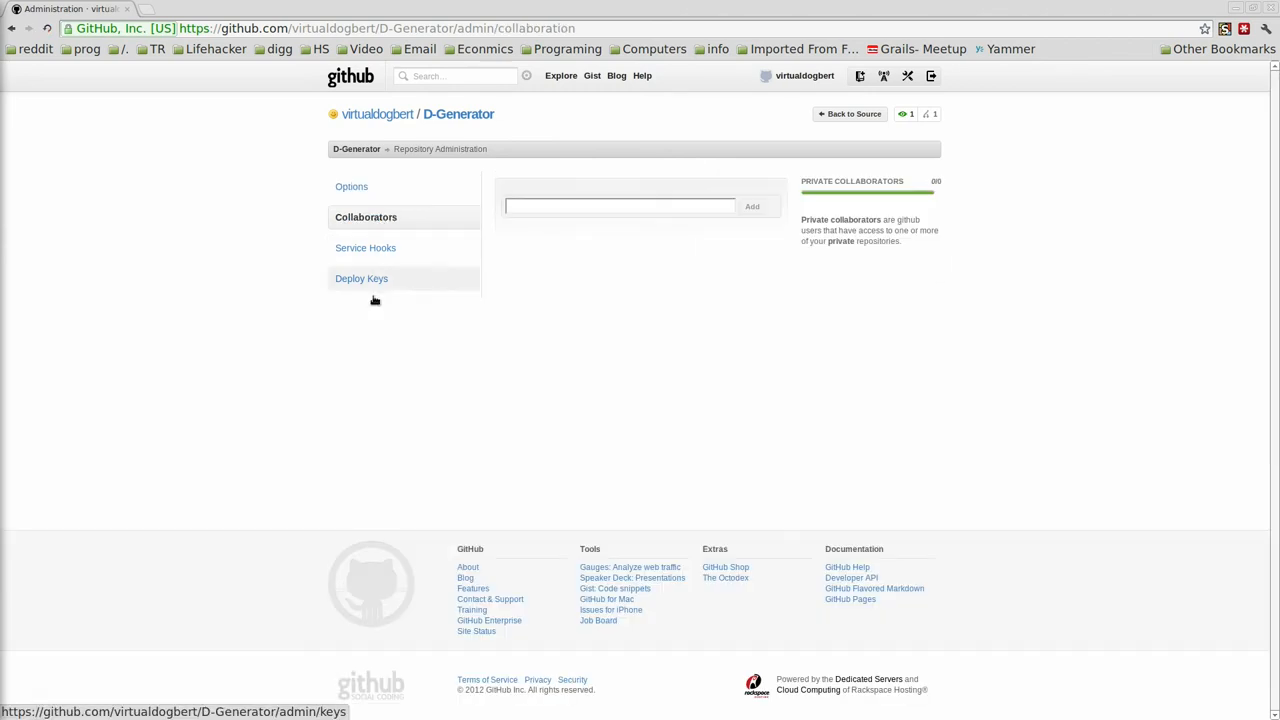
left_click(361, 278)
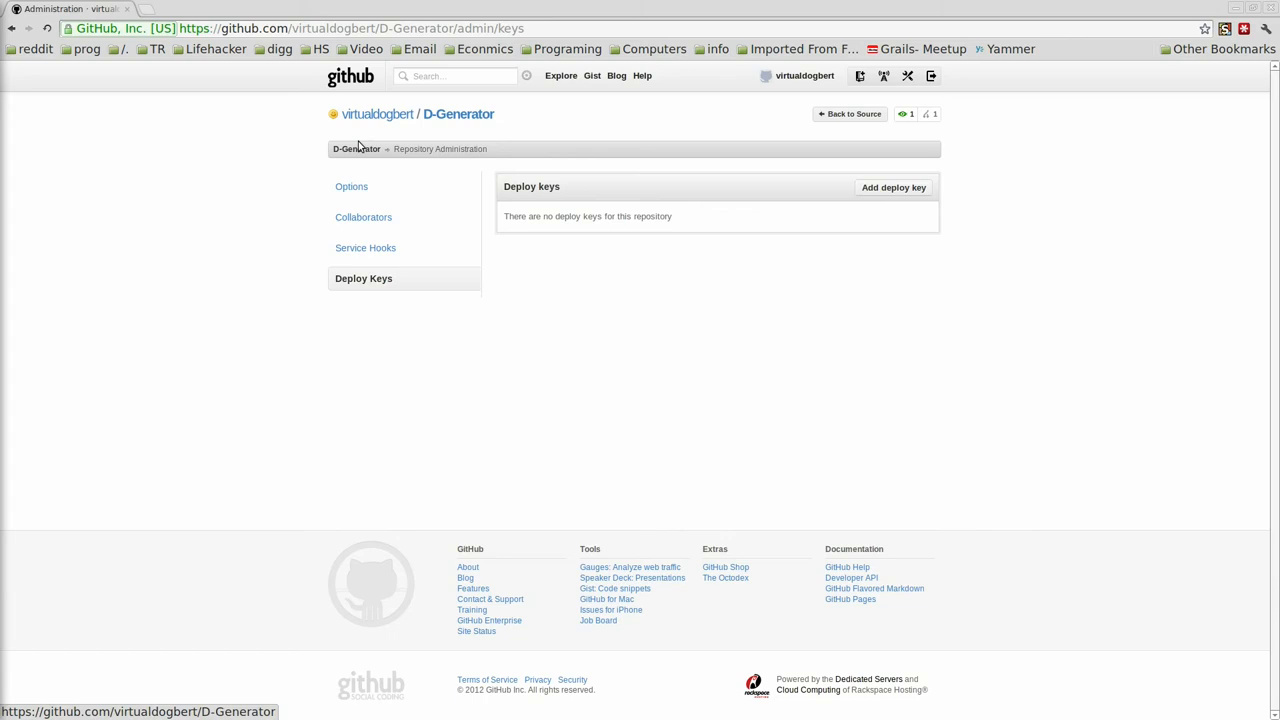
left_click(351, 186)
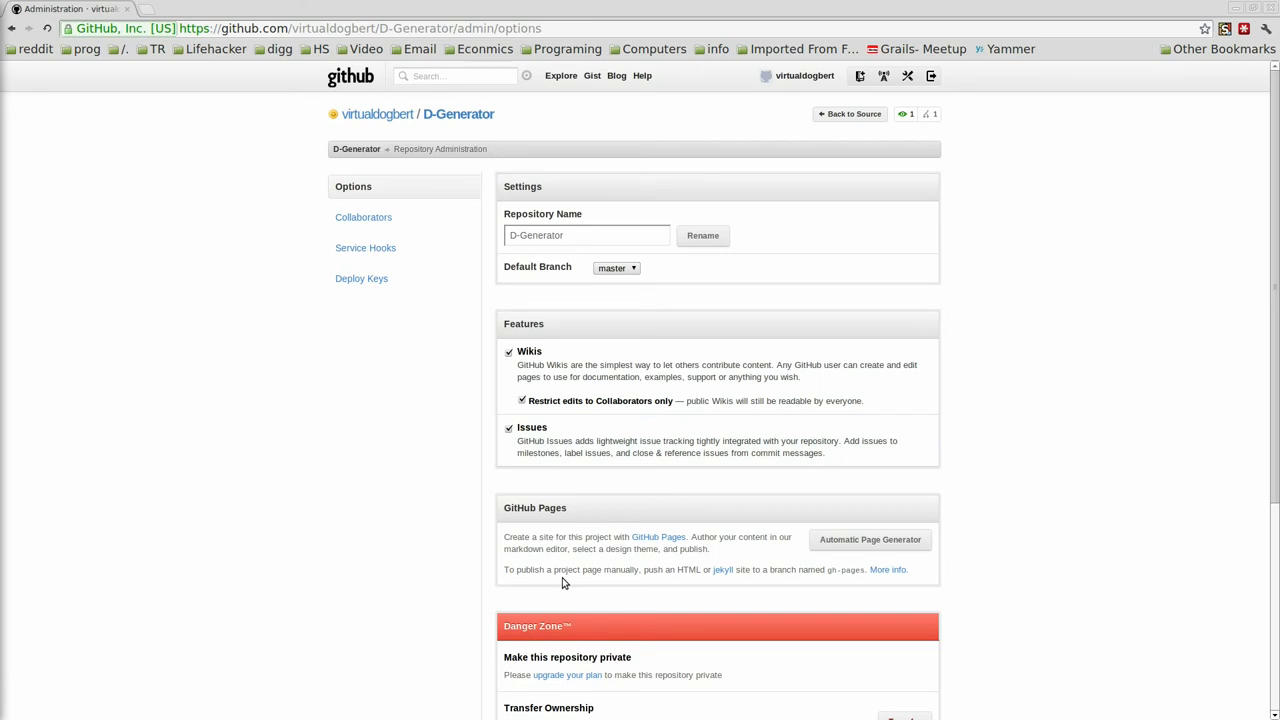
mouse_move(576, 196)
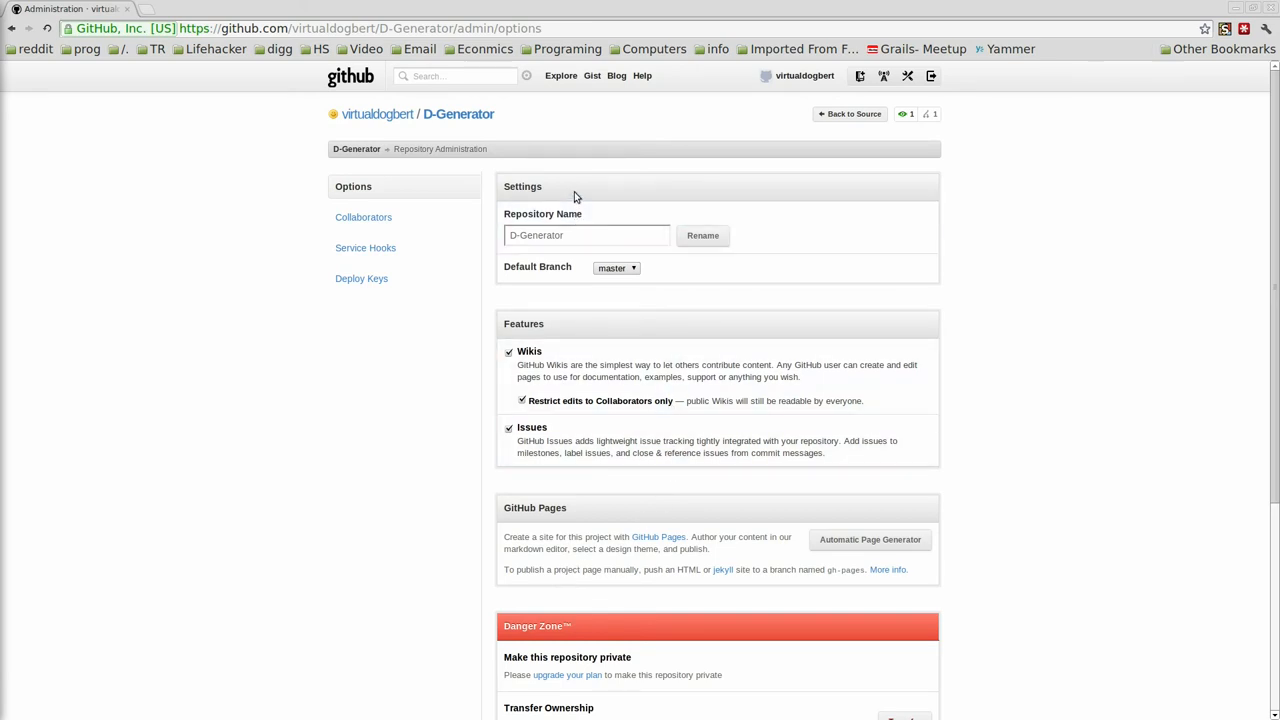
mouse_move(408, 118)
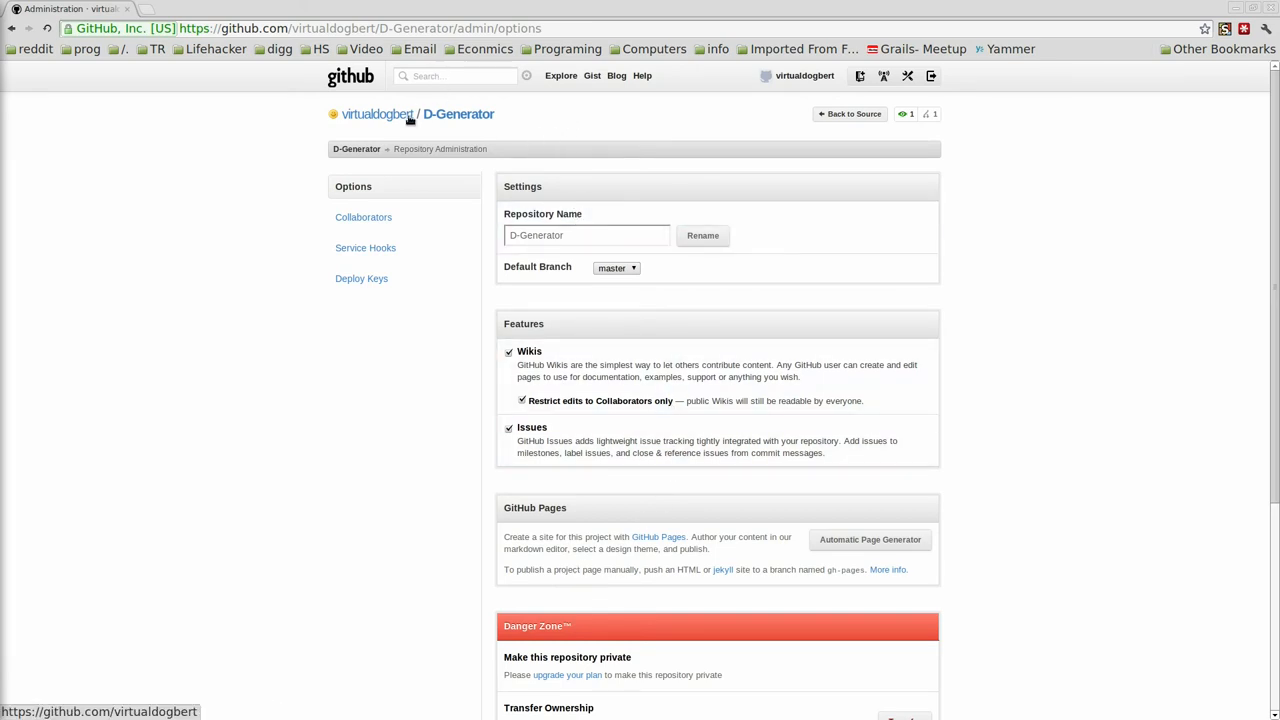
left_click(383, 114)
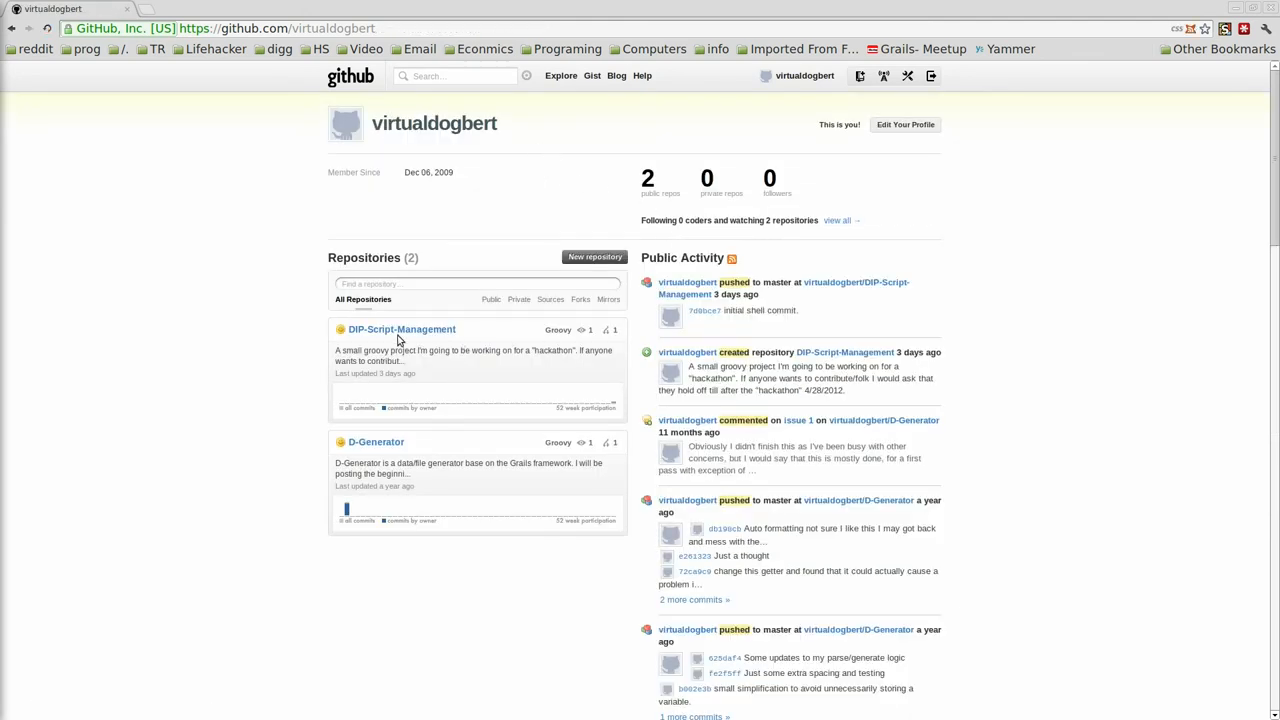
mouse_move(472, 431)
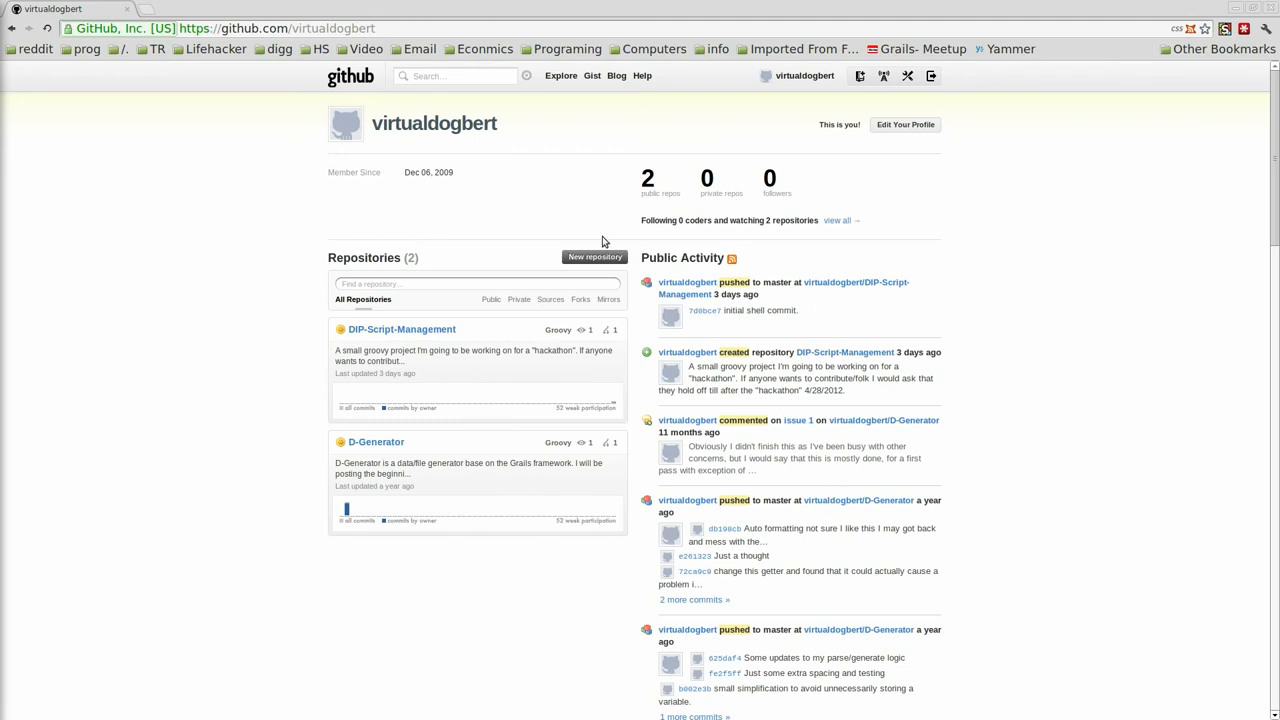
mouse_move(640, 88)
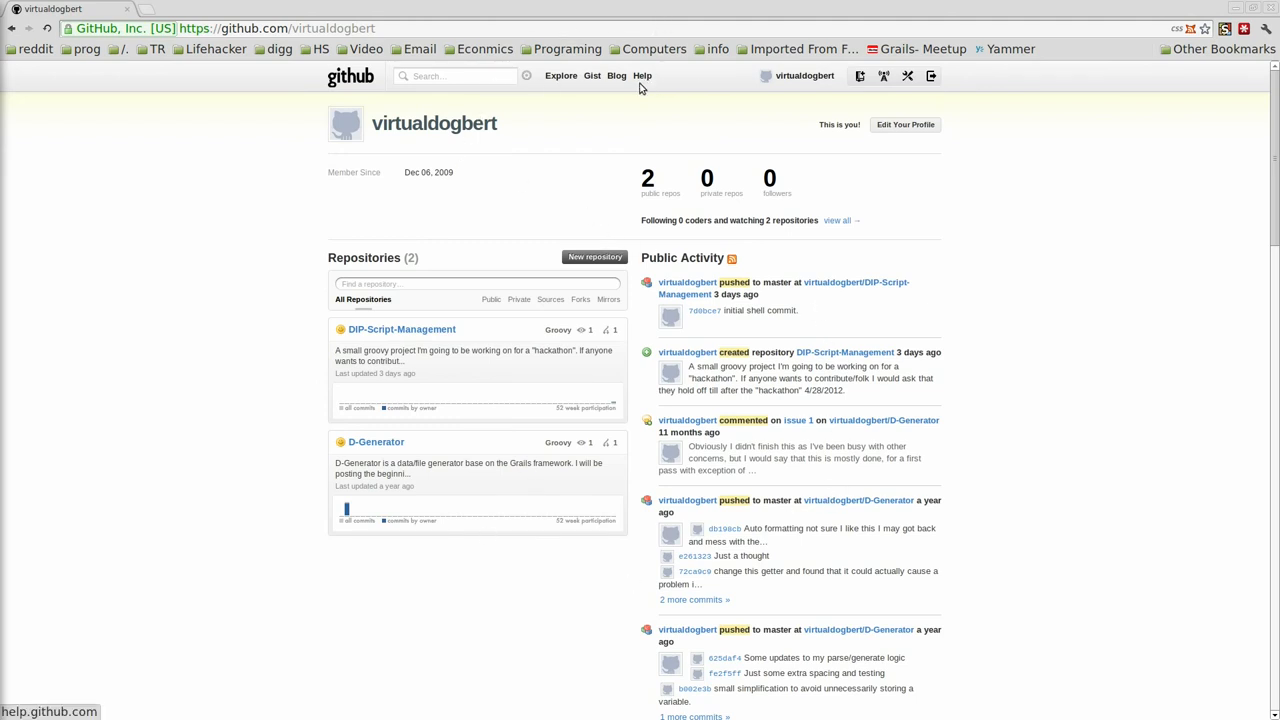
Open the GitHub Help Set Up Git guide for Linux and read through it
left_click(644, 75)
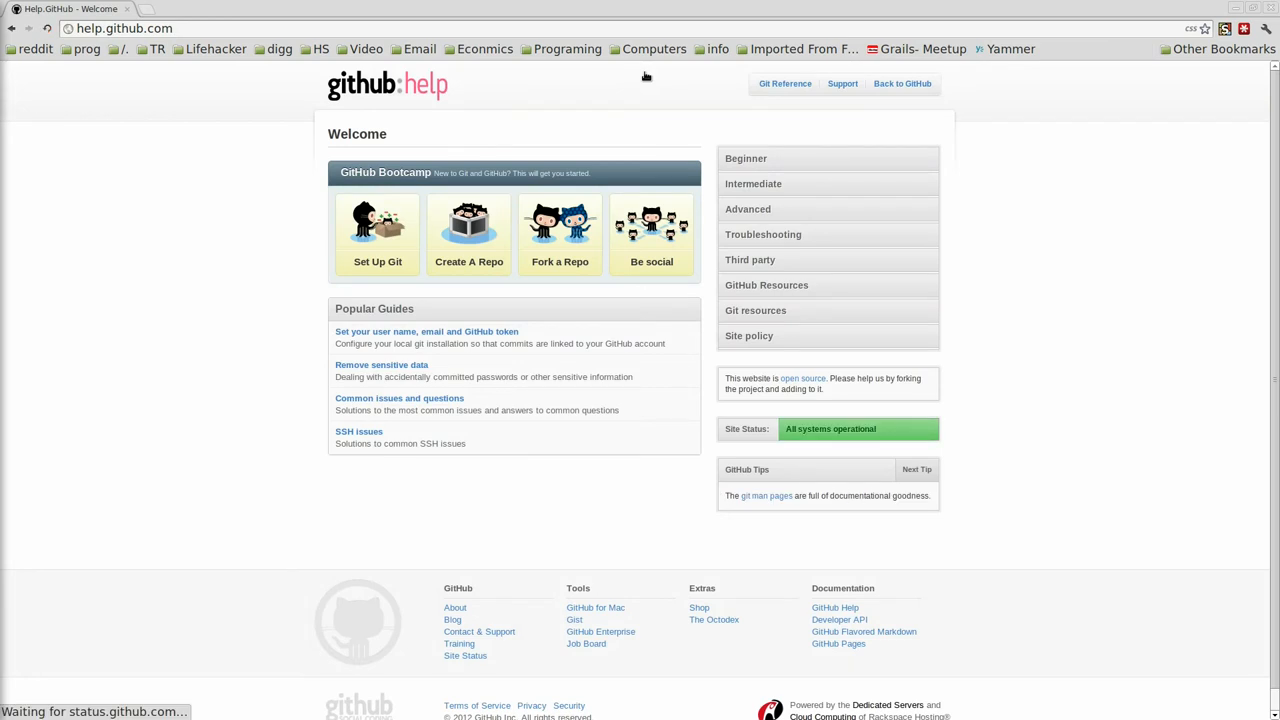
left_click(377, 261)
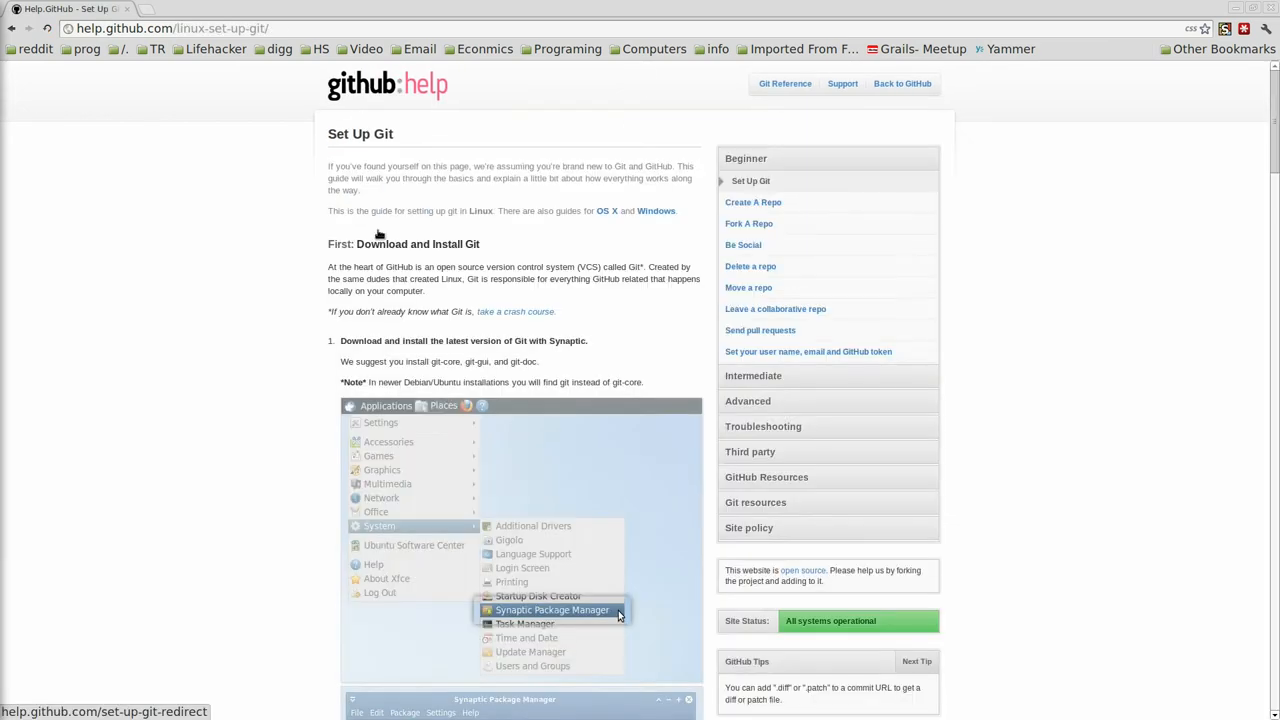
mouse_move(511, 484)
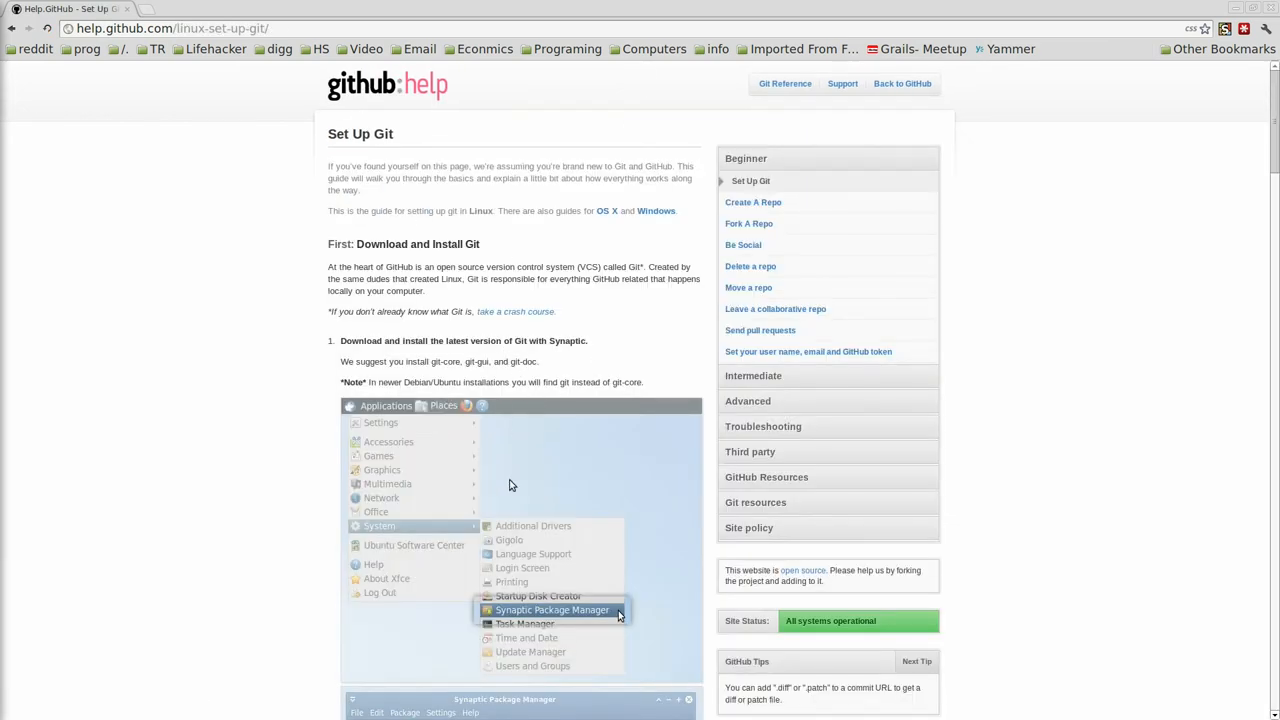
scroll("down", 3)
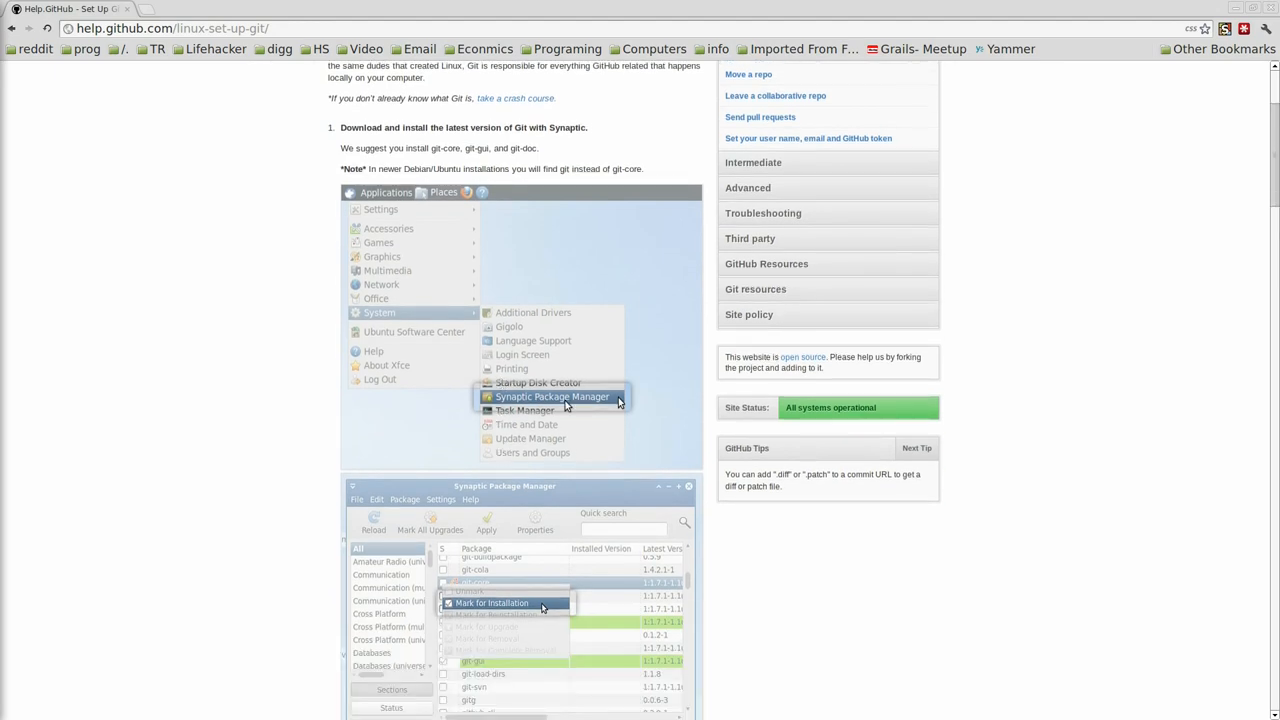
scroll("down", 3)
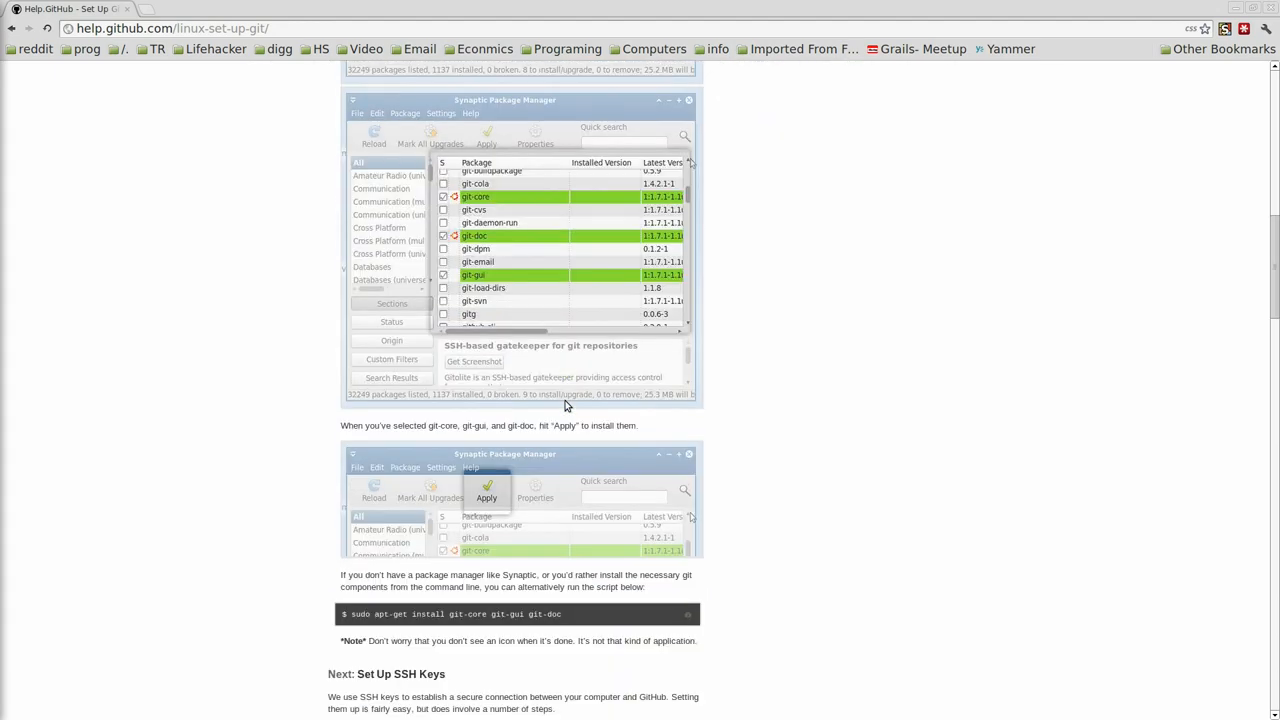
scroll("down", 3)
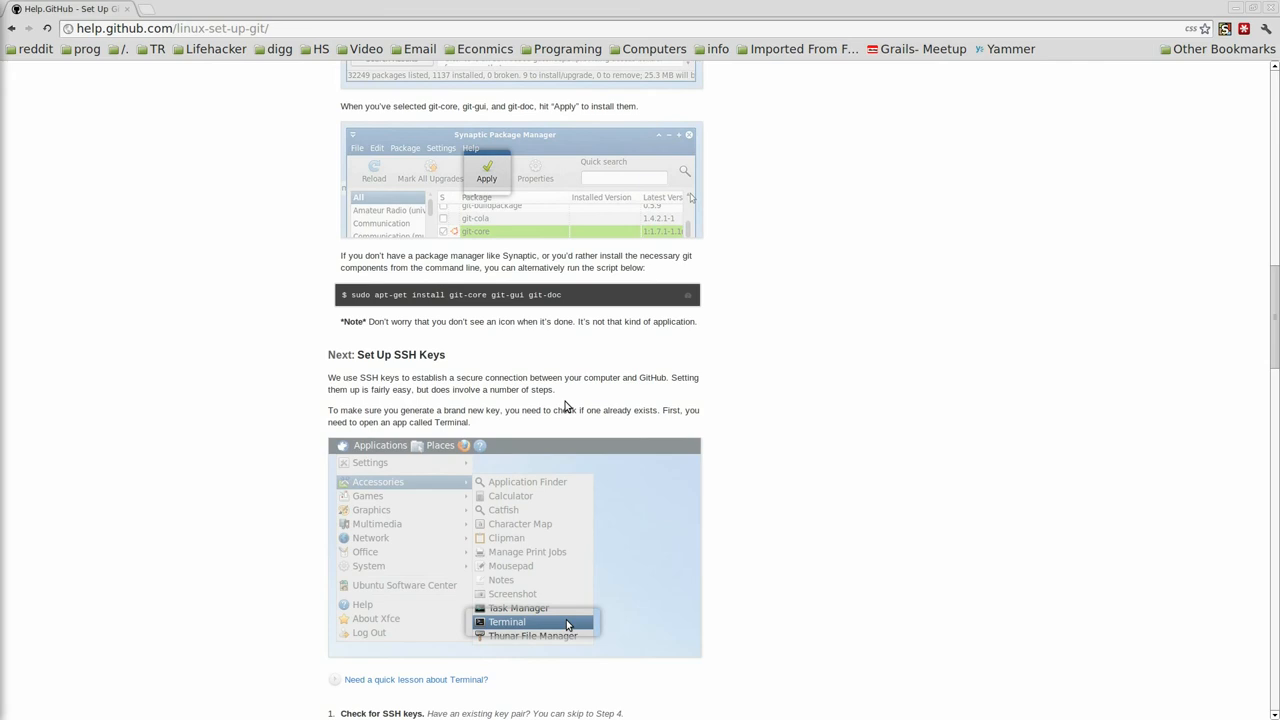
scroll("down", 3)
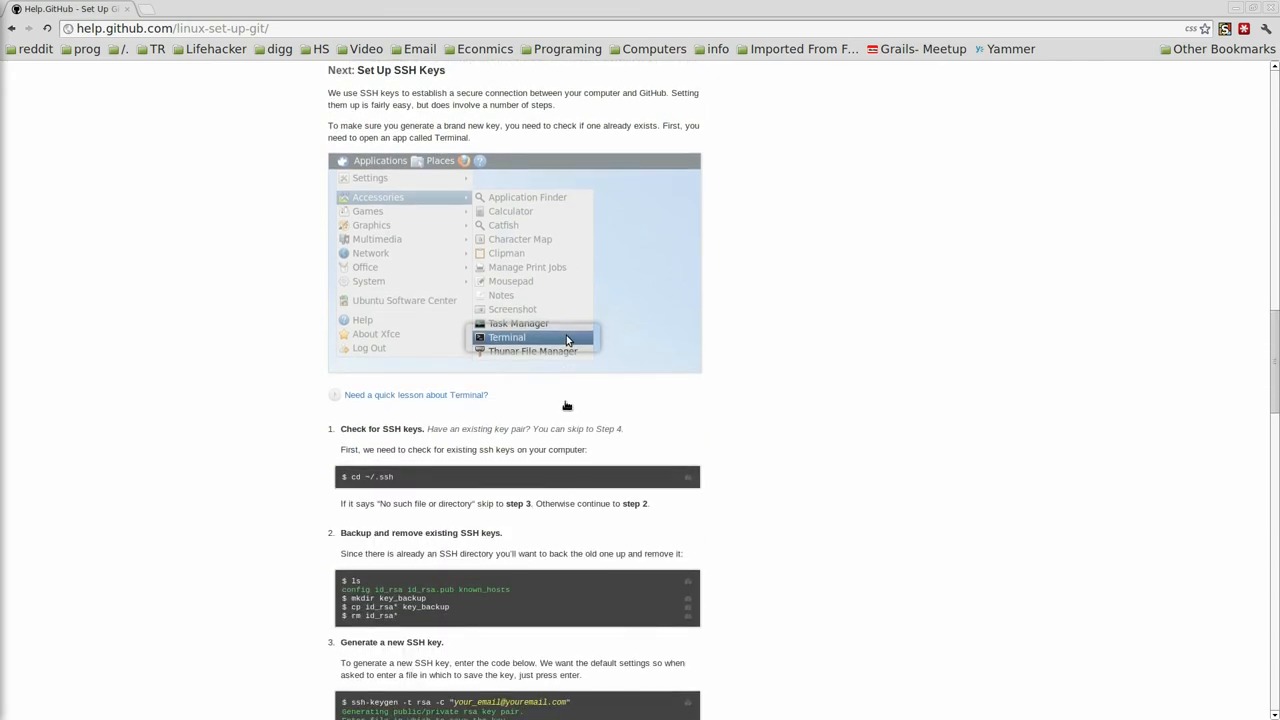
scroll("down", 3)
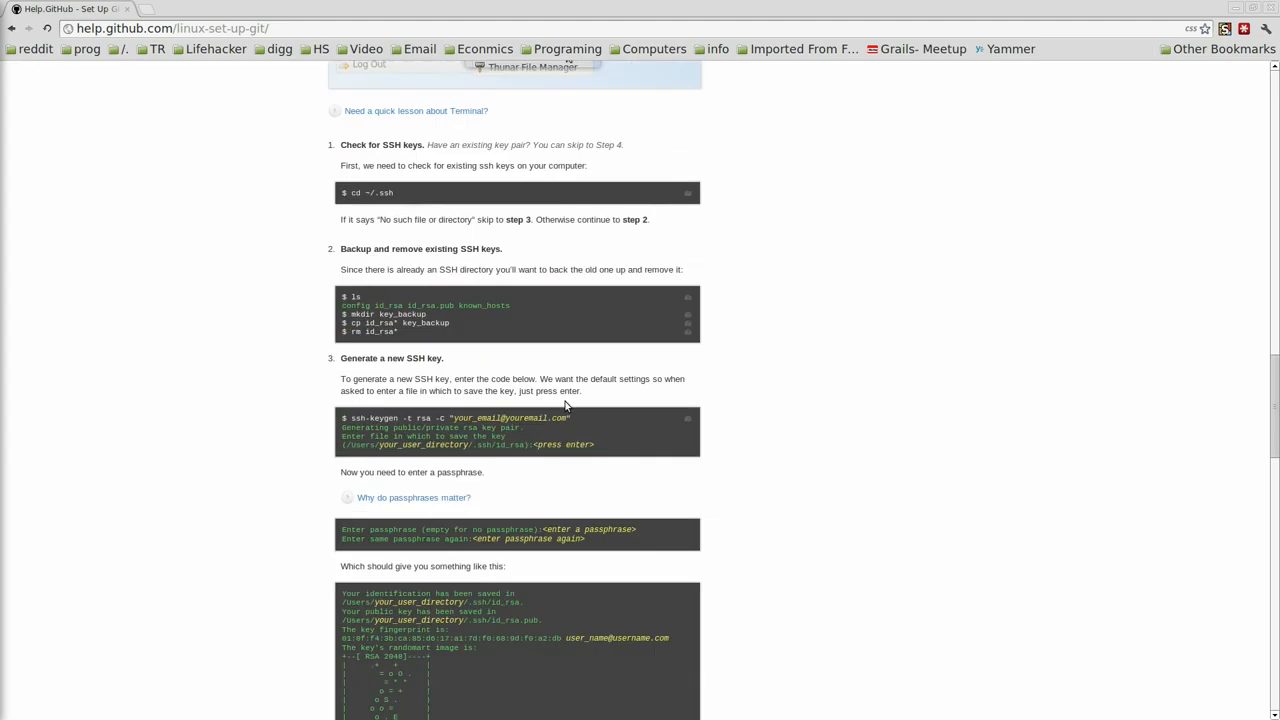
scroll("up", 3)
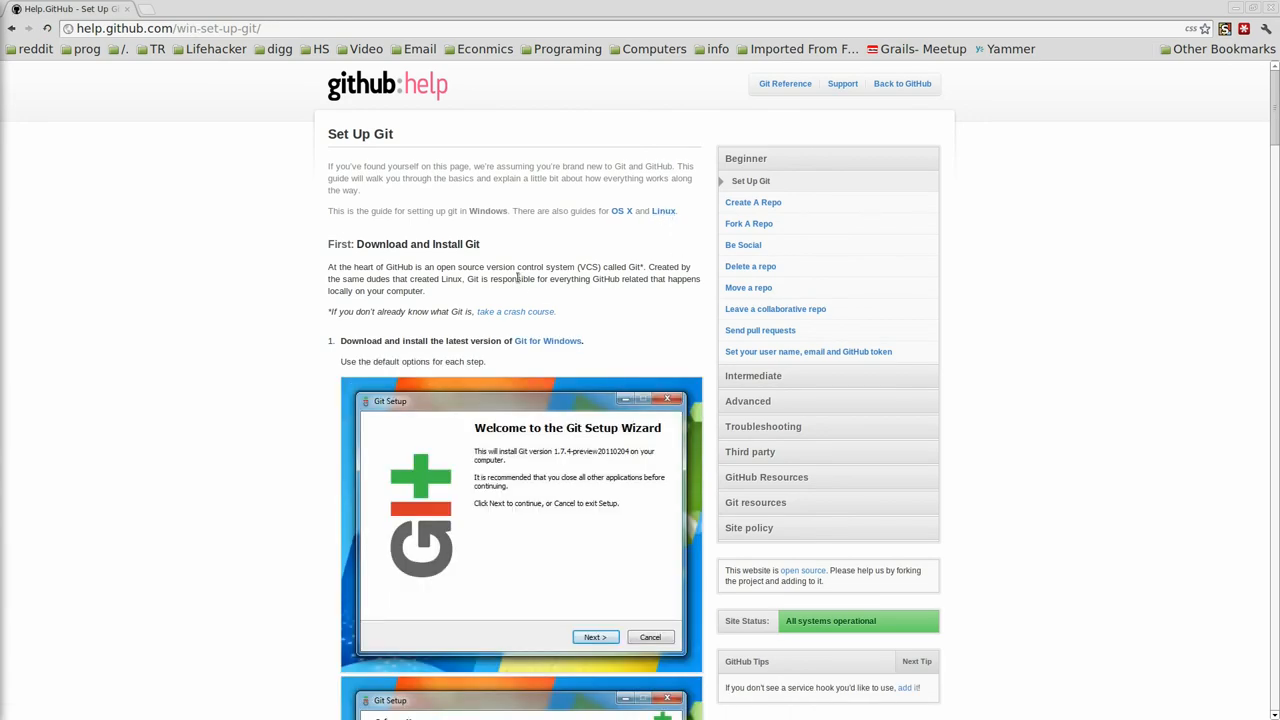
Read the Windows guide's SSH key steps, then expand a help topic heading in the sidebar
scroll("down", 3)
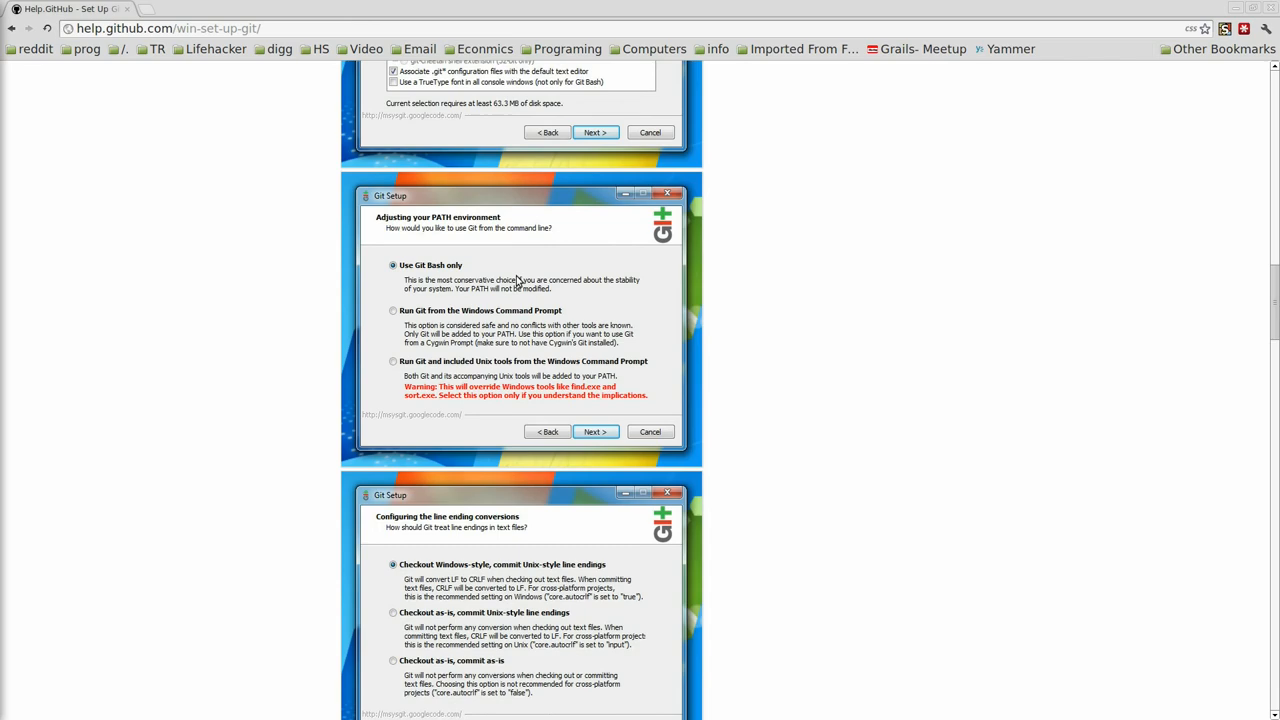
scroll("down", 3)
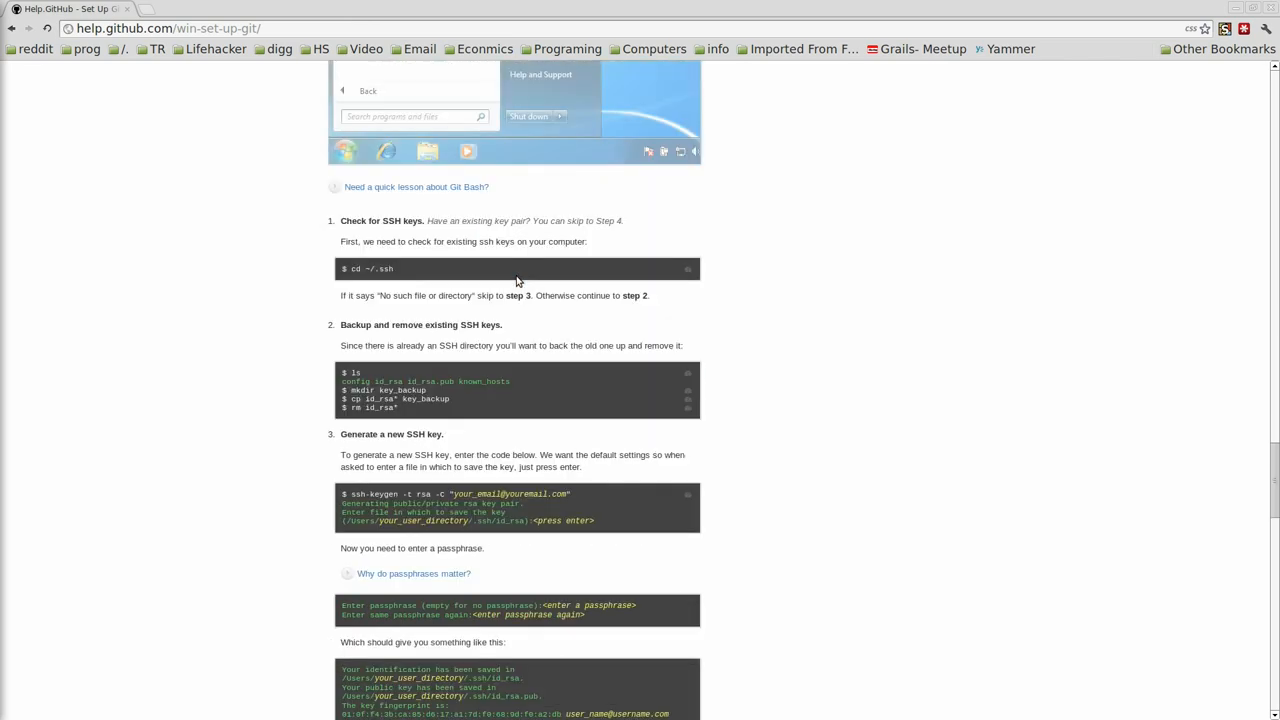
scroll("down", 3)
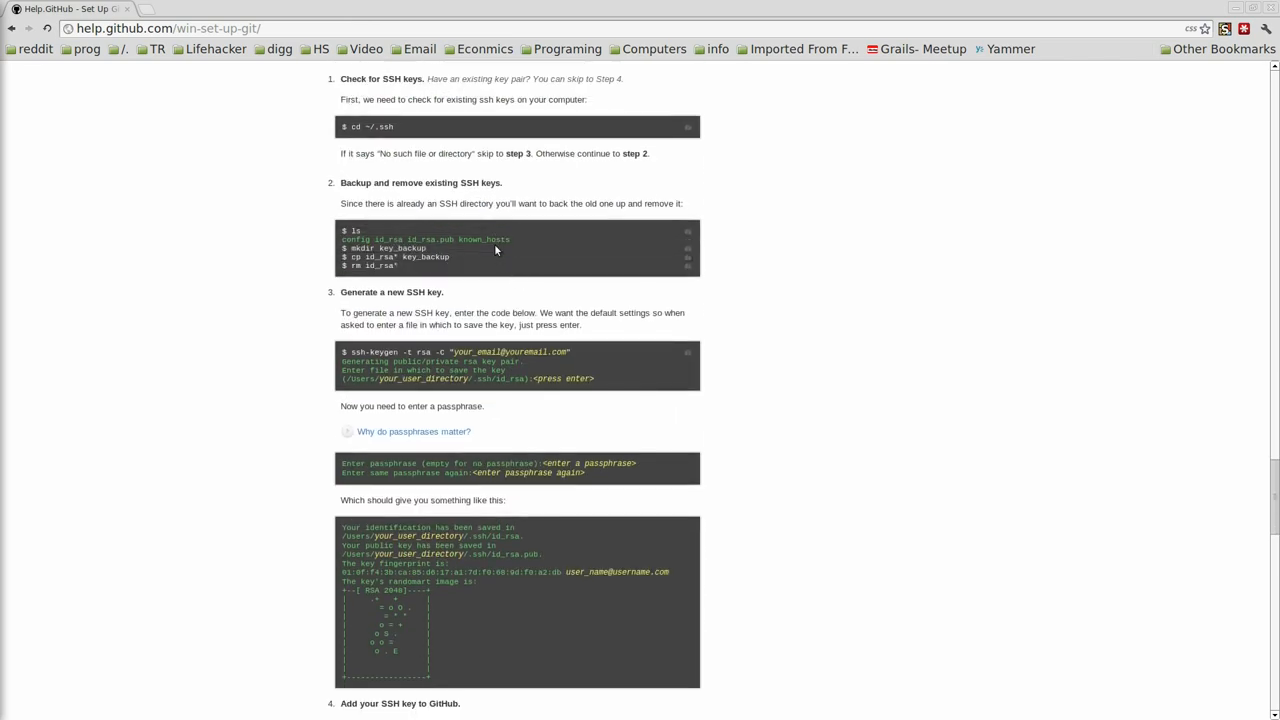
mouse_move(510, 402)
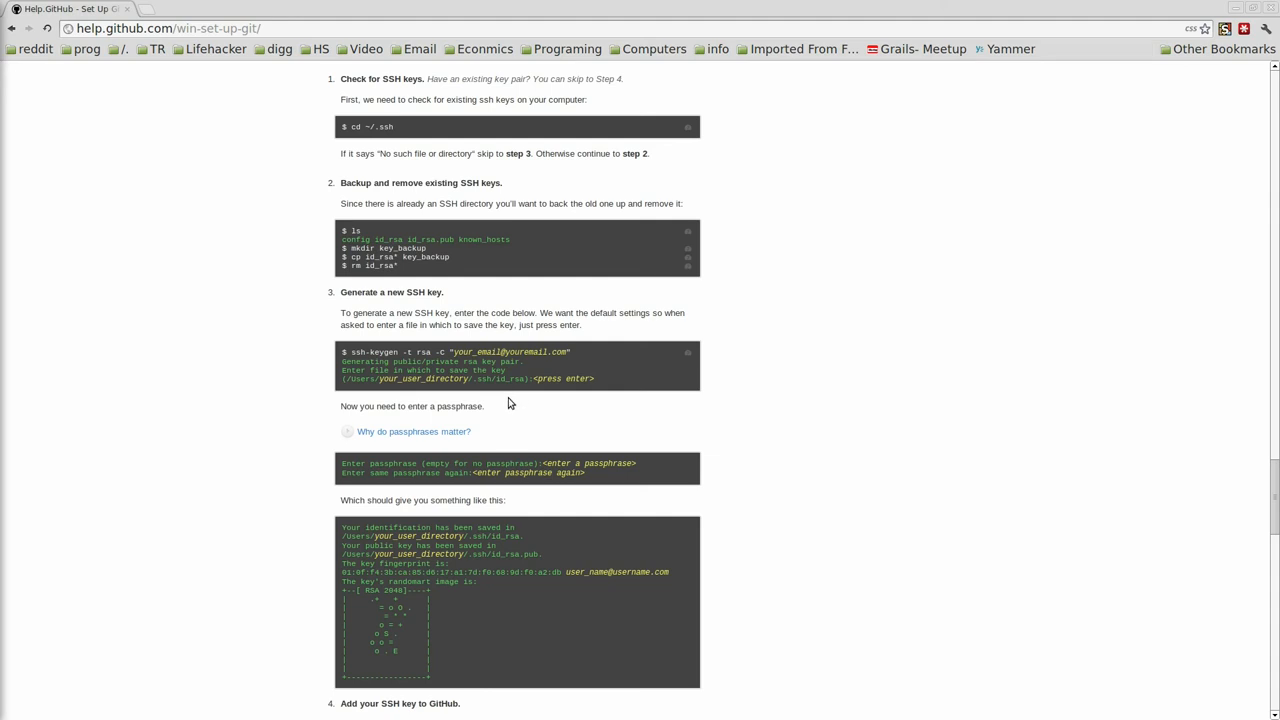
mouse_move(502, 398)
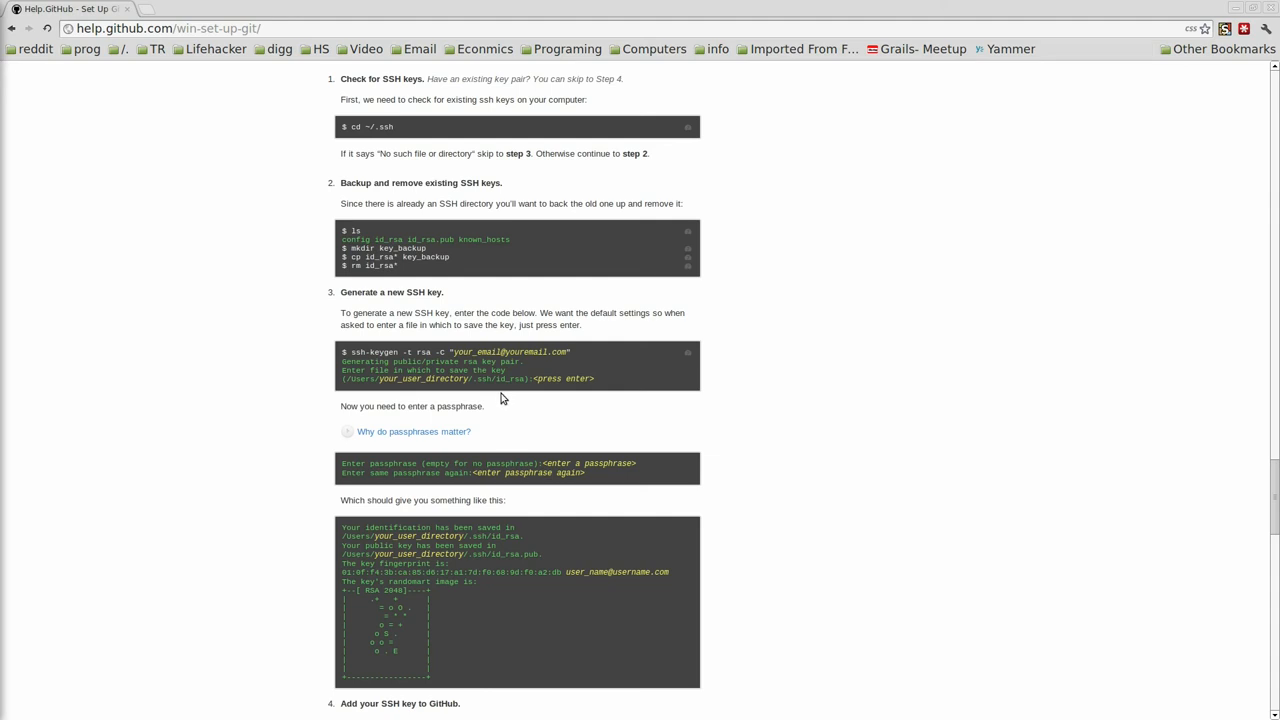
mouse_move(495, 394)
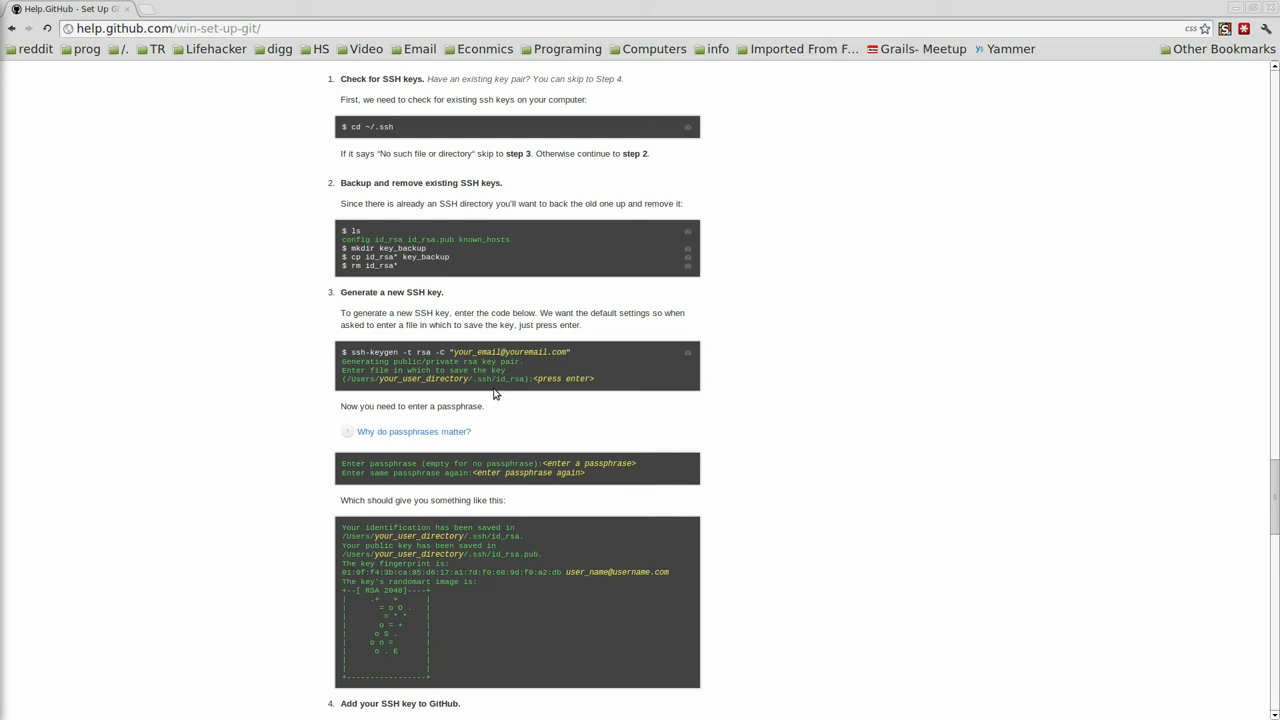
mouse_move(486, 620)
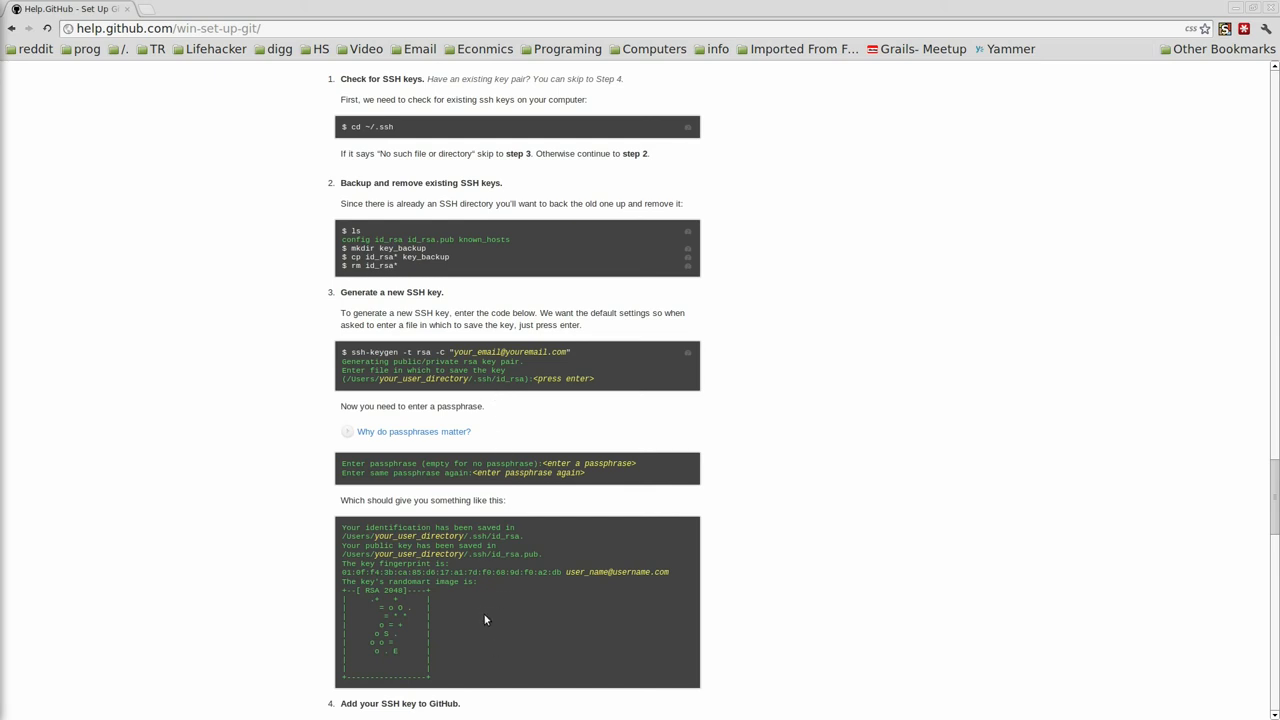
mouse_move(478, 606)
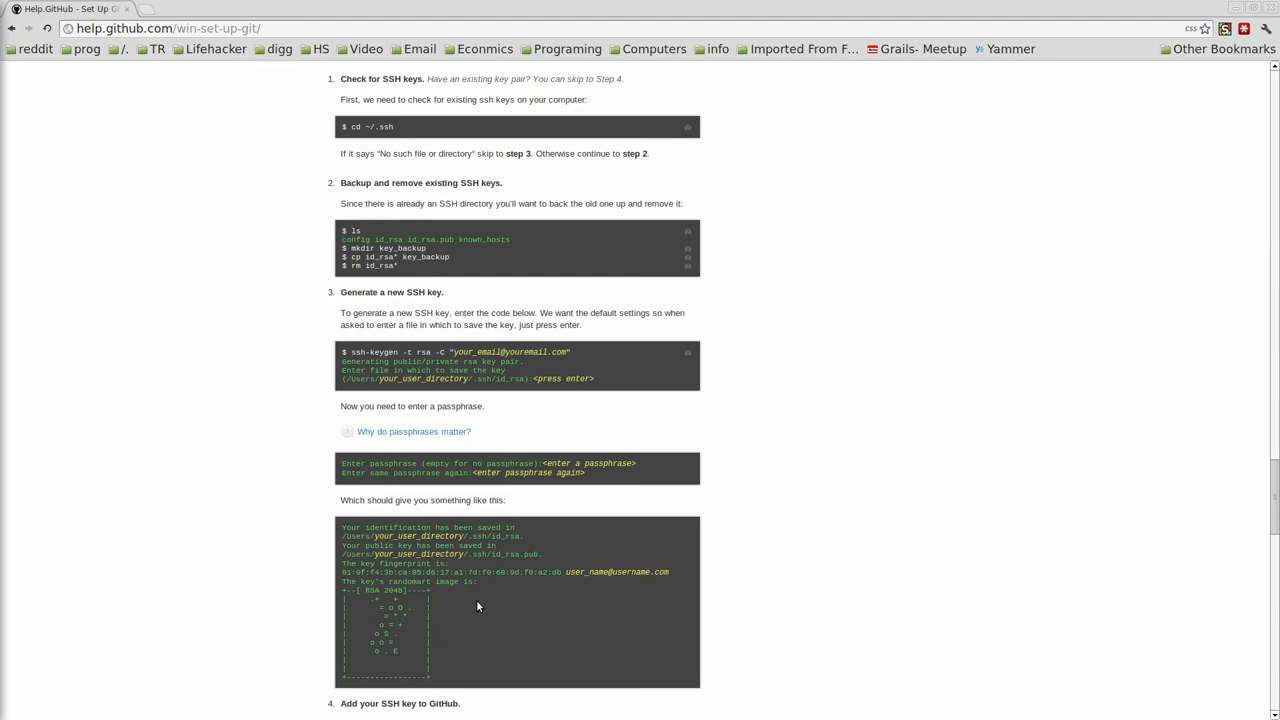
scroll("down", 3)
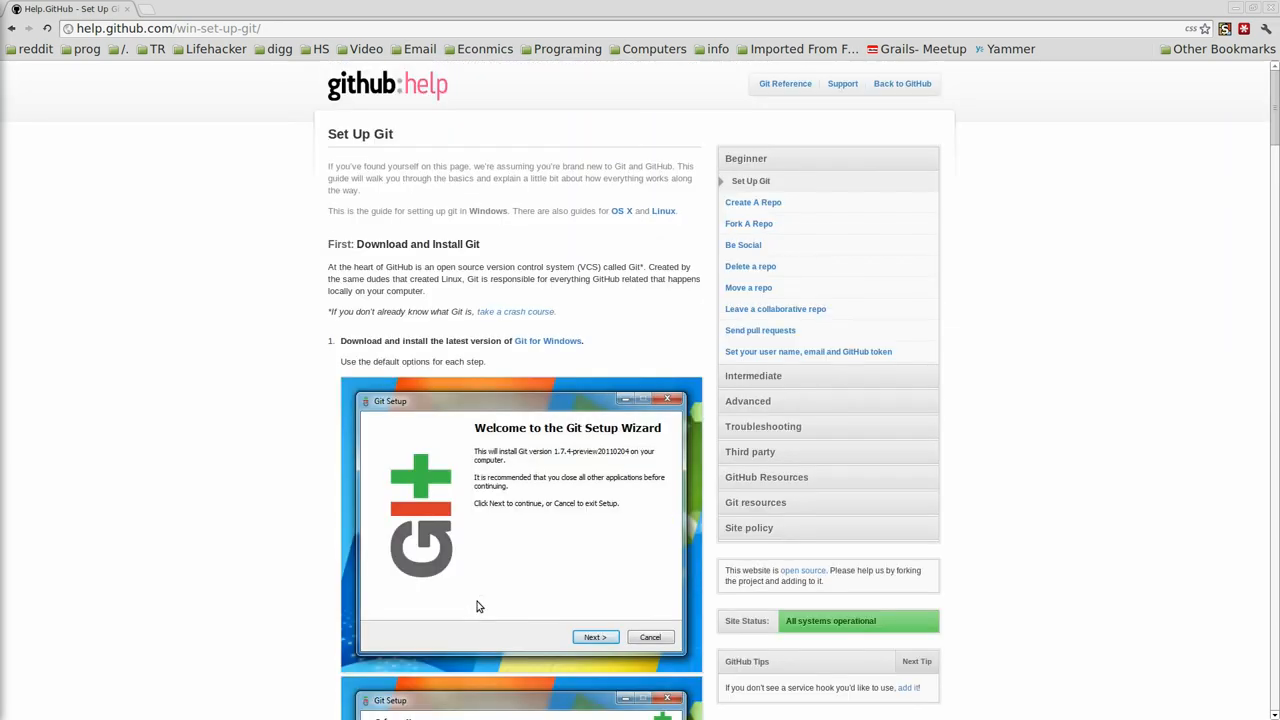
mouse_move(798, 382)
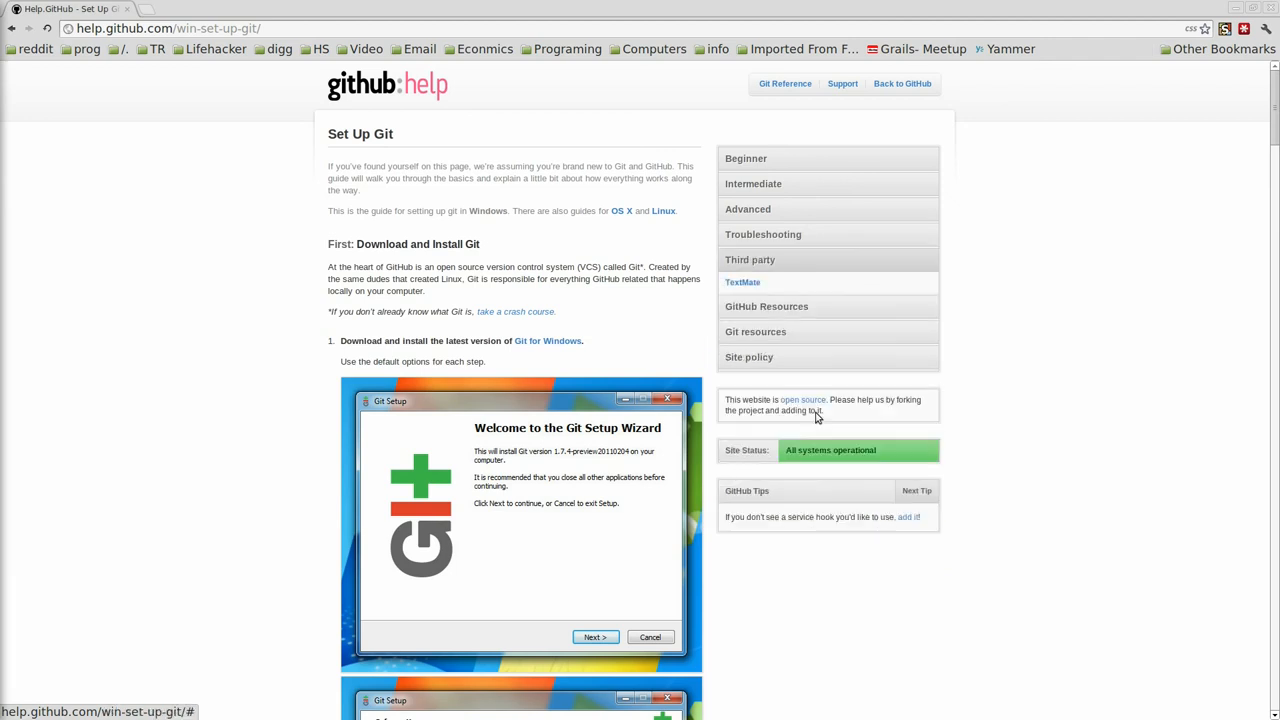
mouse_move(735, 298)
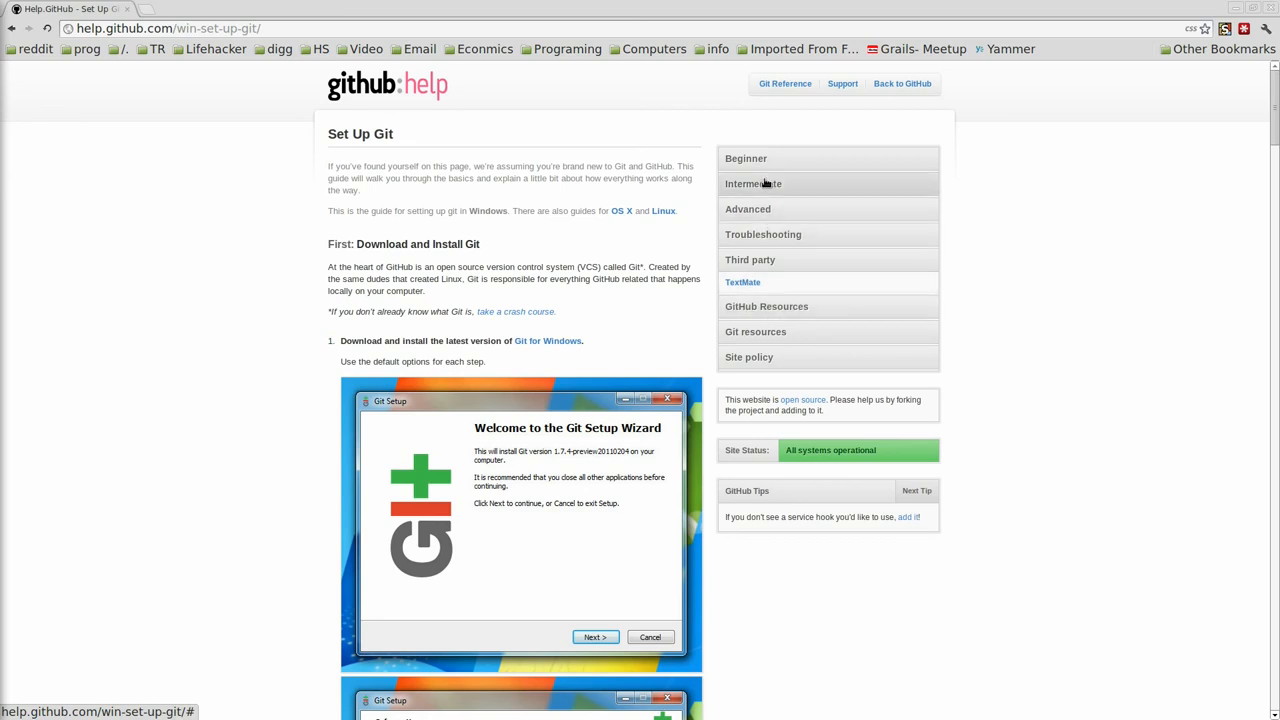
left_click(746, 158)
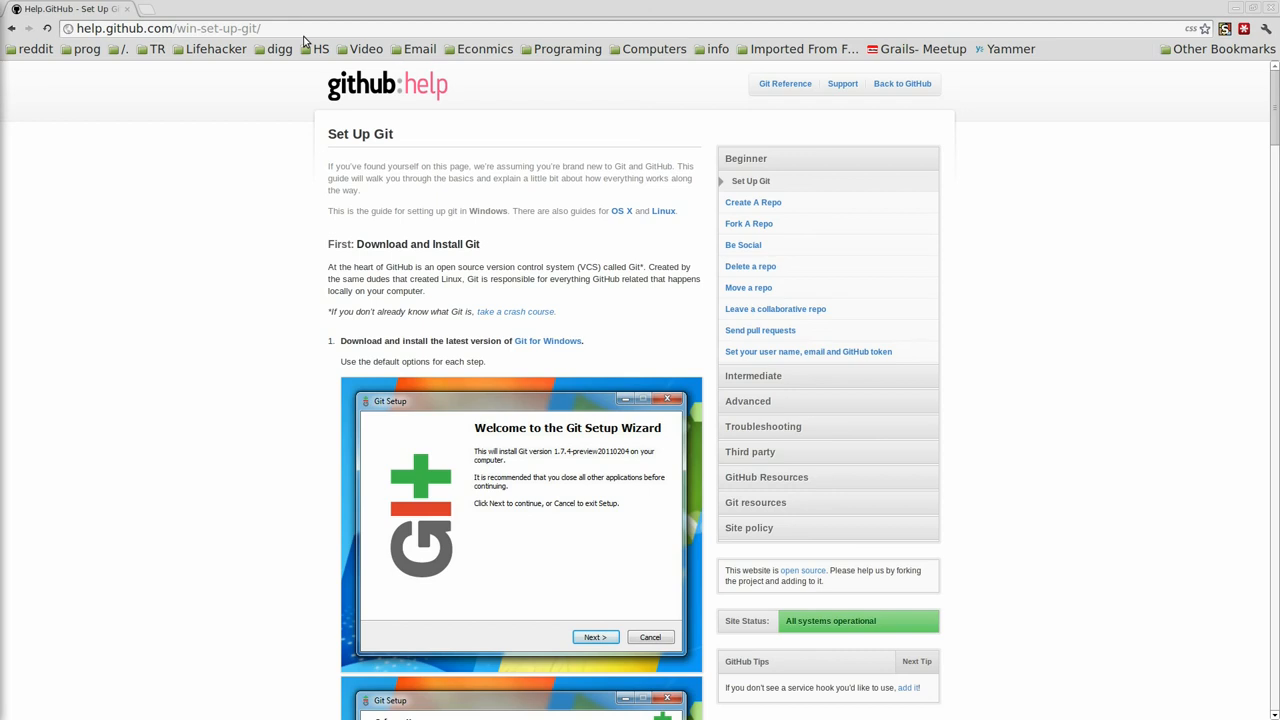
mouse_move(306, 12)
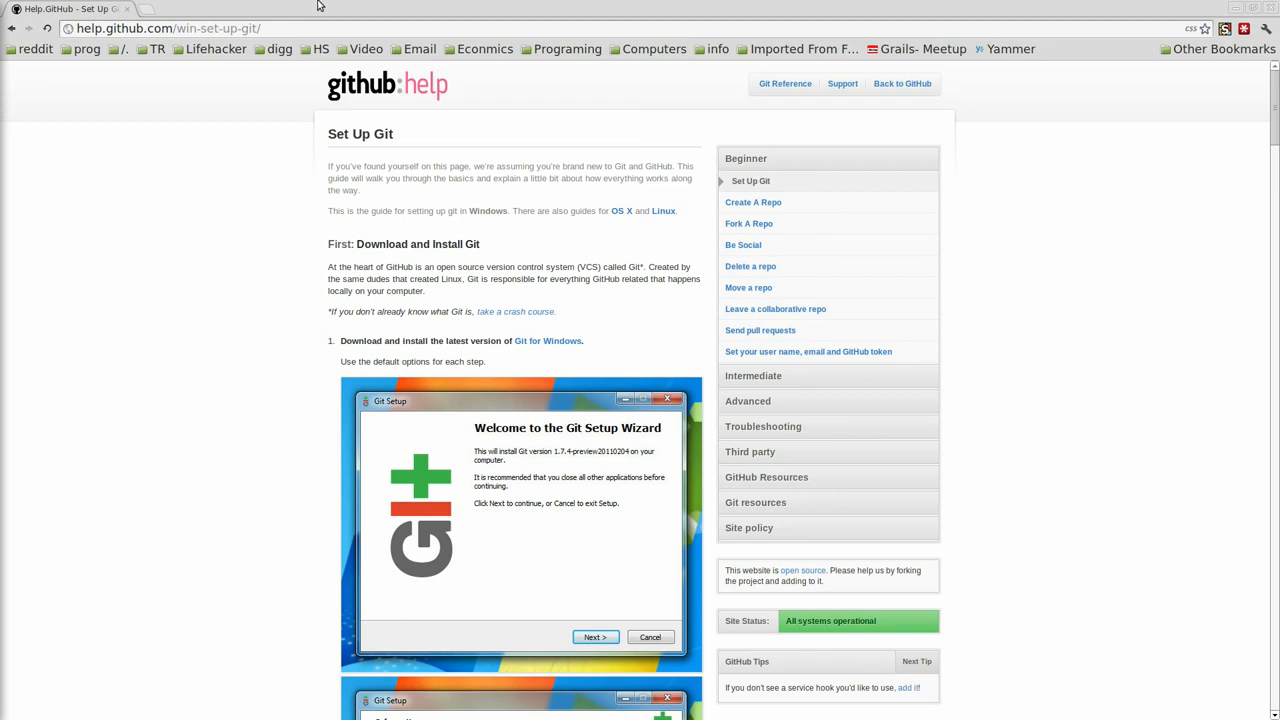
mouse_move(546, 210)
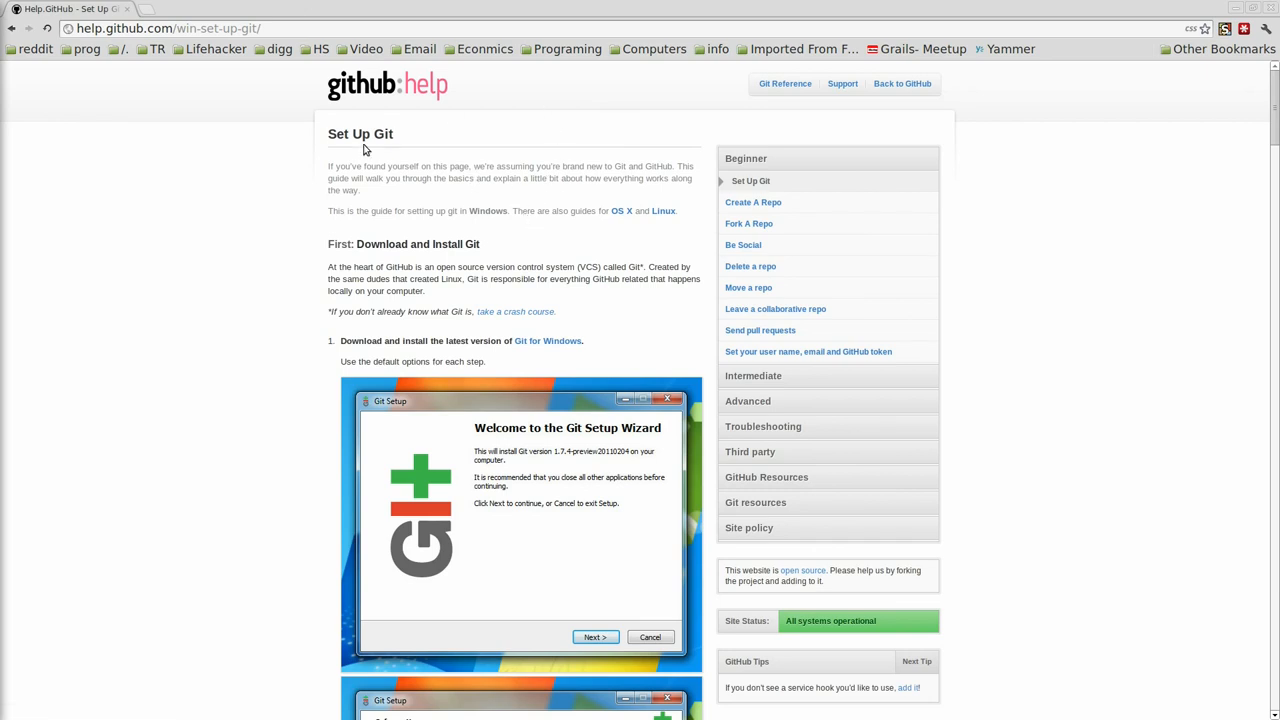
mouse_move(504, 263)
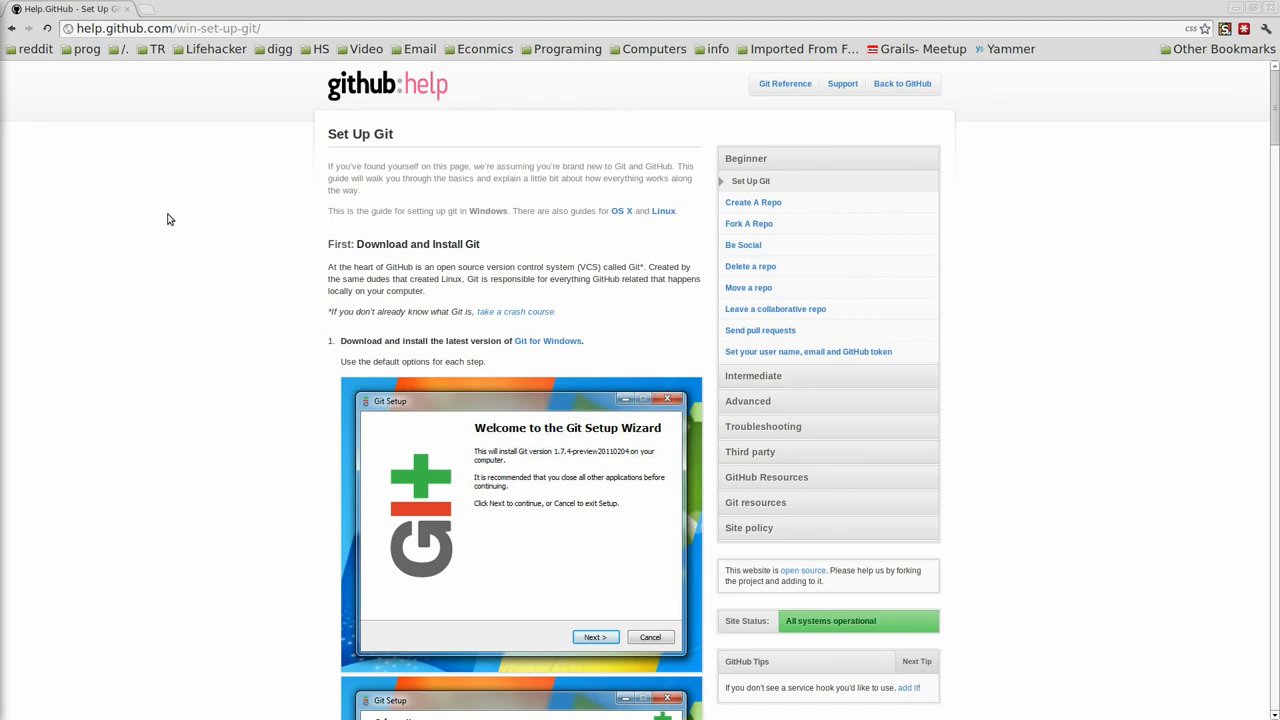
mouse_move(434, 328)
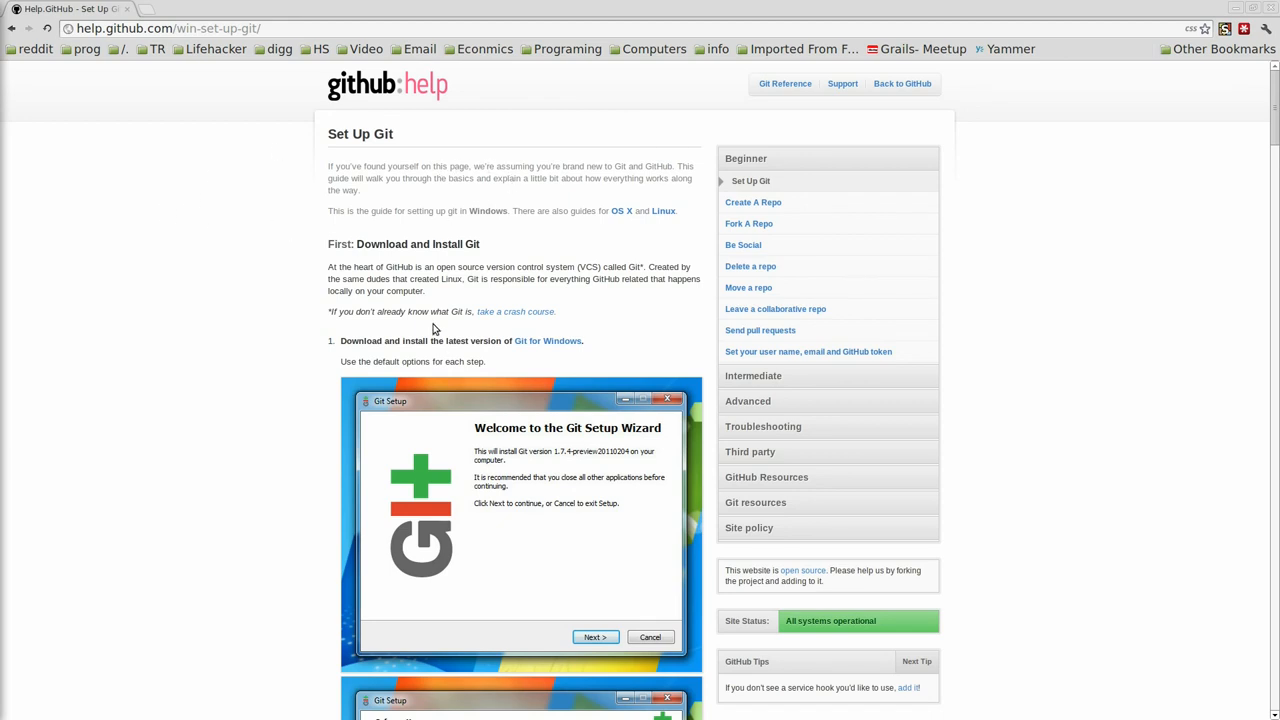